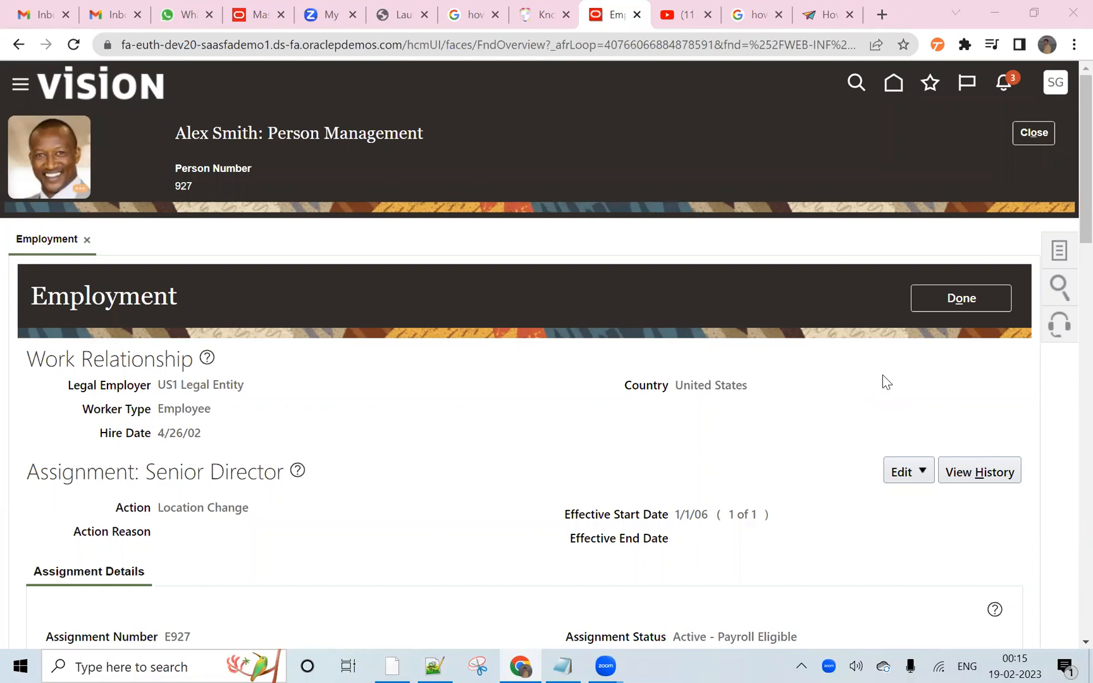
mouse_move(698, 625)
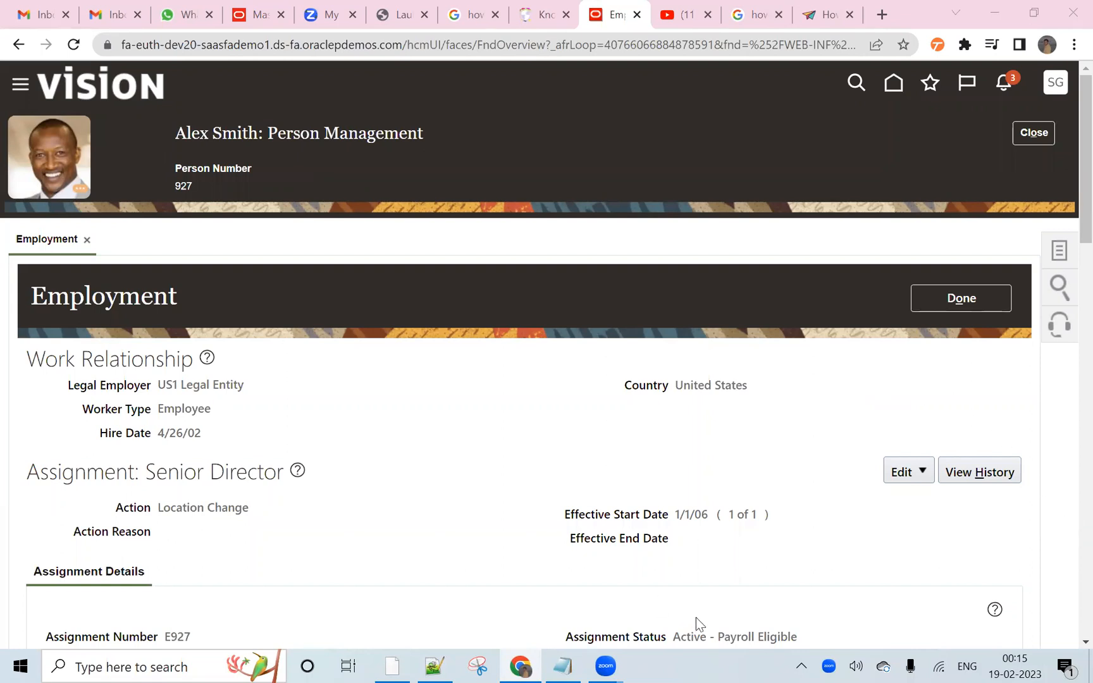
mouse_move(996, 368)
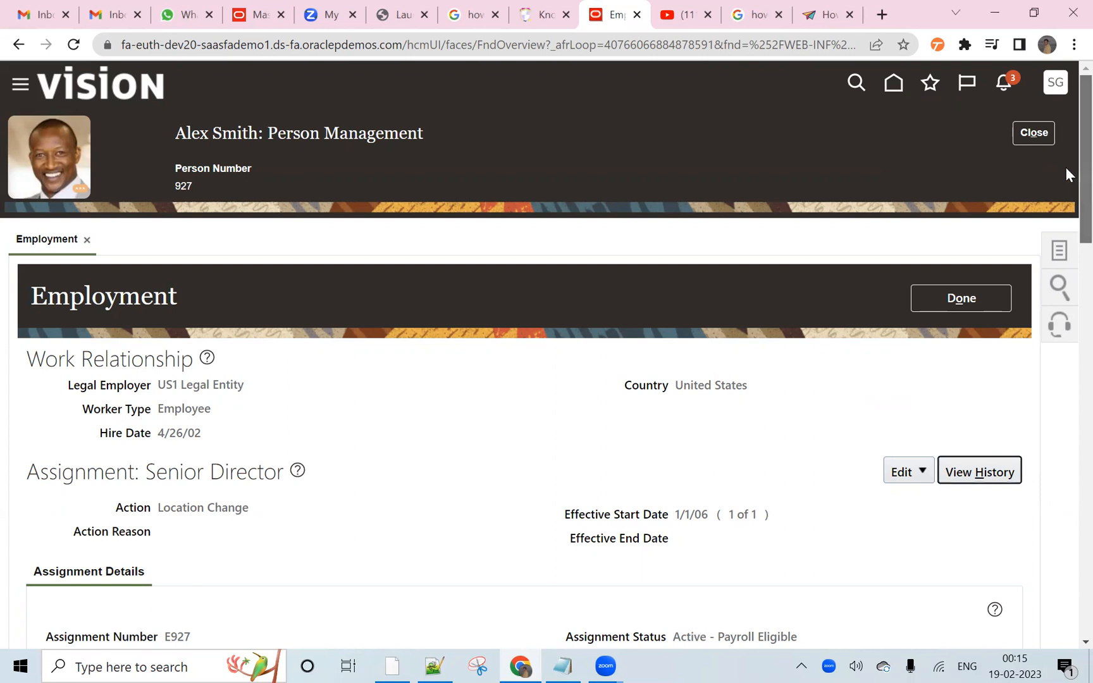
scroll("down", 3)
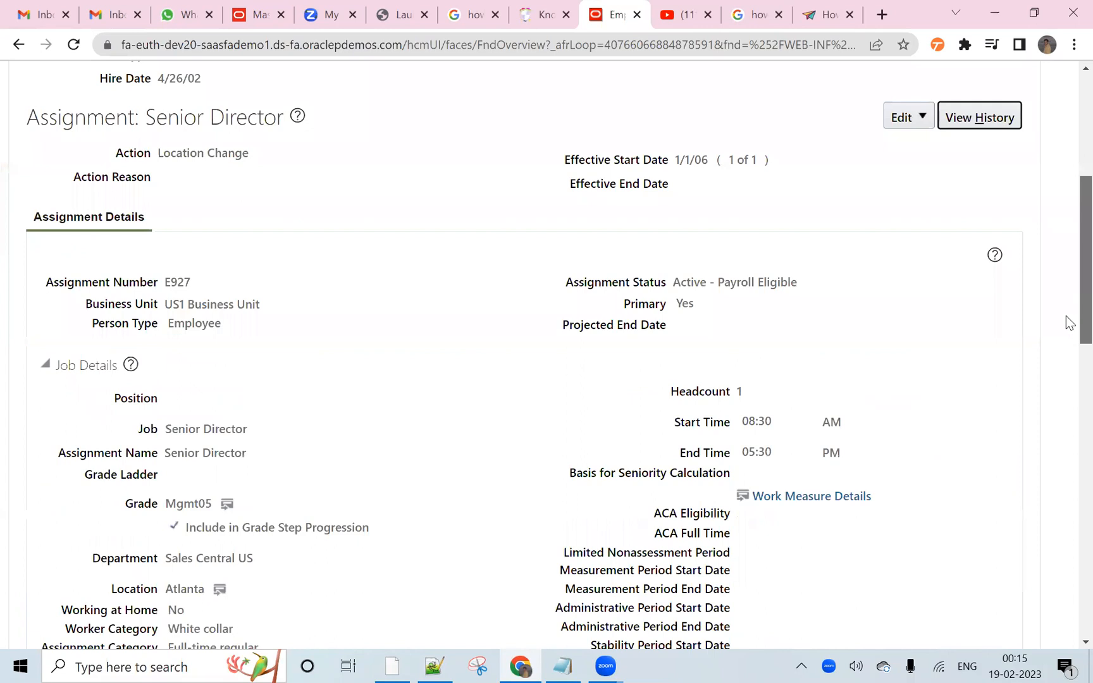
scroll("up", 3)
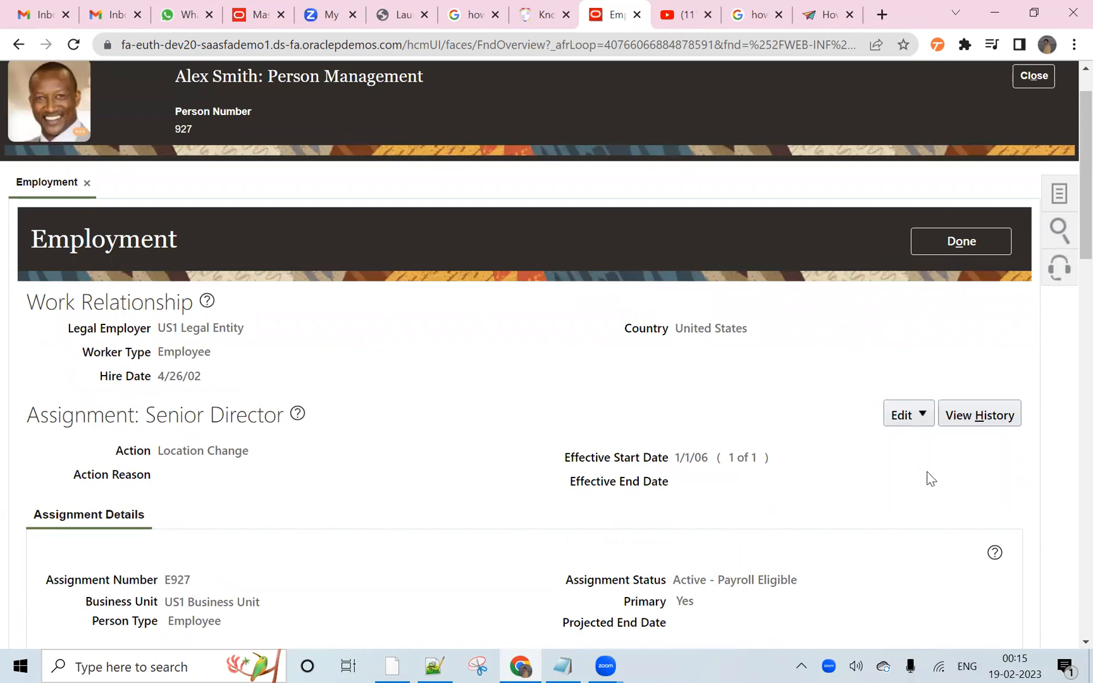
left_click(655, 339)
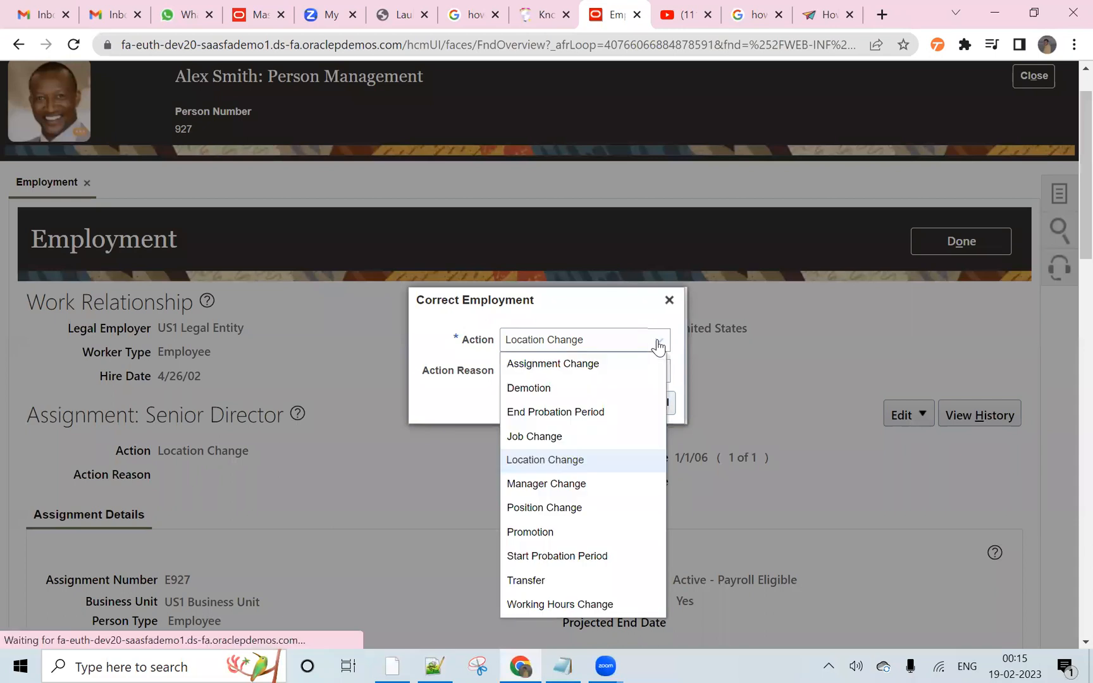
left_click(546, 483)
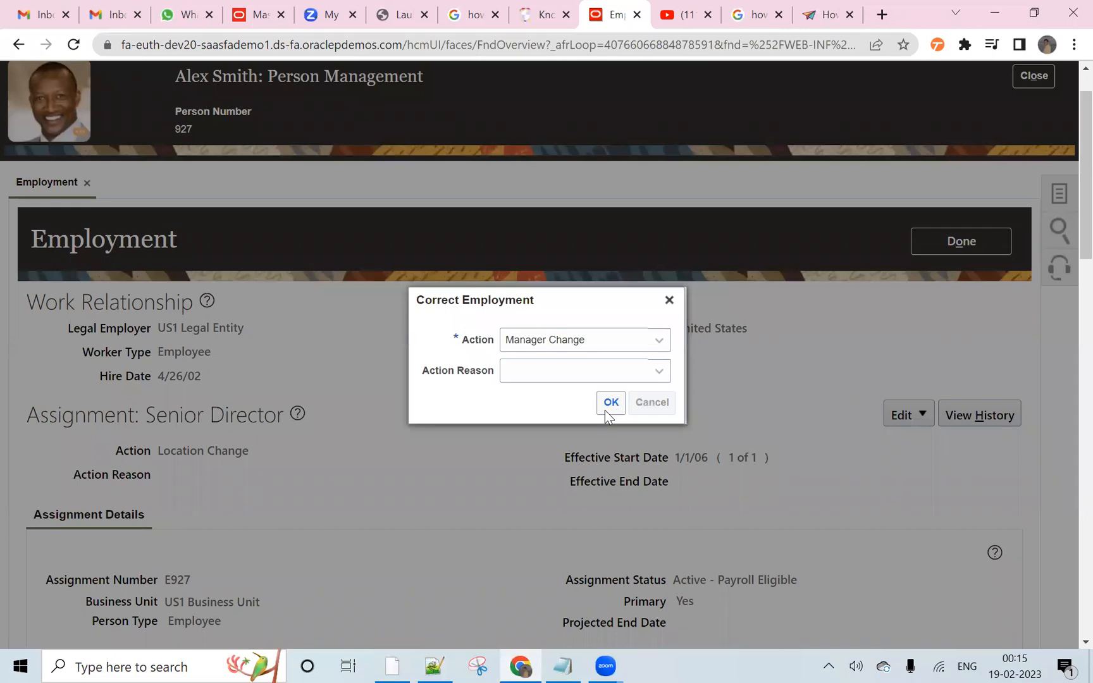
left_click(609, 402)
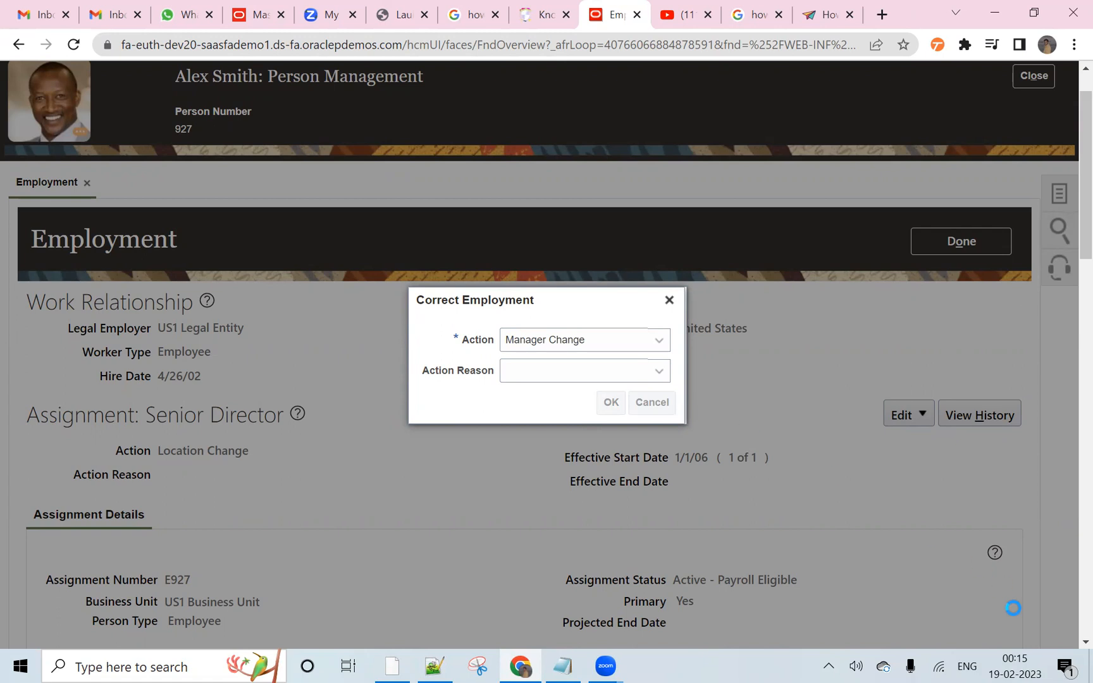
- Add a new manager row in Manager Details and review its Type dropdown options
left_click(609, 402)
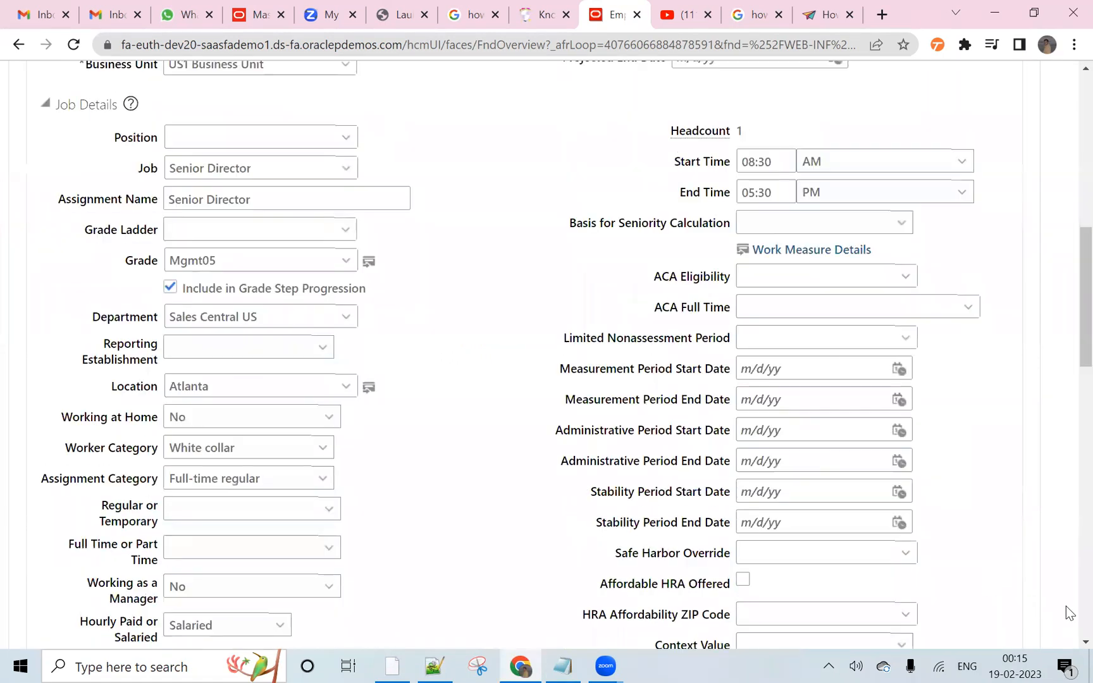
scroll("down", 3)
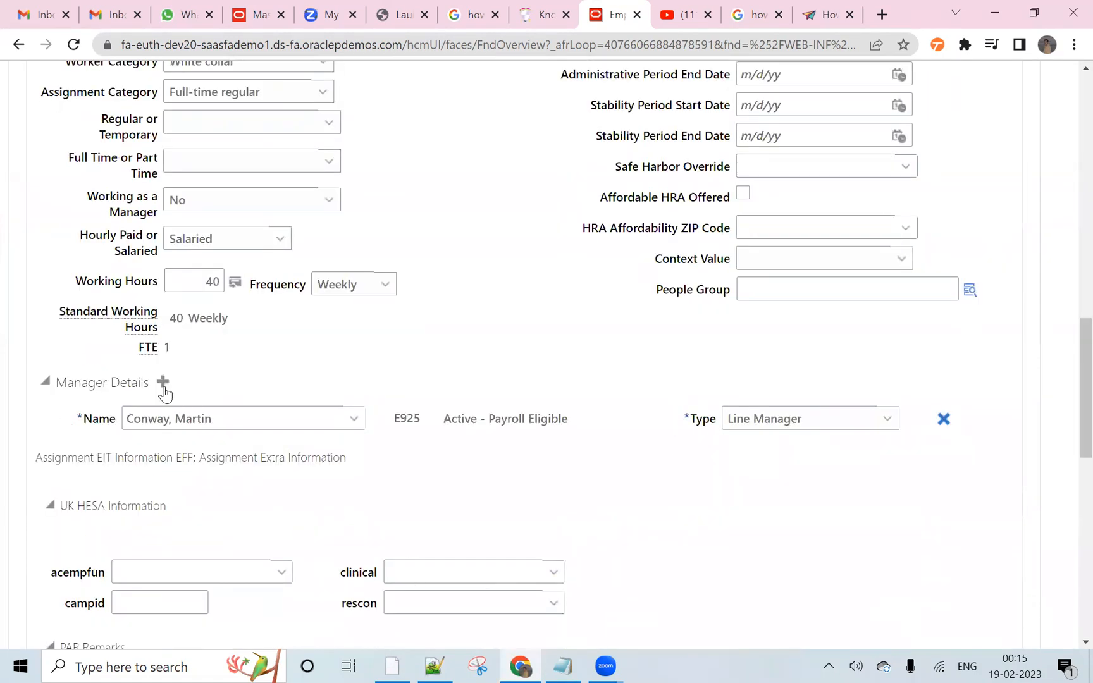
mouse_move(163, 383)
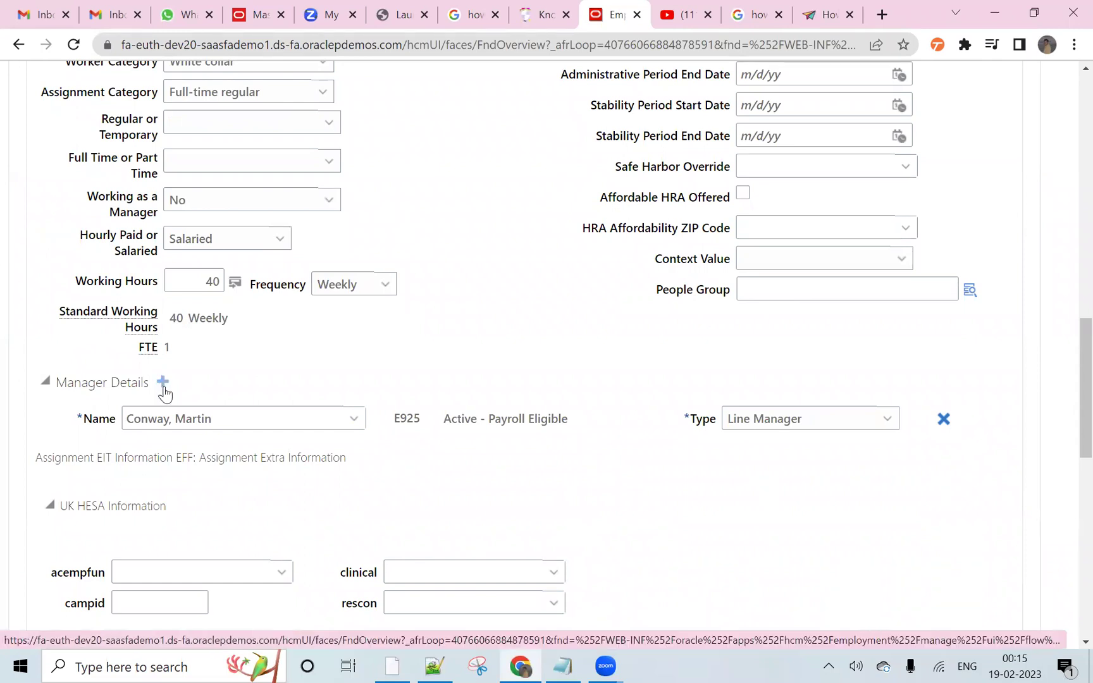
left_click(161, 382)
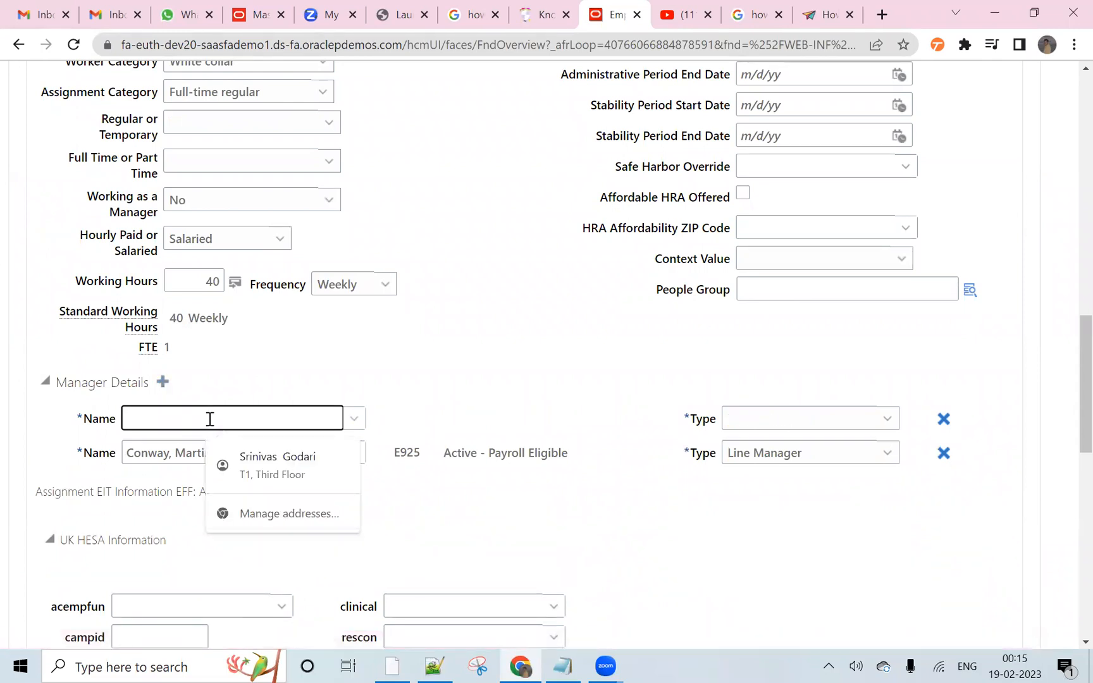
left_click(278, 456)
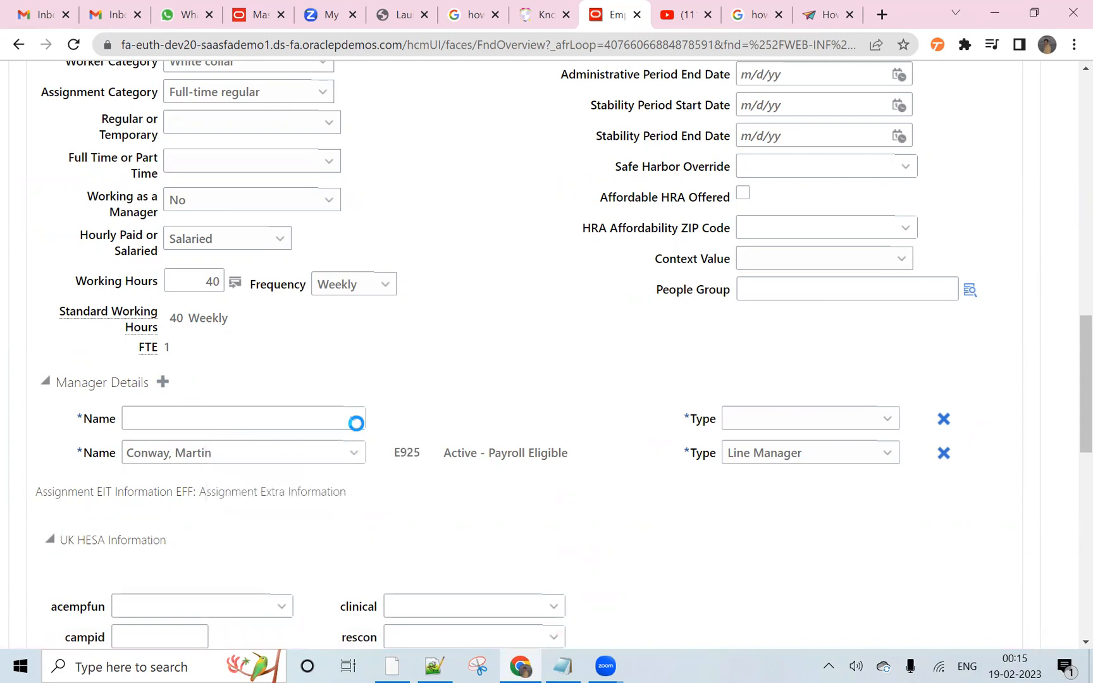
left_click(243, 418)
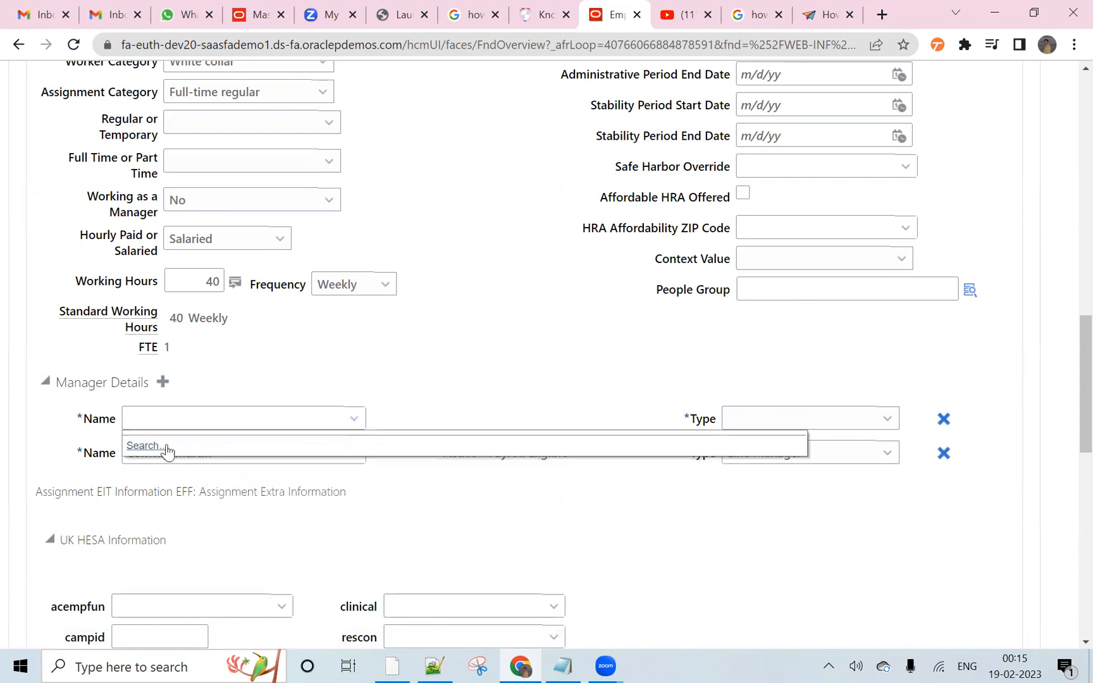
left_click(887, 418)
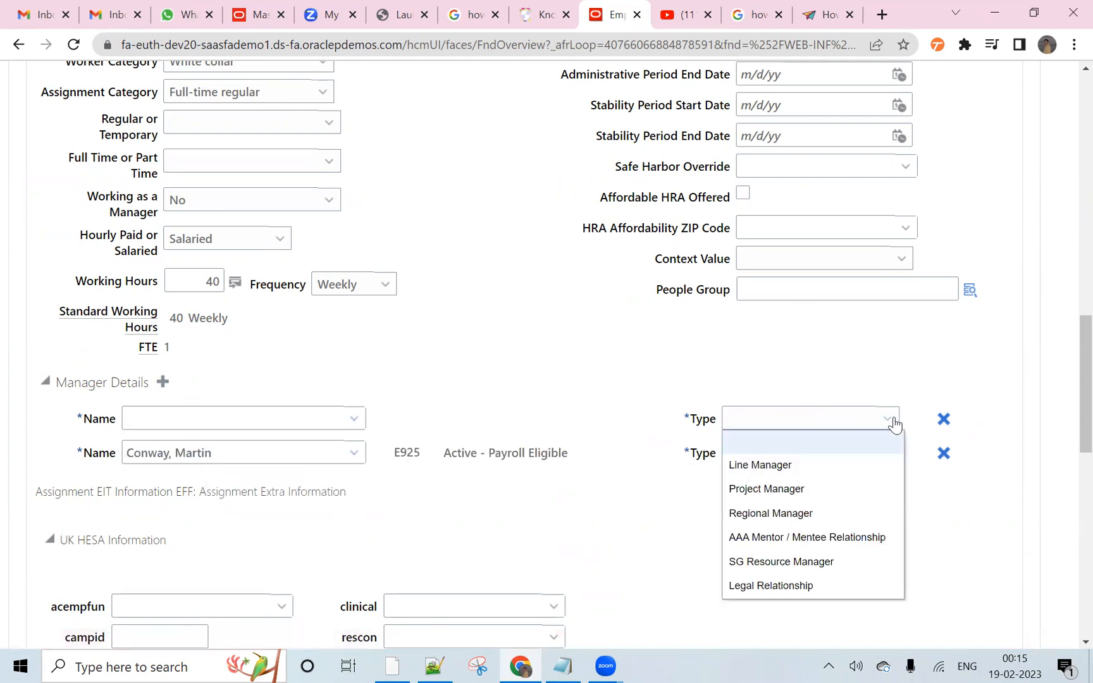
mouse_move(881, 436)
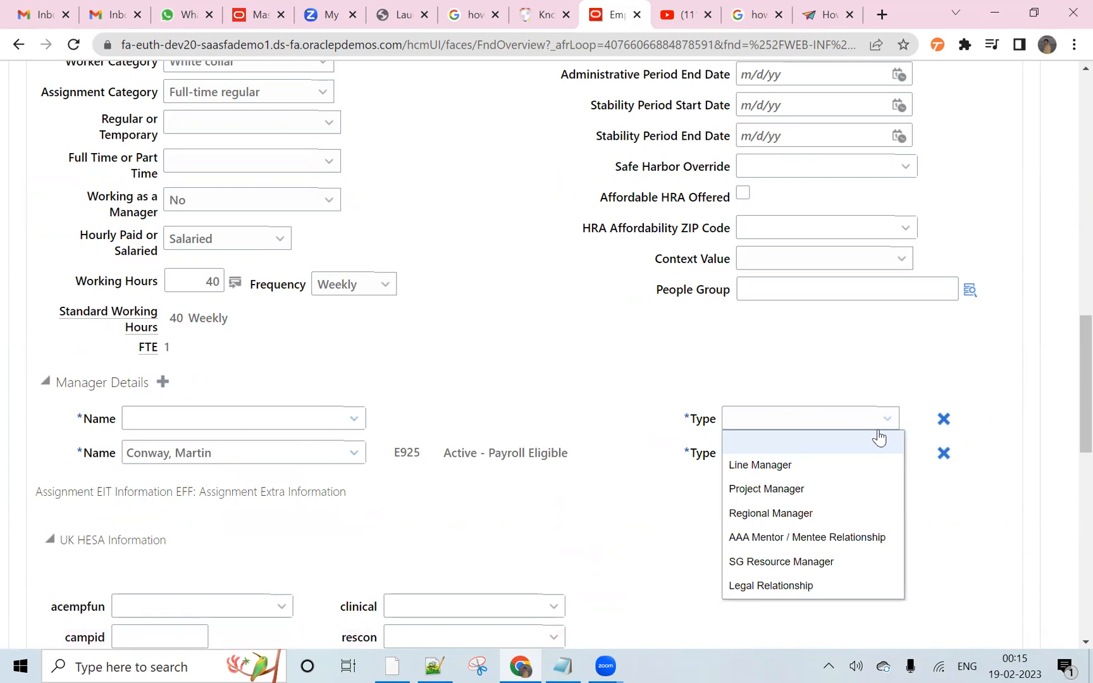
mouse_move(770, 512)
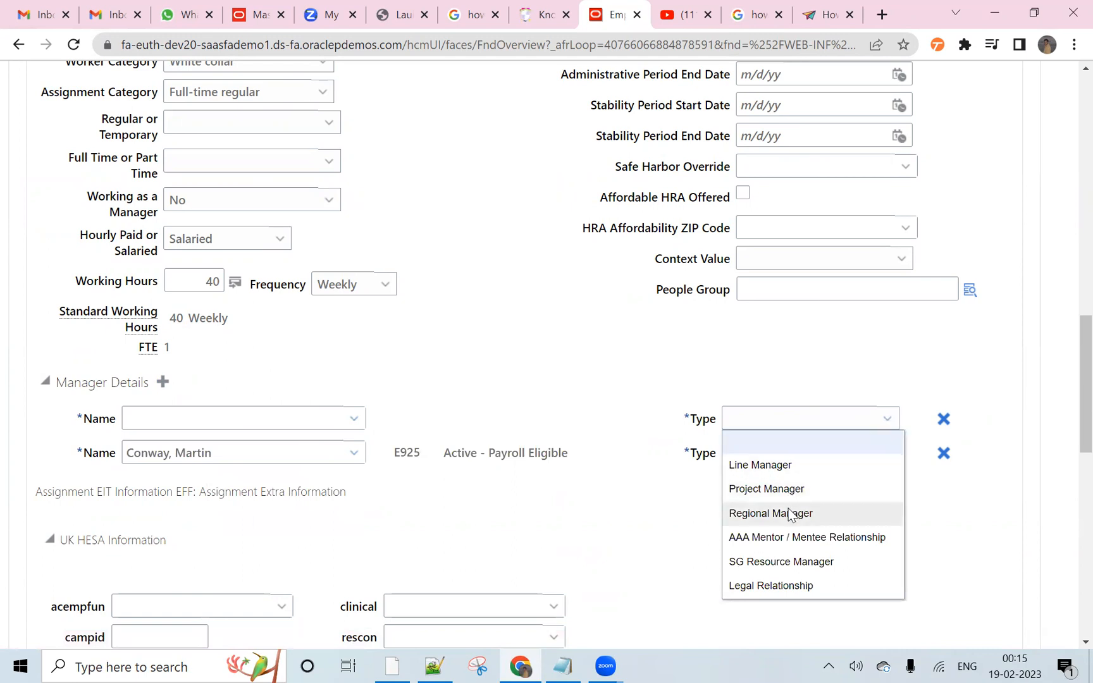
mouse_move(807, 537)
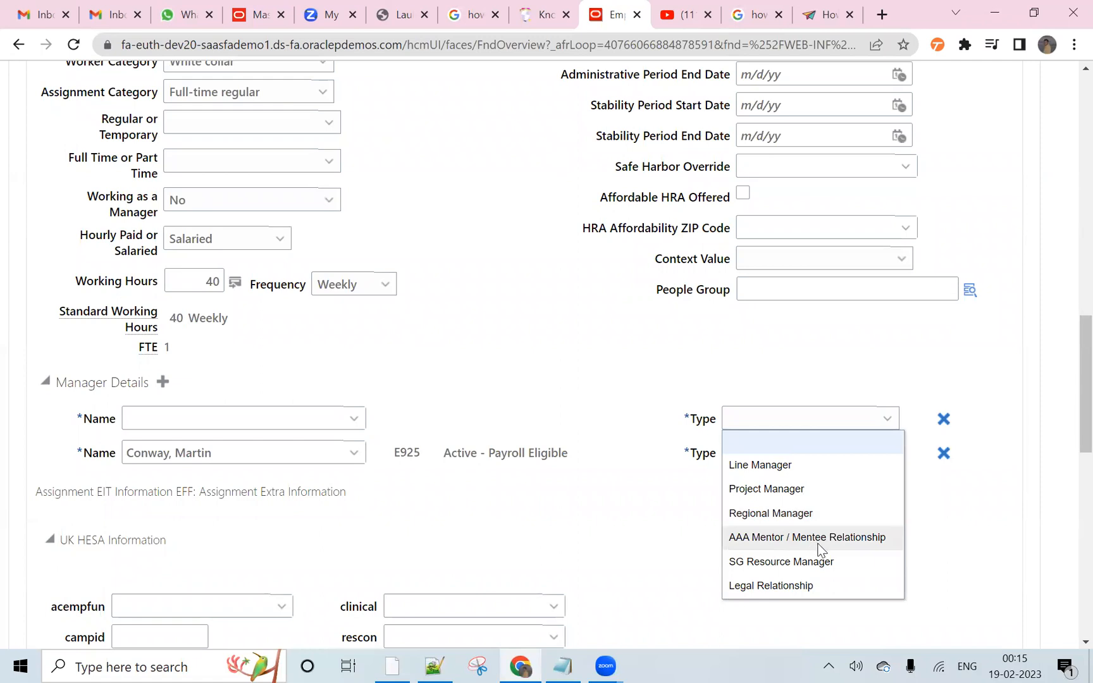
mouse_move(812, 586)
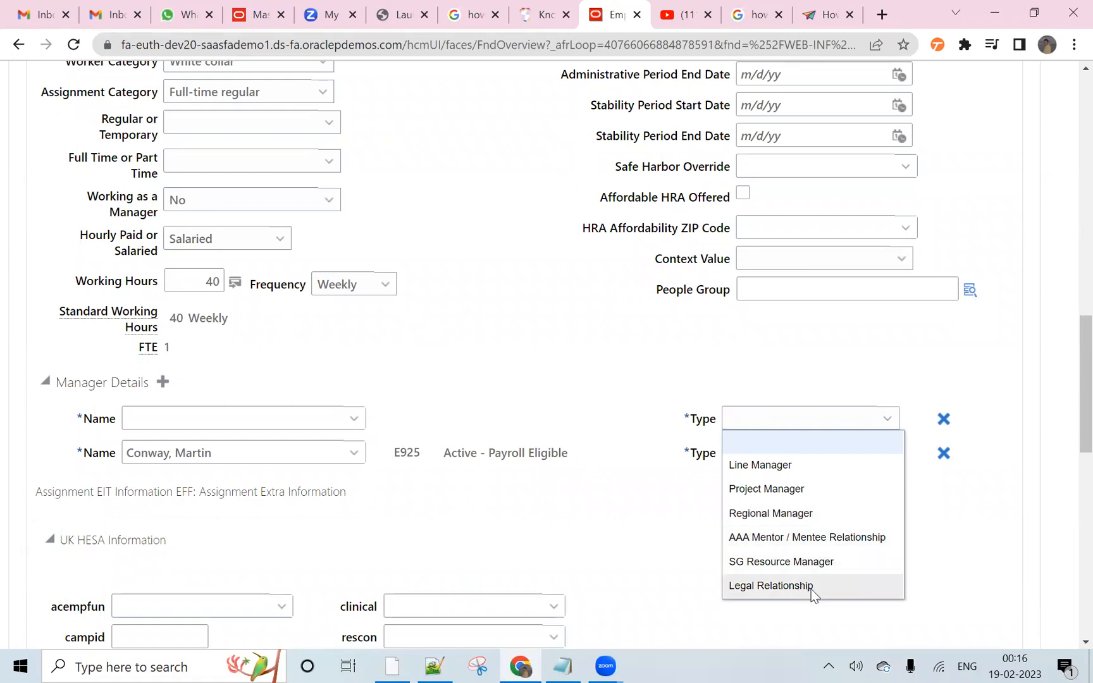
mouse_move(785, 497)
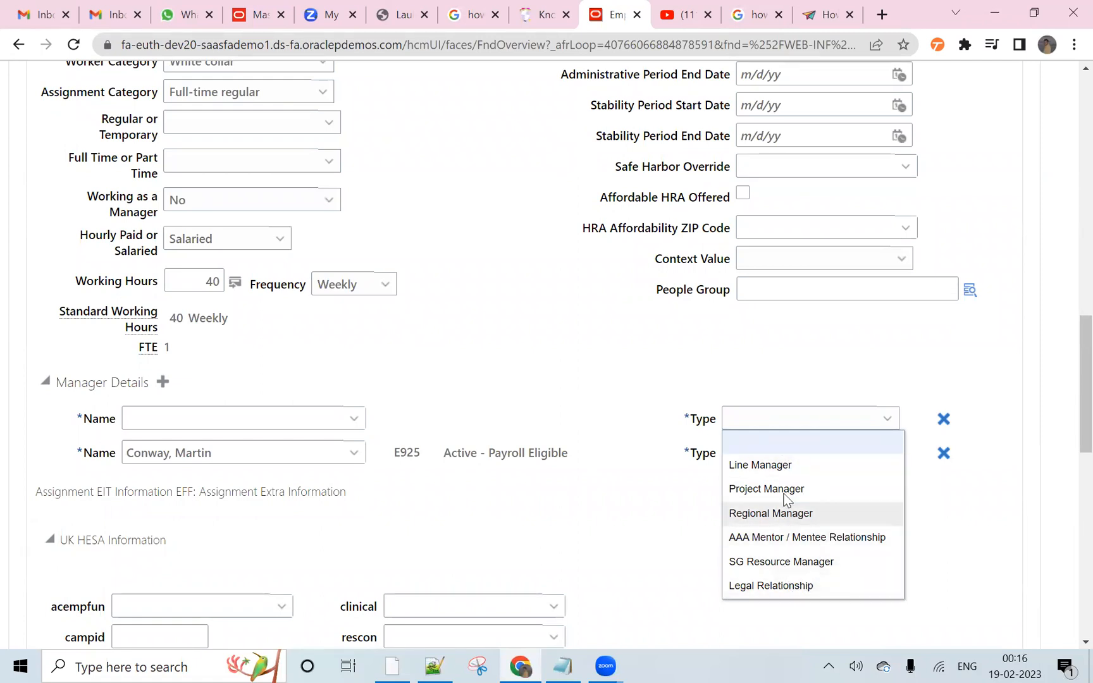
mouse_move(786, 574)
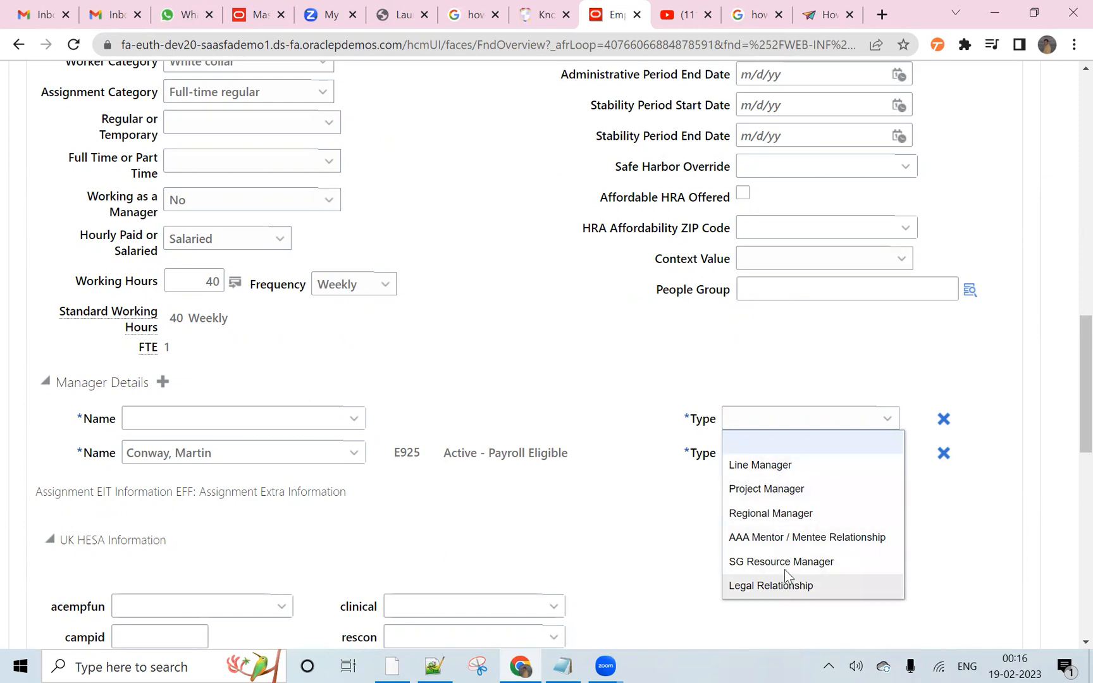
mouse_move(598, 460)
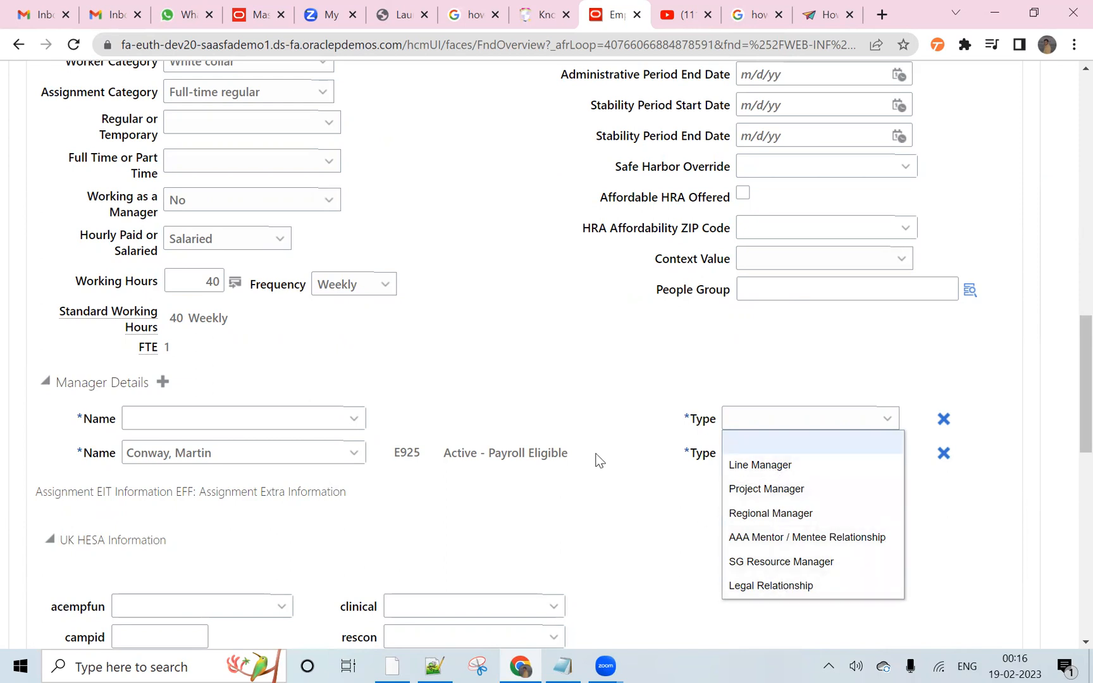
left_click(759, 465)
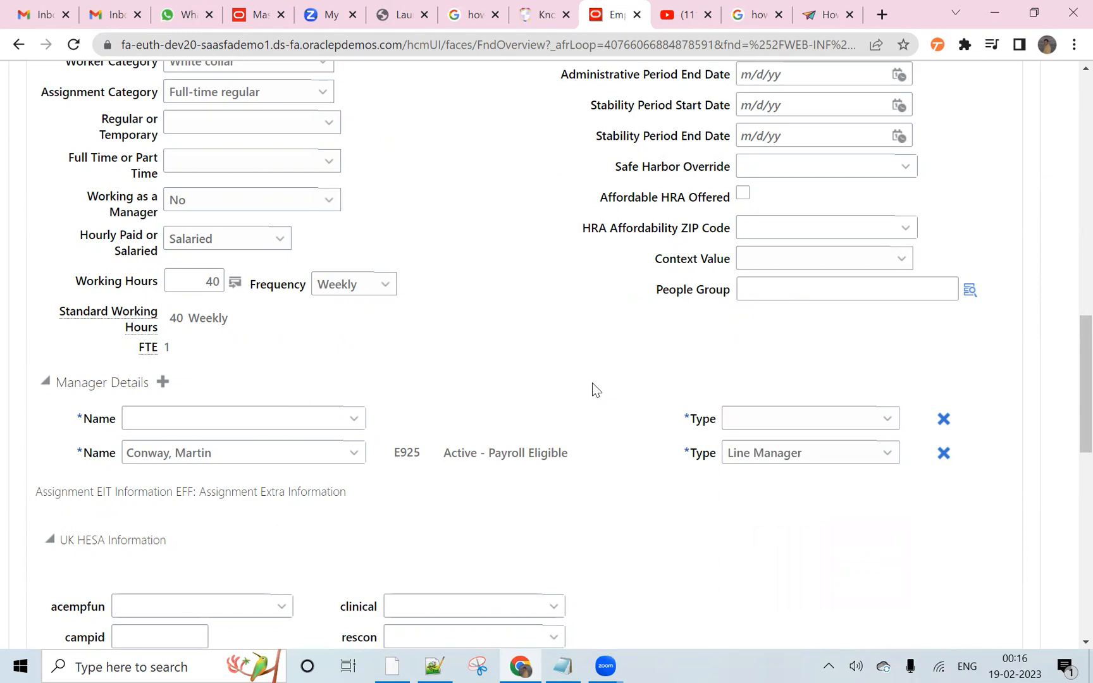
mouse_move(750, 426)
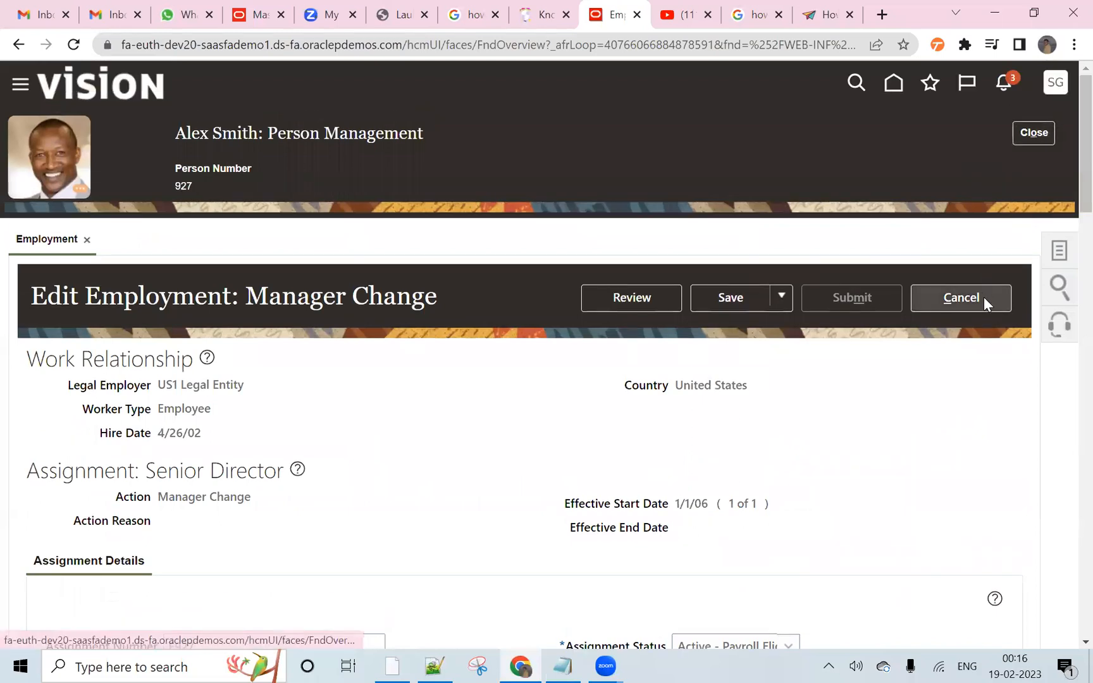
left_click(961, 298)
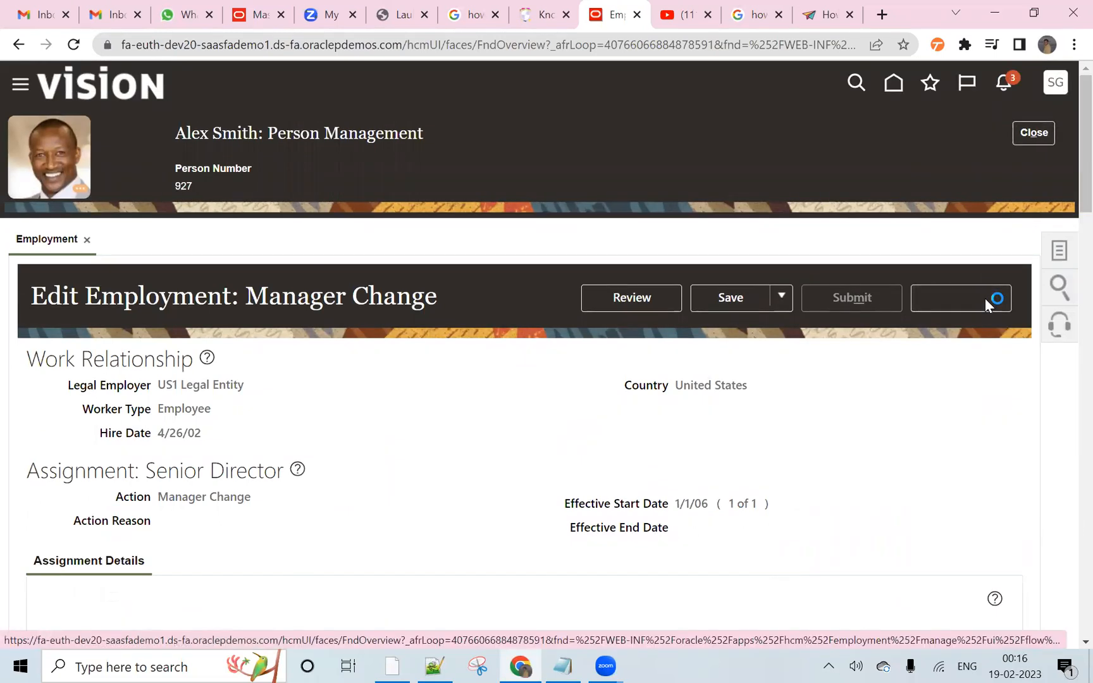
left_click(960, 297)
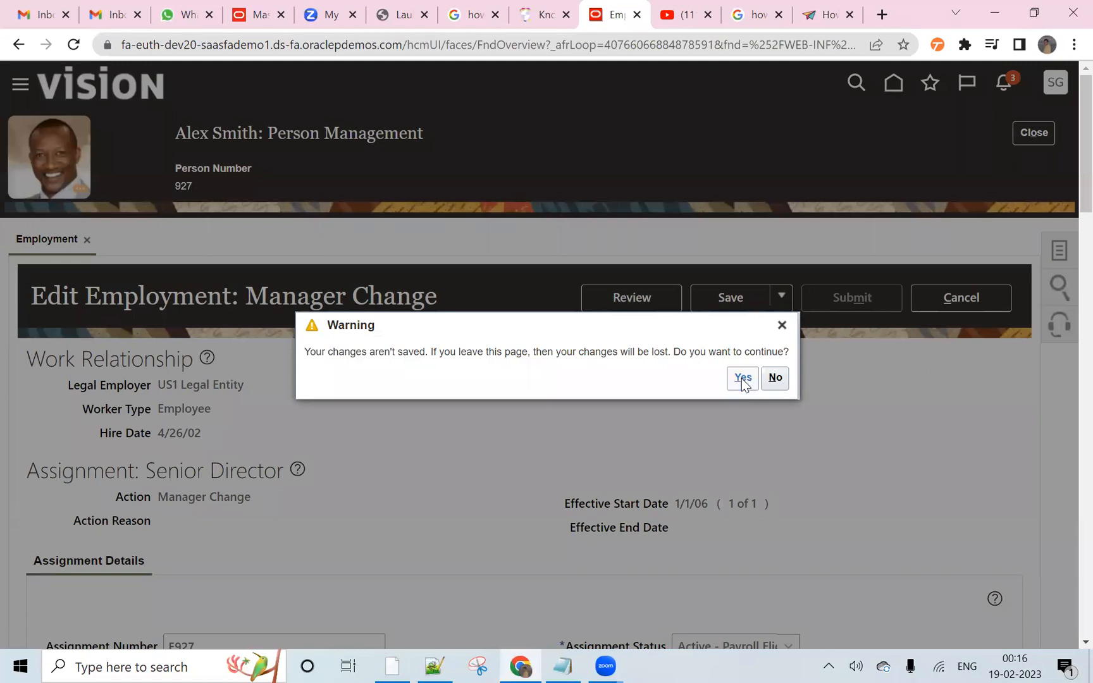
left_click(742, 378)
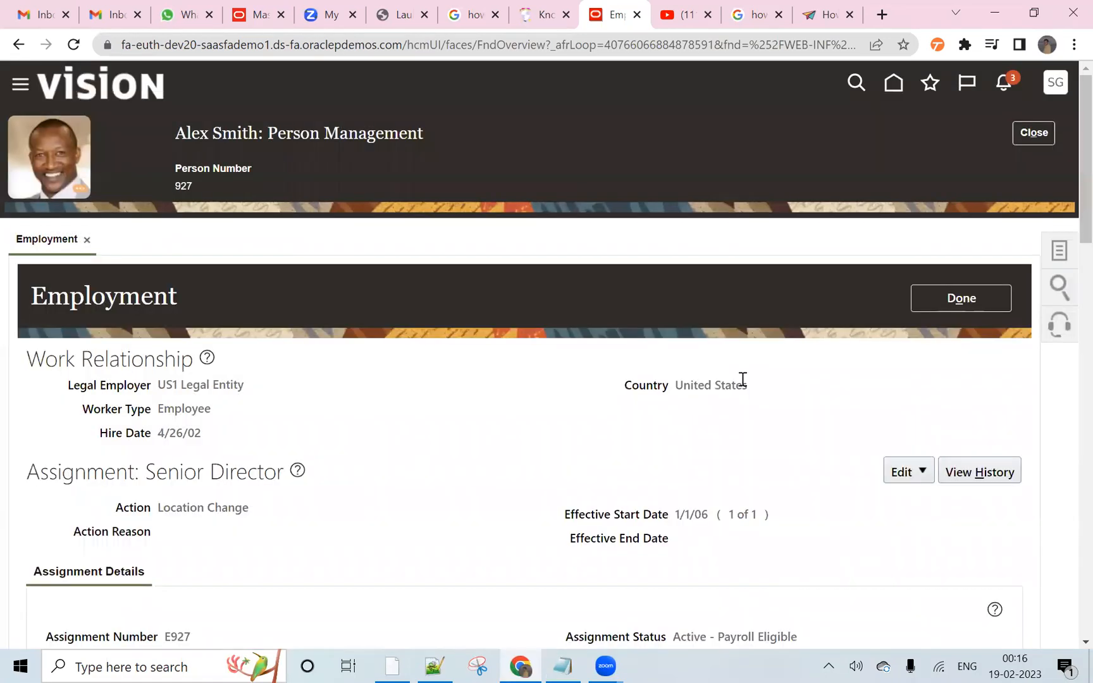
left_click(1033, 132)
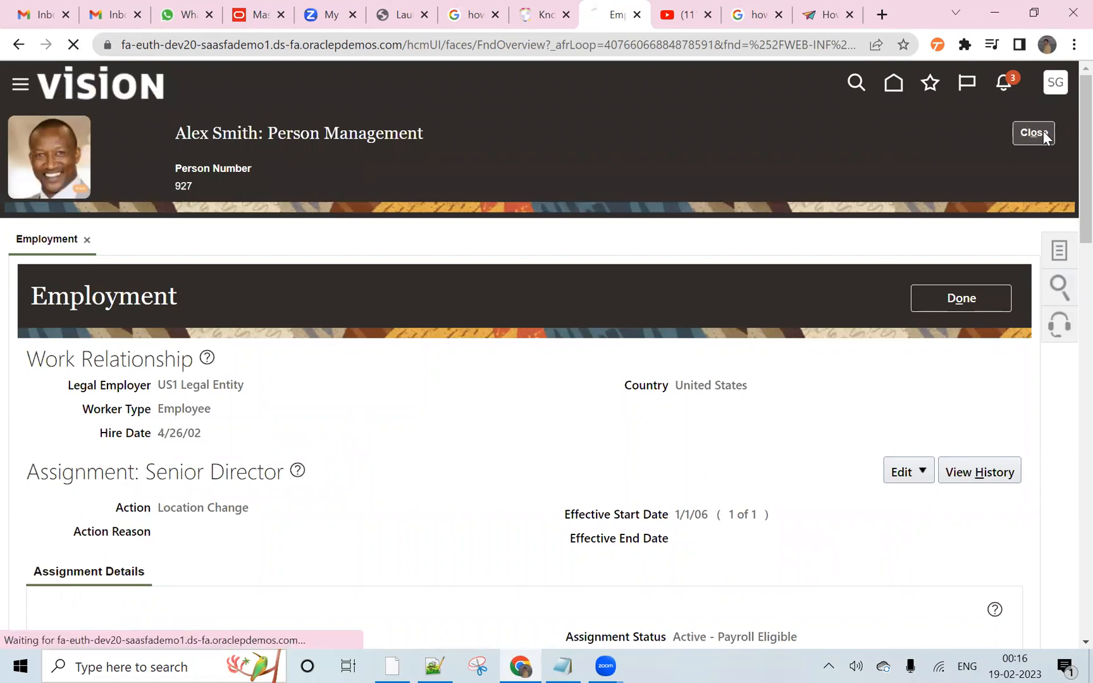
left_click(1032, 132)
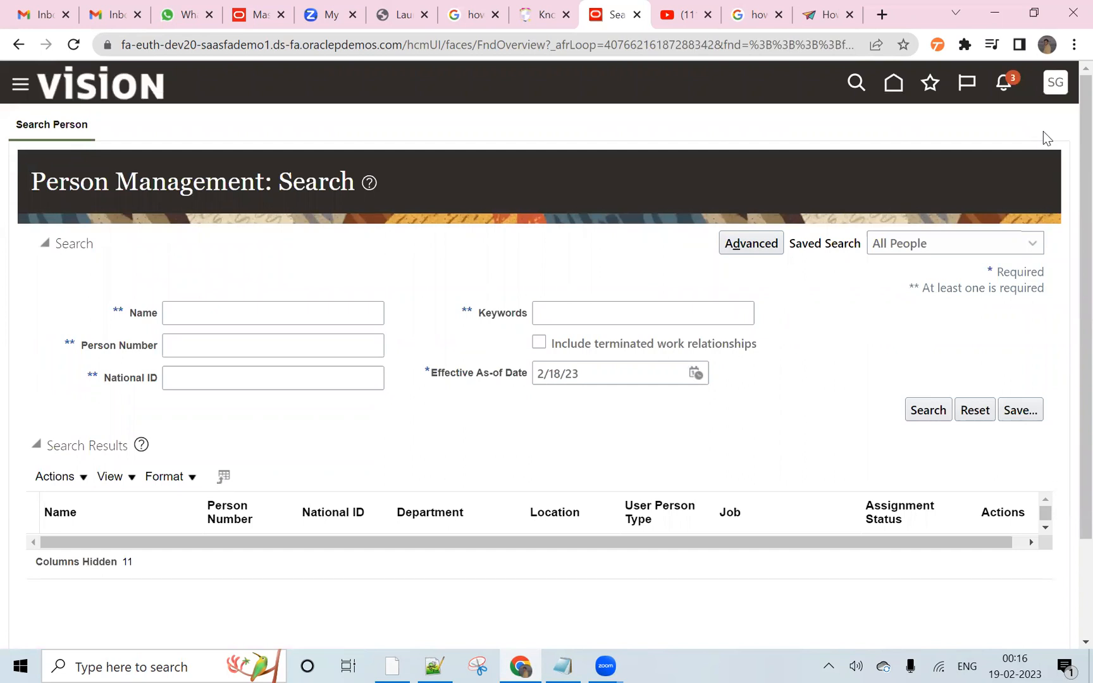
mouse_move(893, 83)
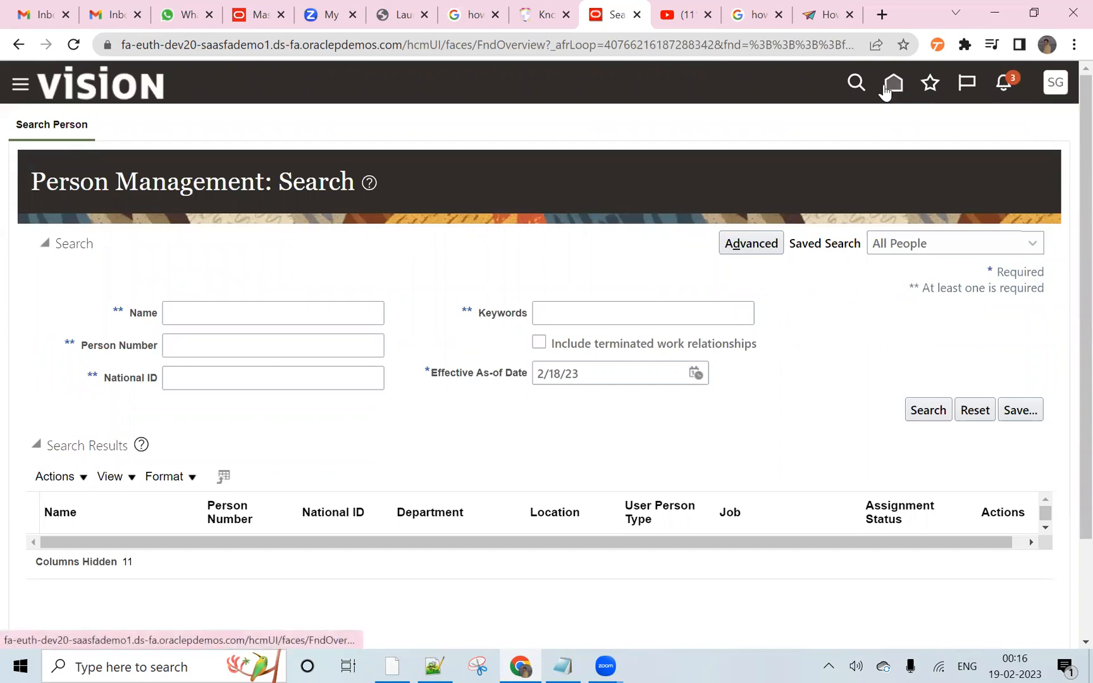
- Go back to the home page from Person Management
left_click(890, 82)
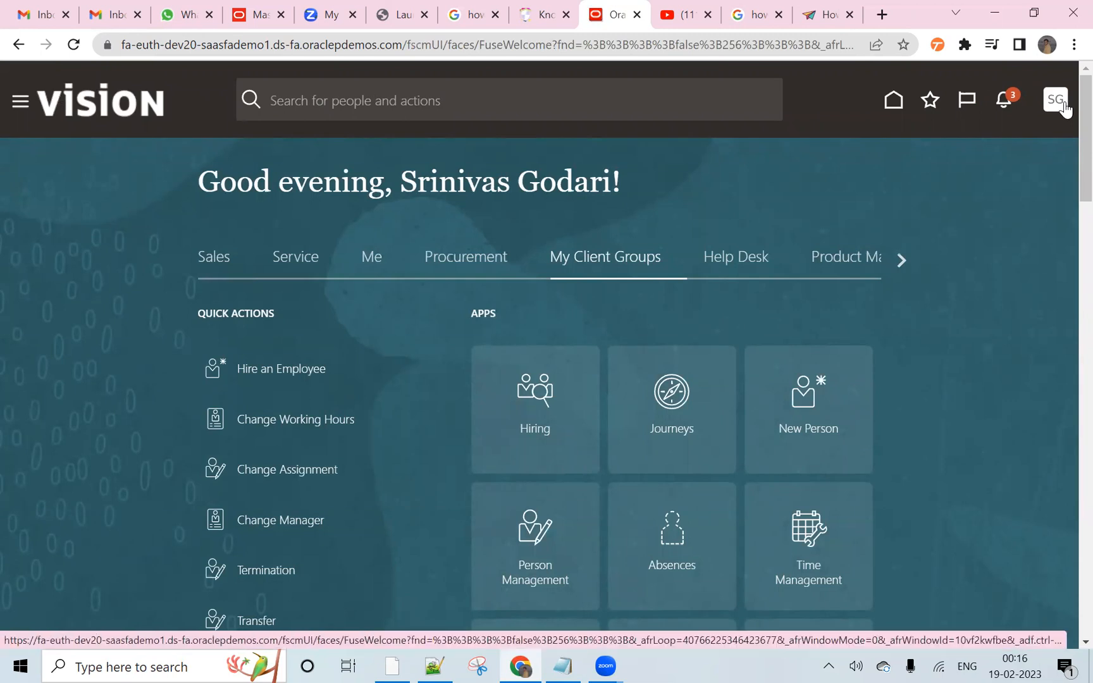
mouse_move(1055, 102)
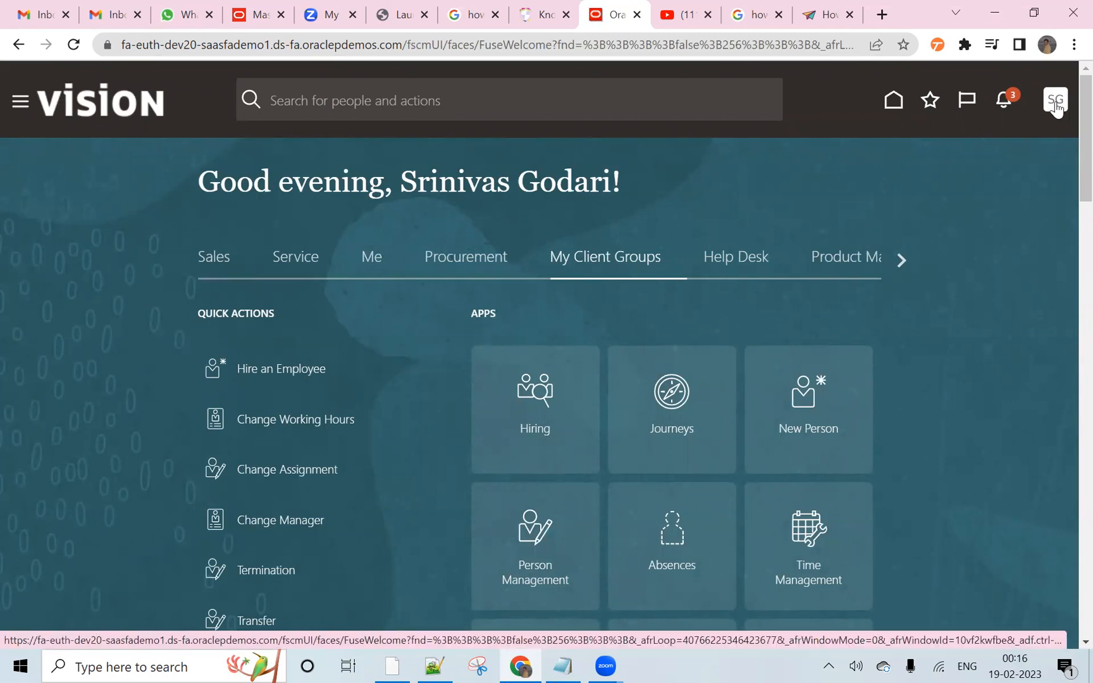
left_click(1053, 100)
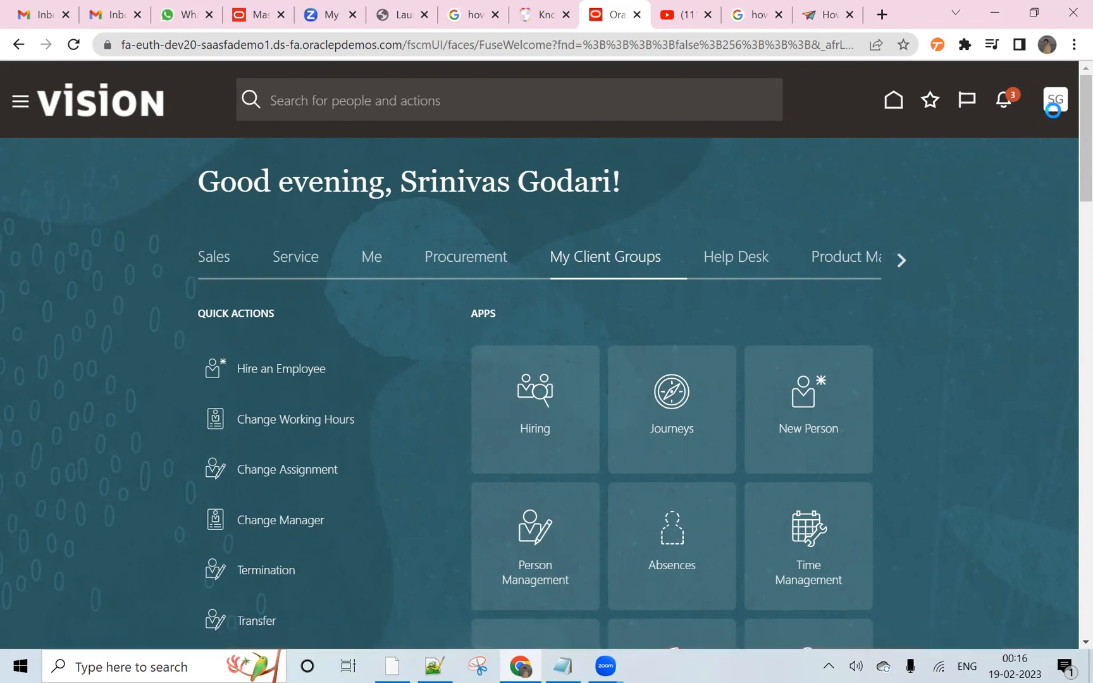
mouse_move(1053, 100)
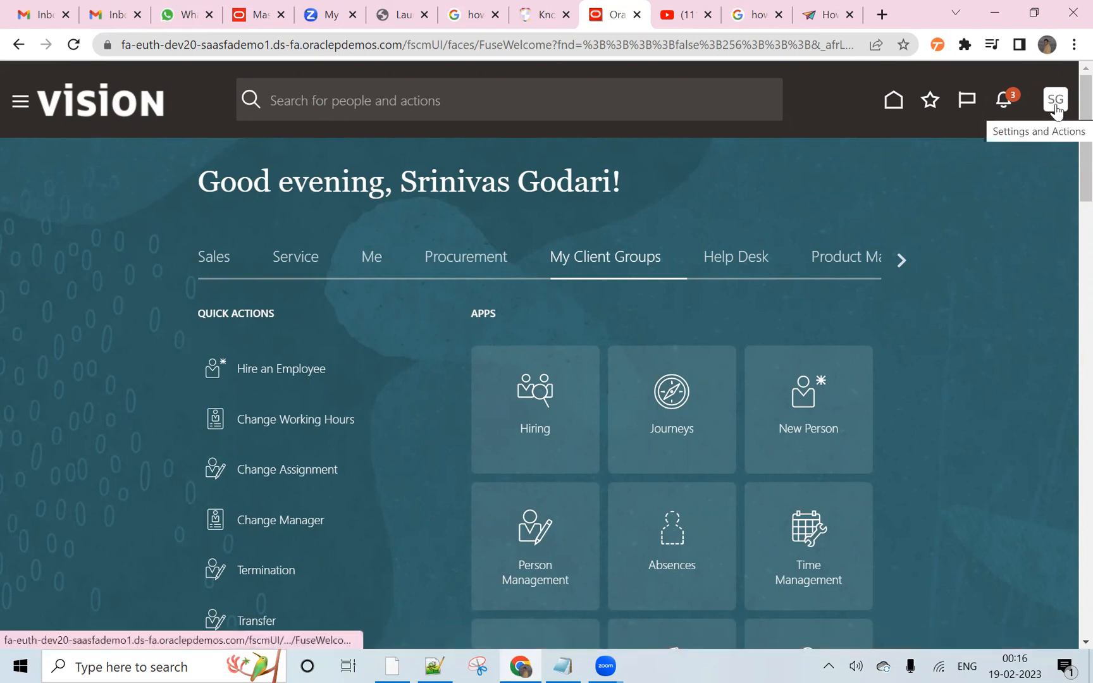
- Open Setup and Maintenance from the user menu and reach its task Search page
left_click(1053, 100)
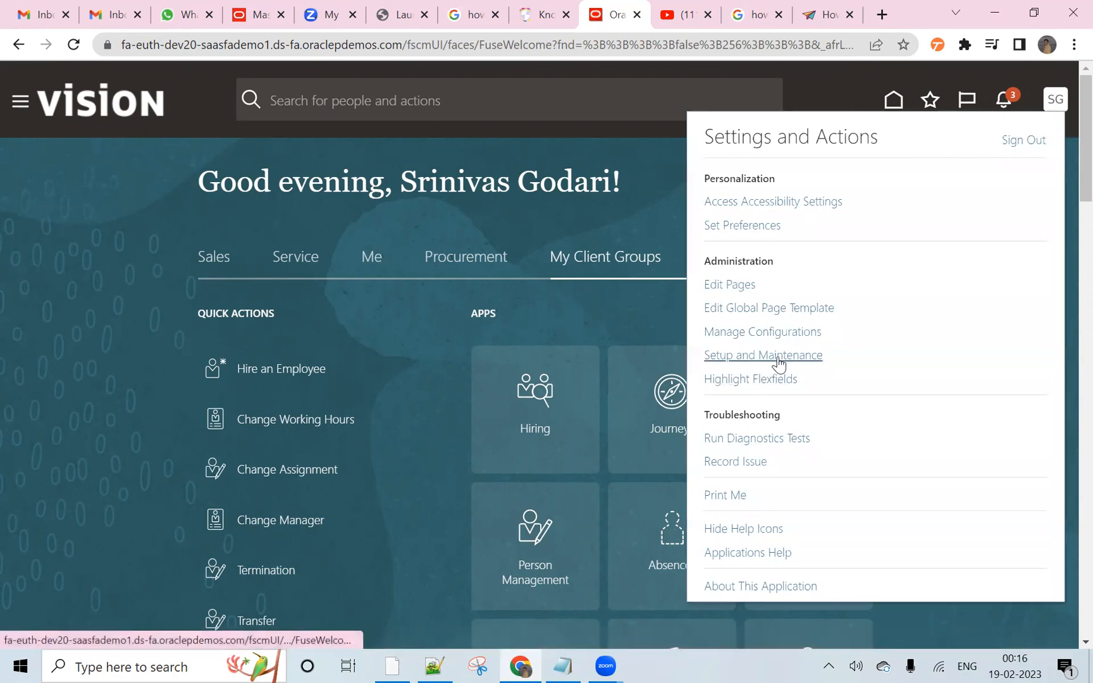
left_click(762, 355)
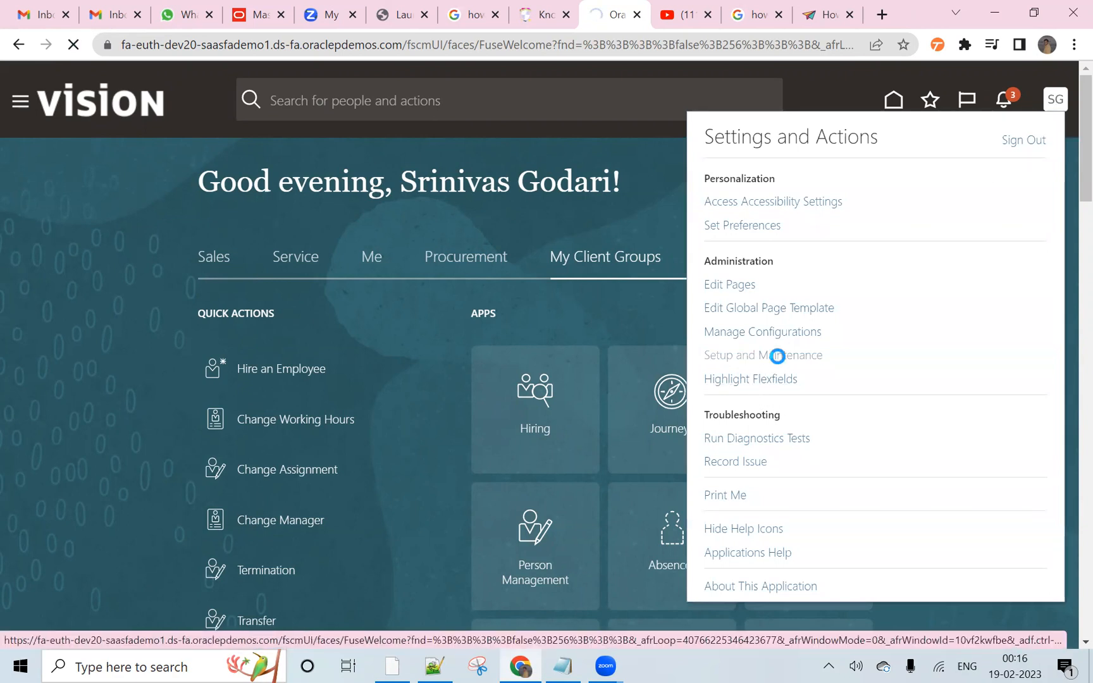
left_click(762, 355)
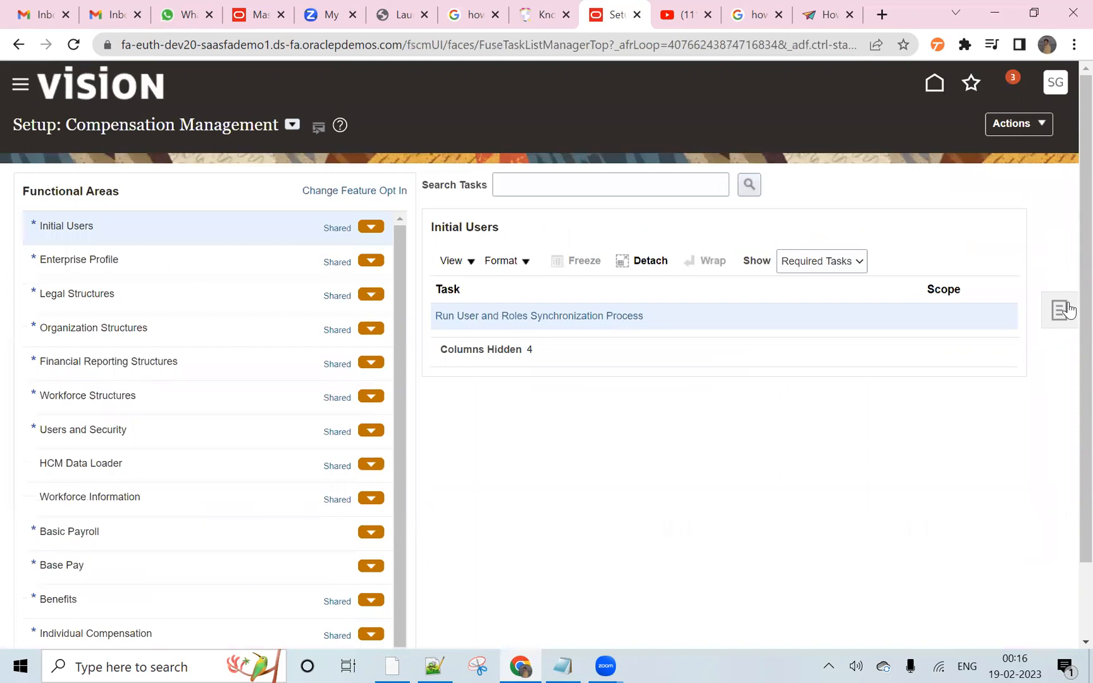
left_click(1060, 309)
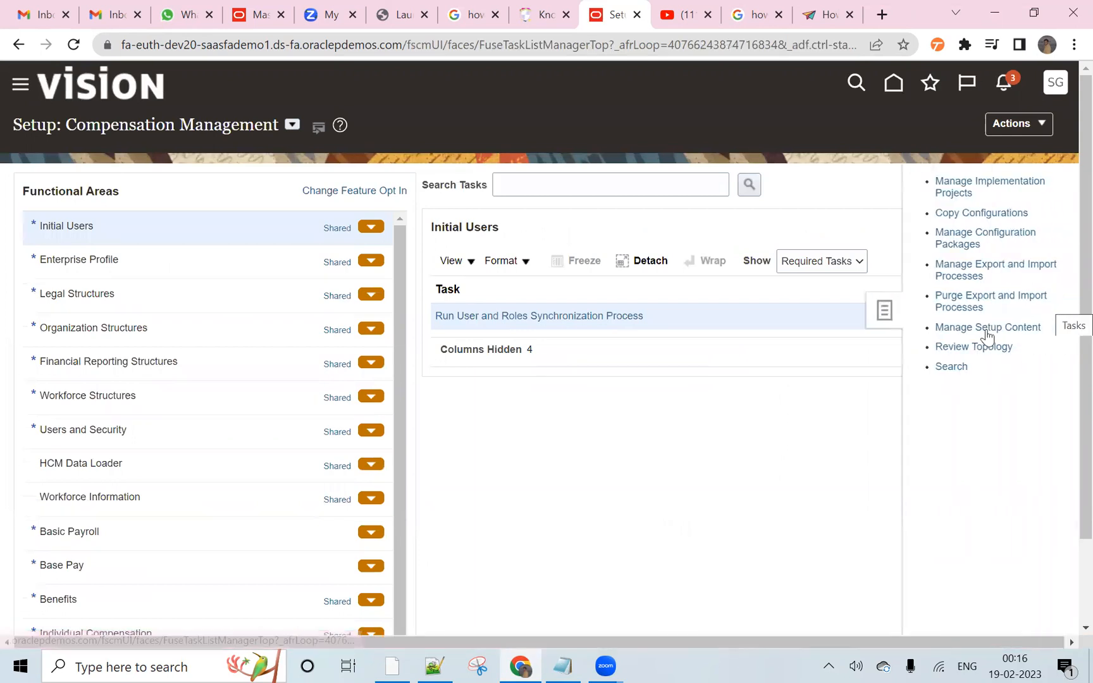
left_click(949, 367)
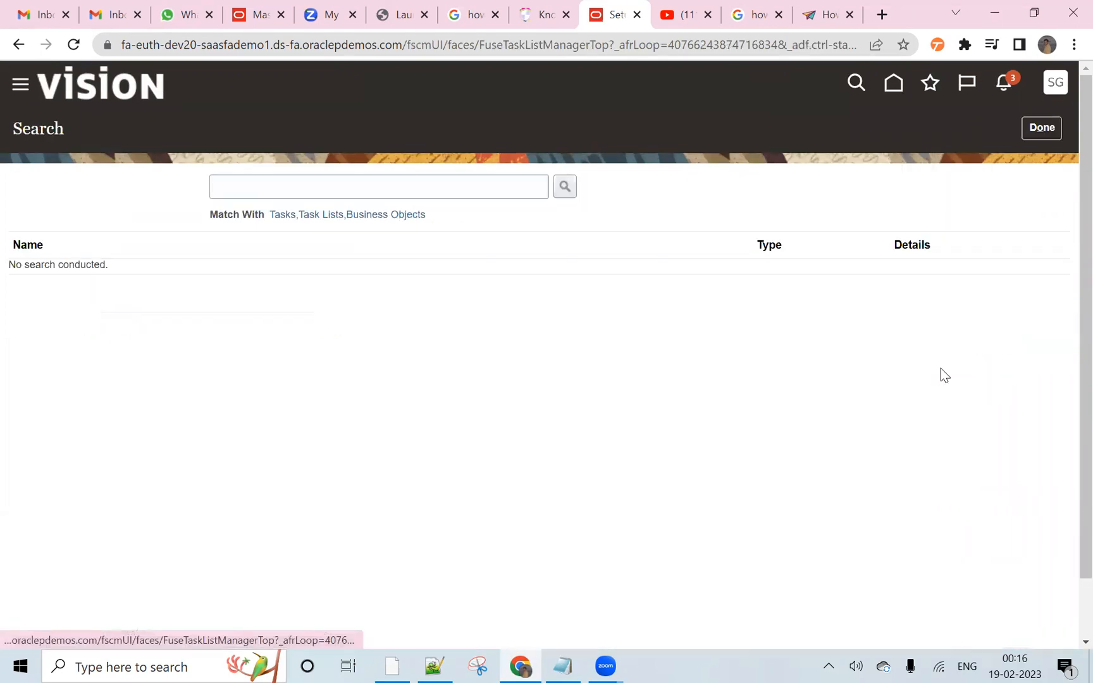
- Search tasks for 'manage common lookups%' and open the Manage Common Lookups task
left_click(378, 186)
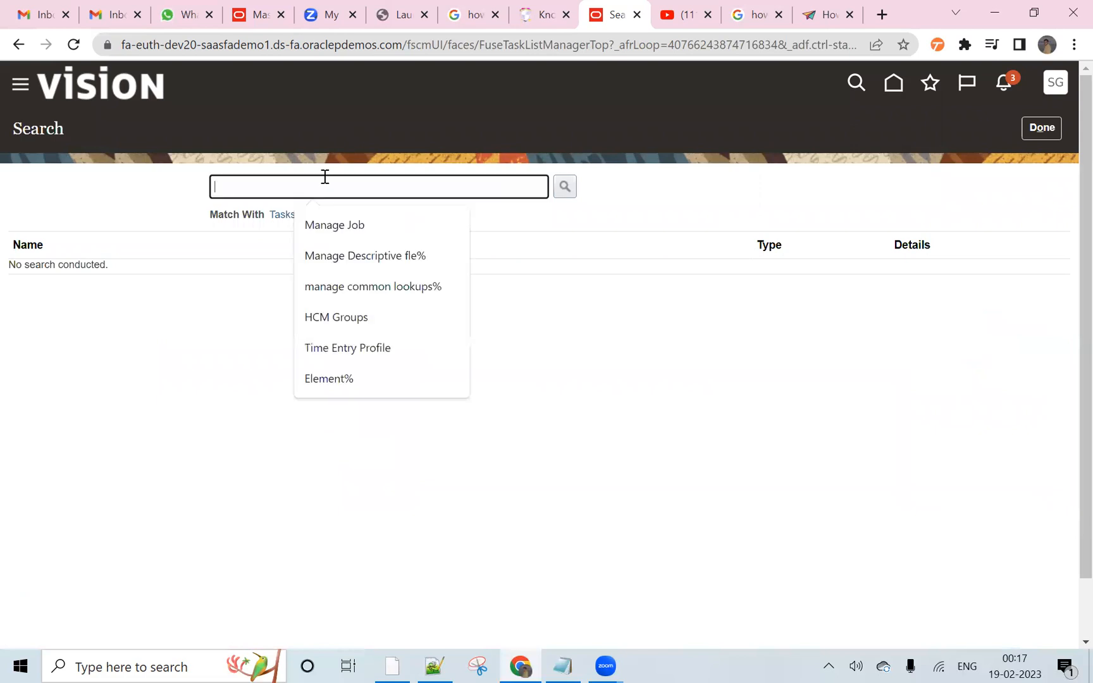
type("Manage")
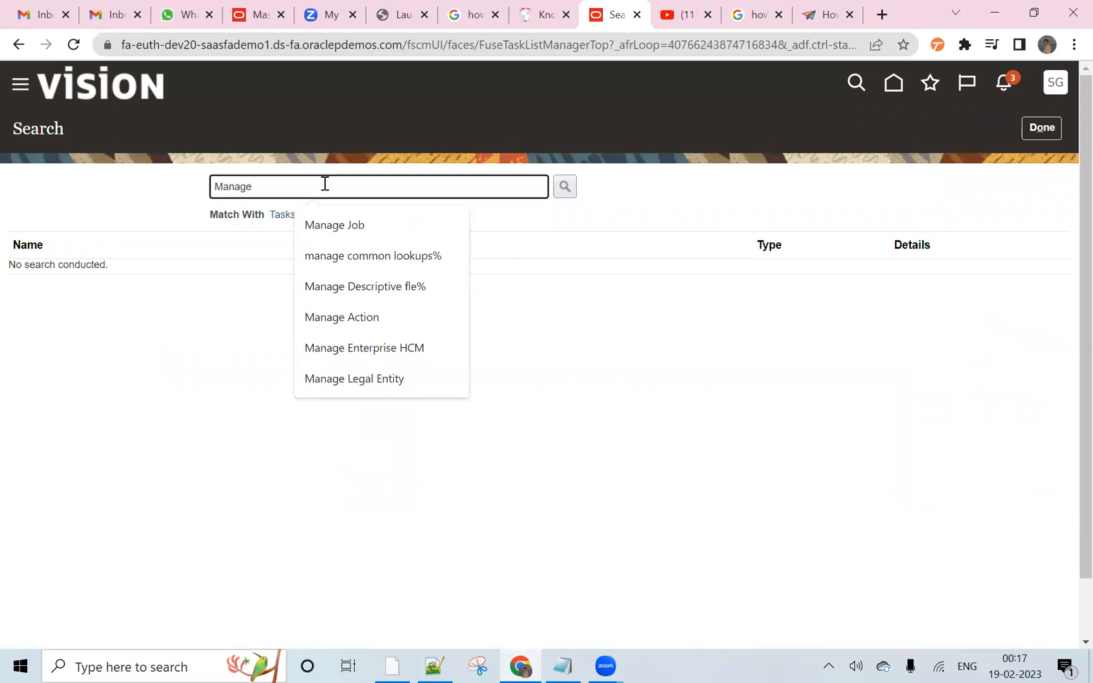
left_click(373, 255)
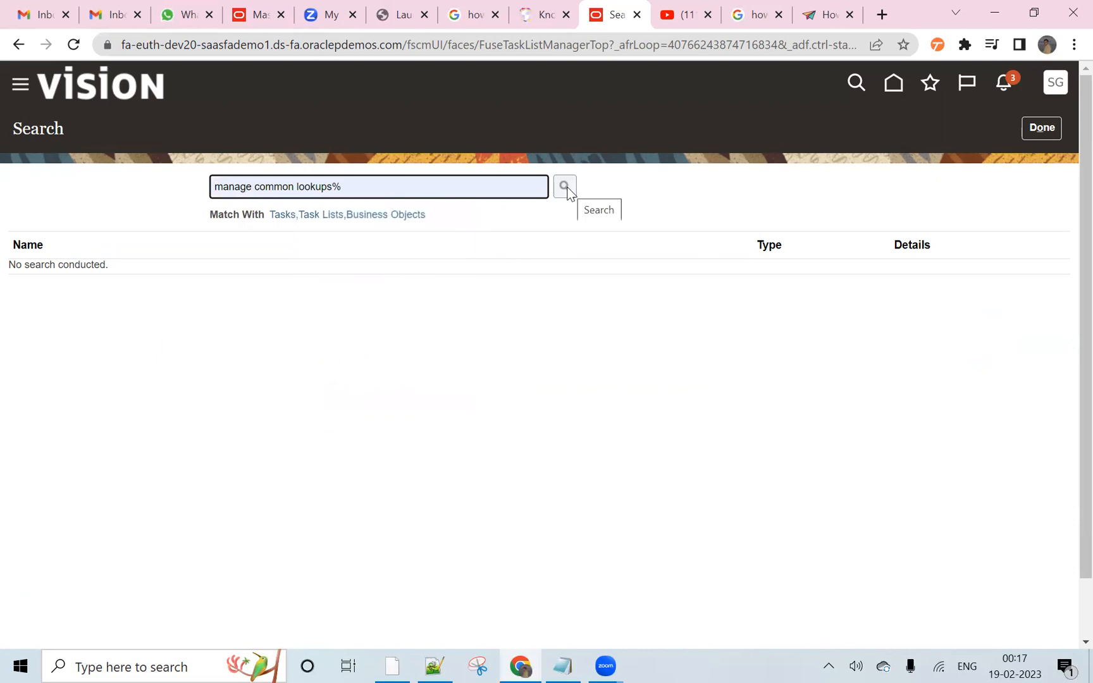
left_click(565, 186)
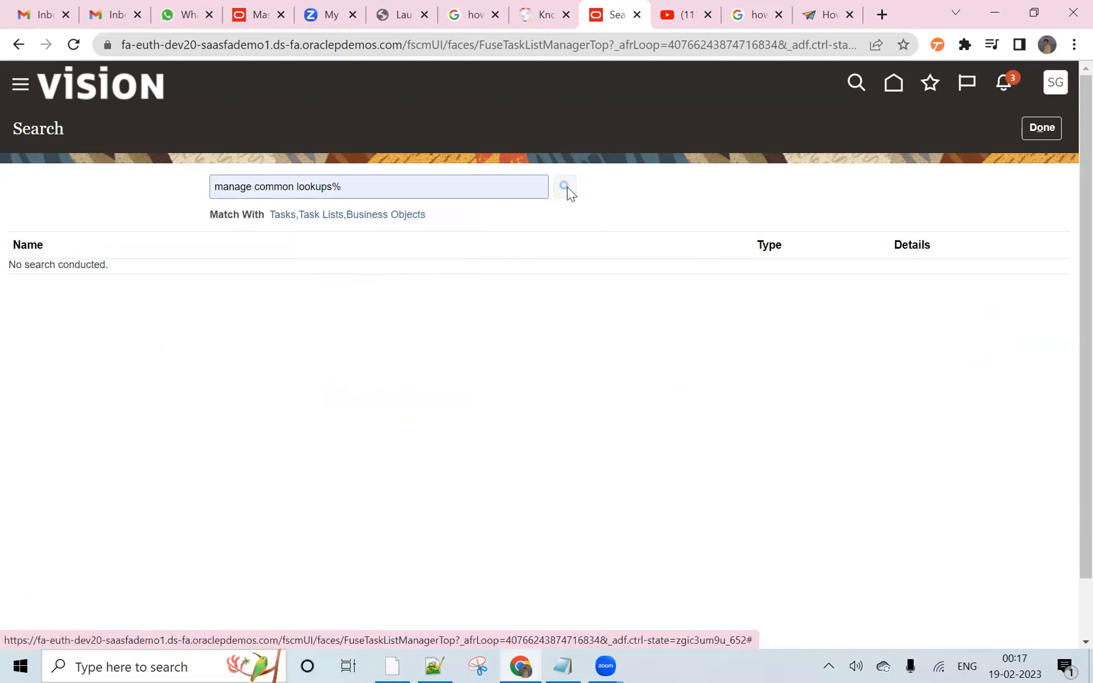
left_click(564, 186)
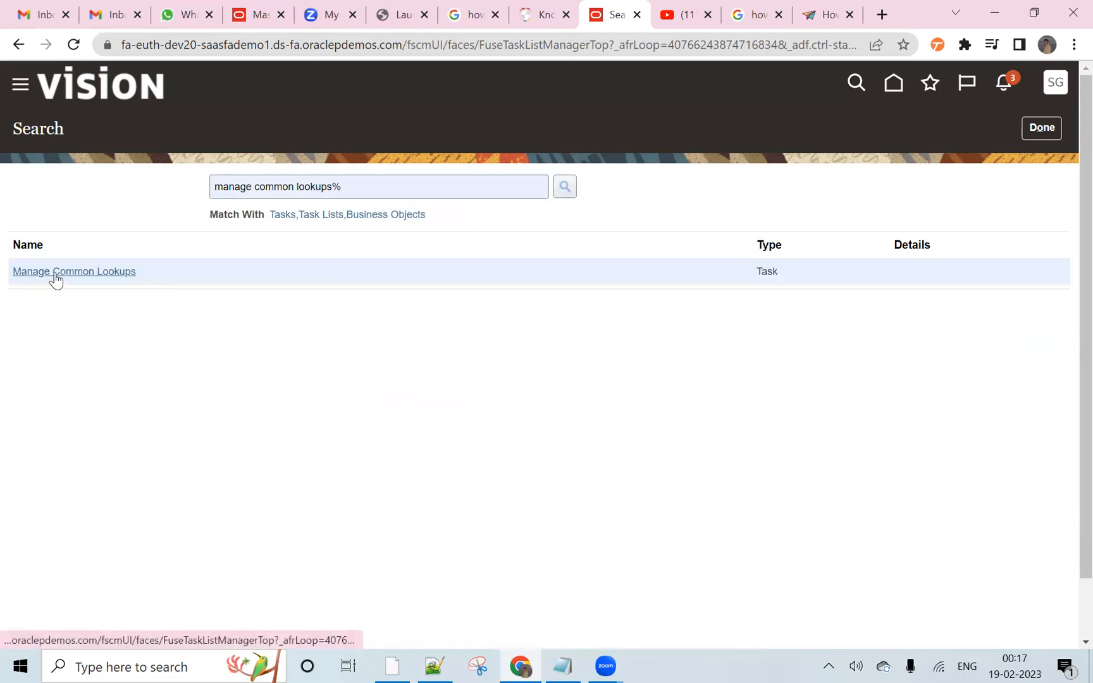
left_click(73, 271)
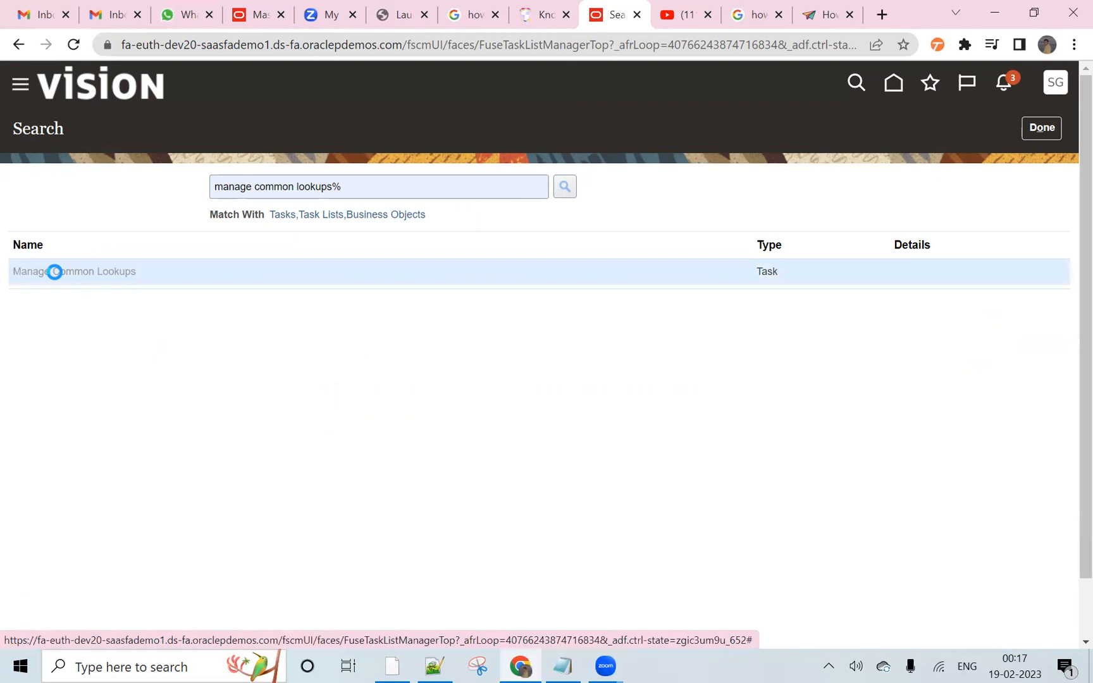
left_click(74, 271)
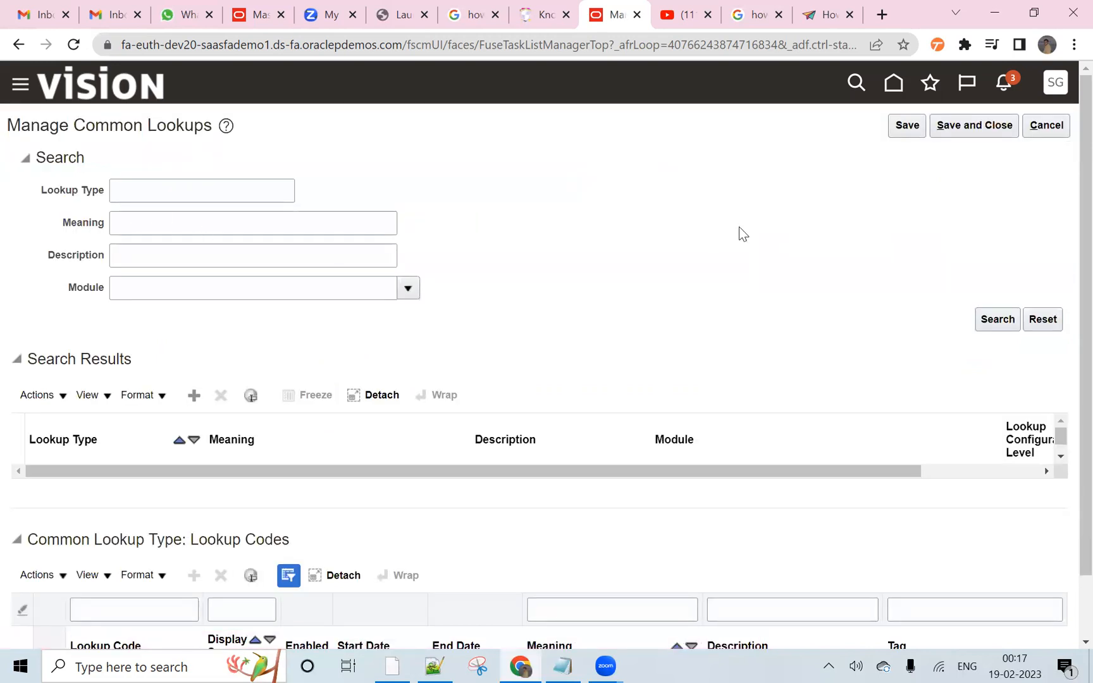
- Search Lookup Type for PER_SUPERVISOR_TYPE and select the Supervisor Type result
scroll("down", 3)
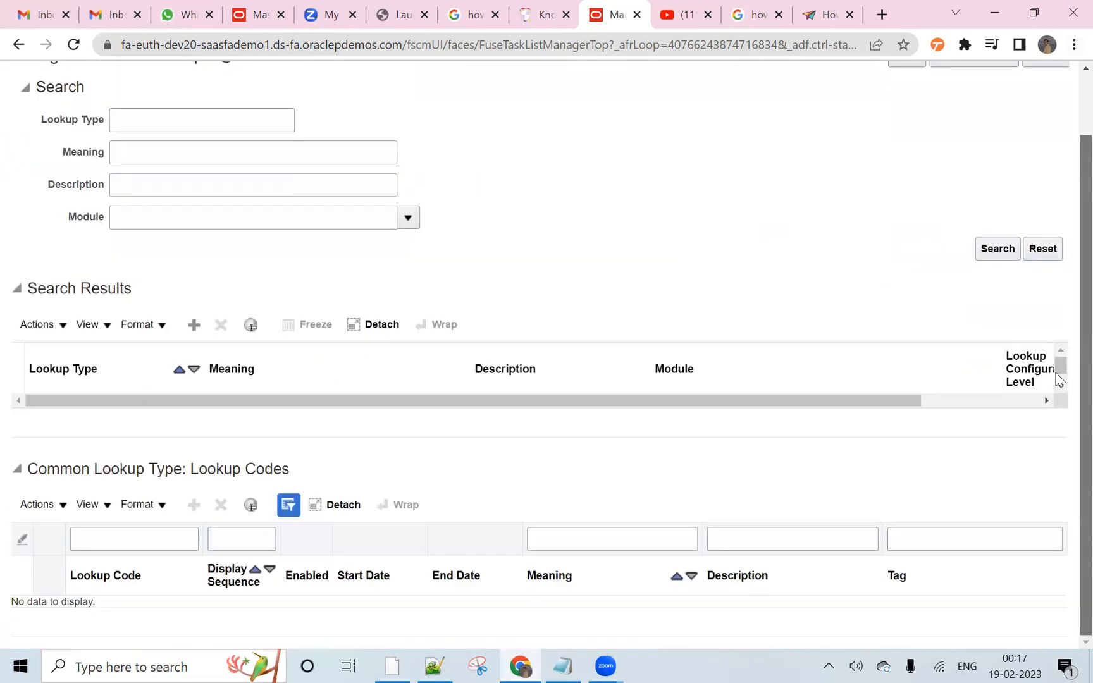
scroll("up", 3)
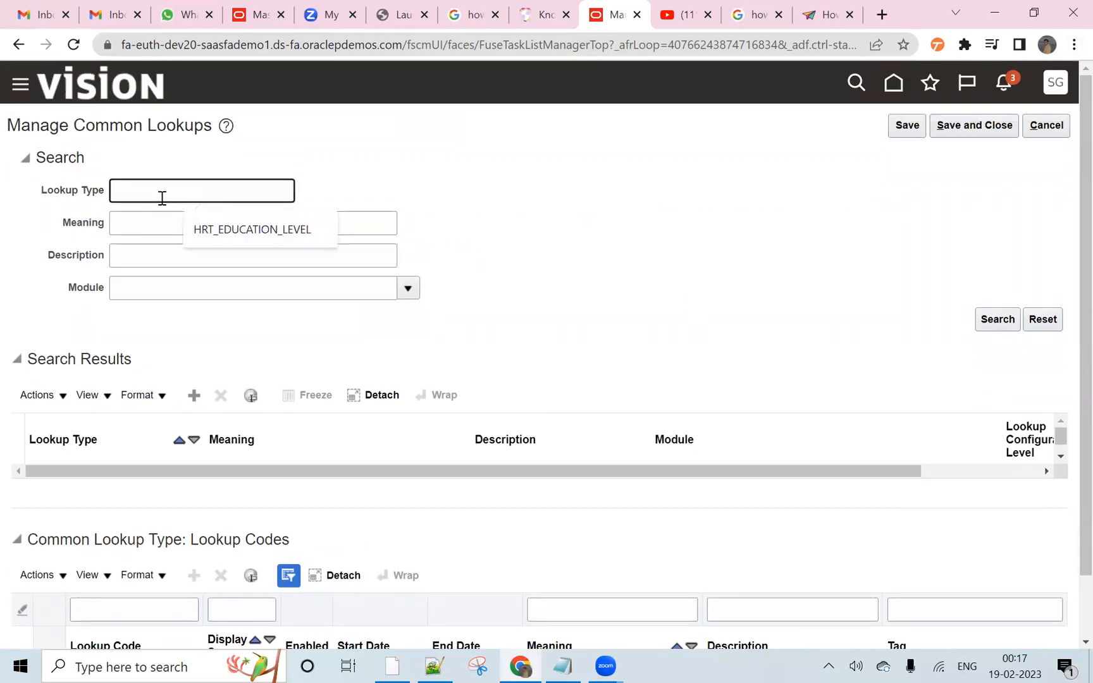
type("P")
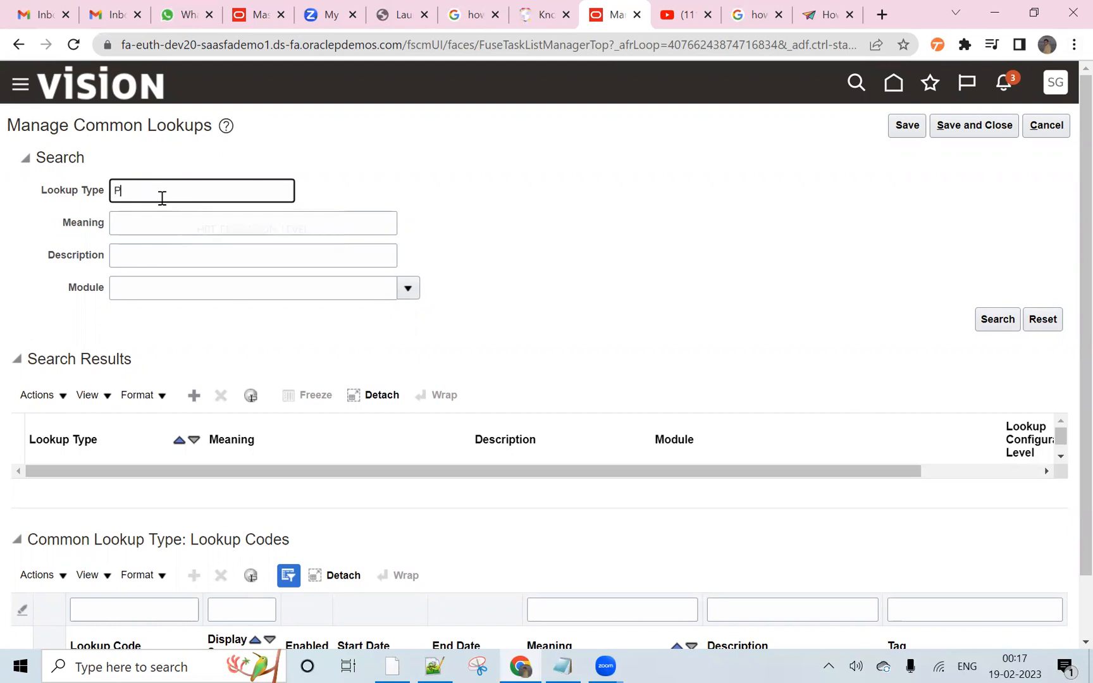
type("ER_")
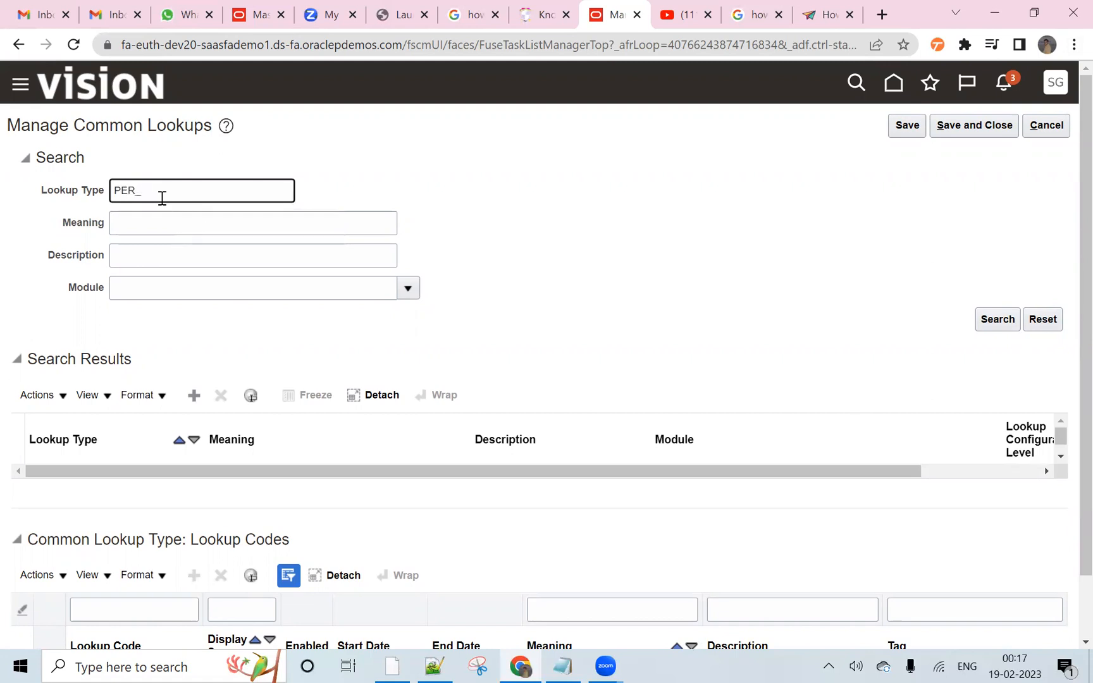
type("SUPERV")
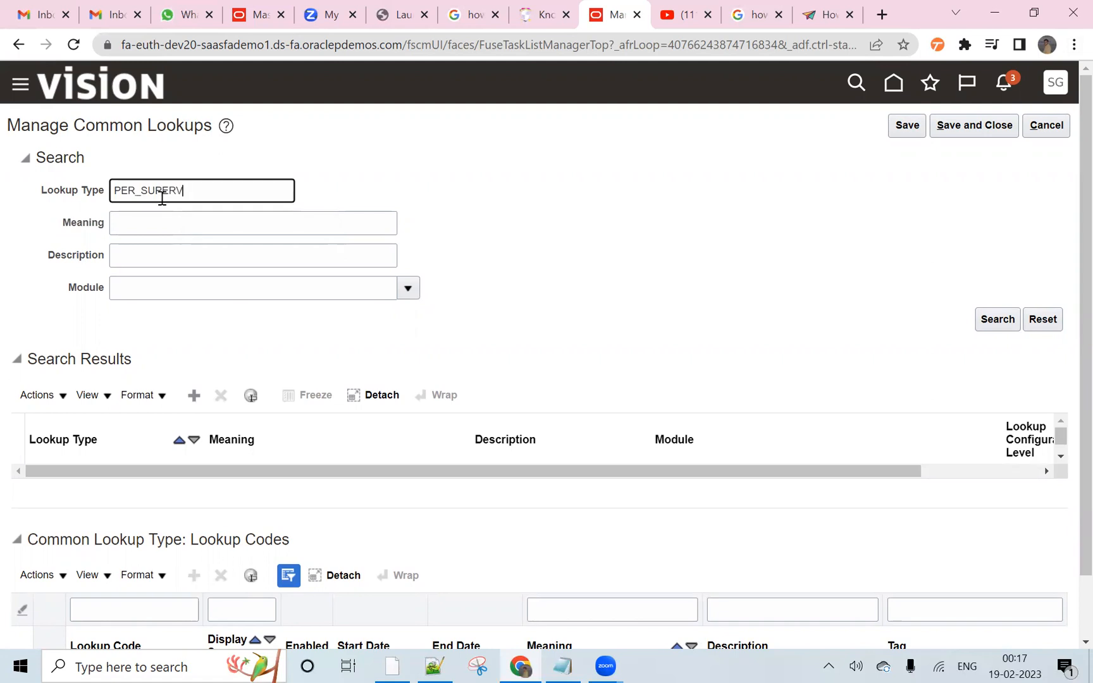
type("ISOR_")
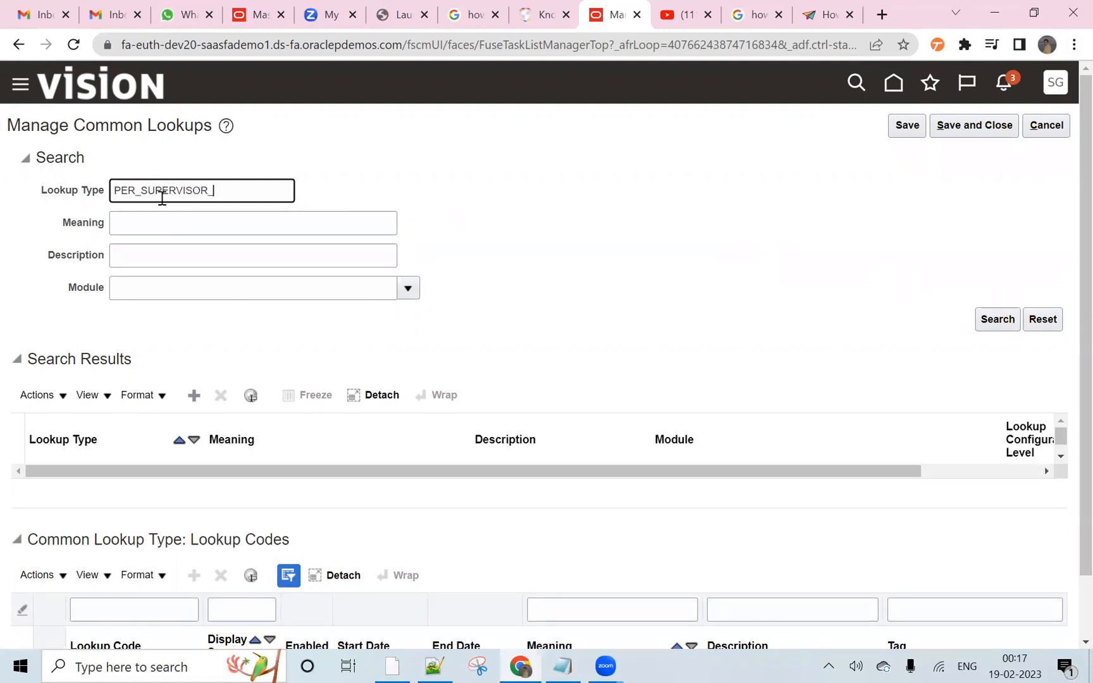
type("TYPE")
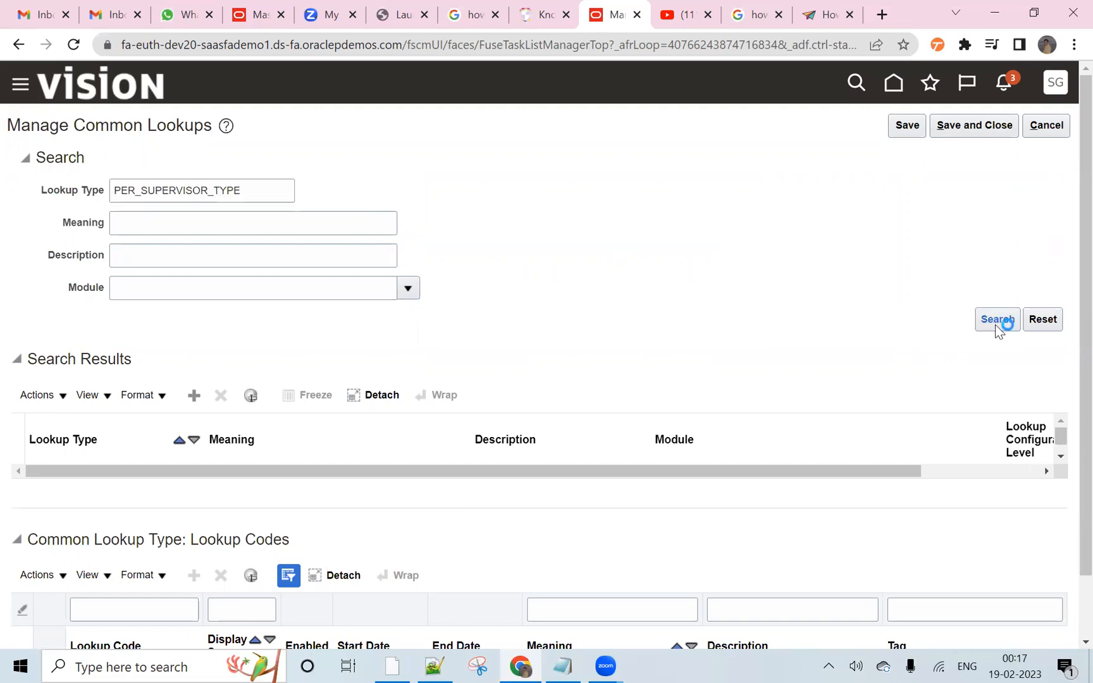
left_click(996, 319)
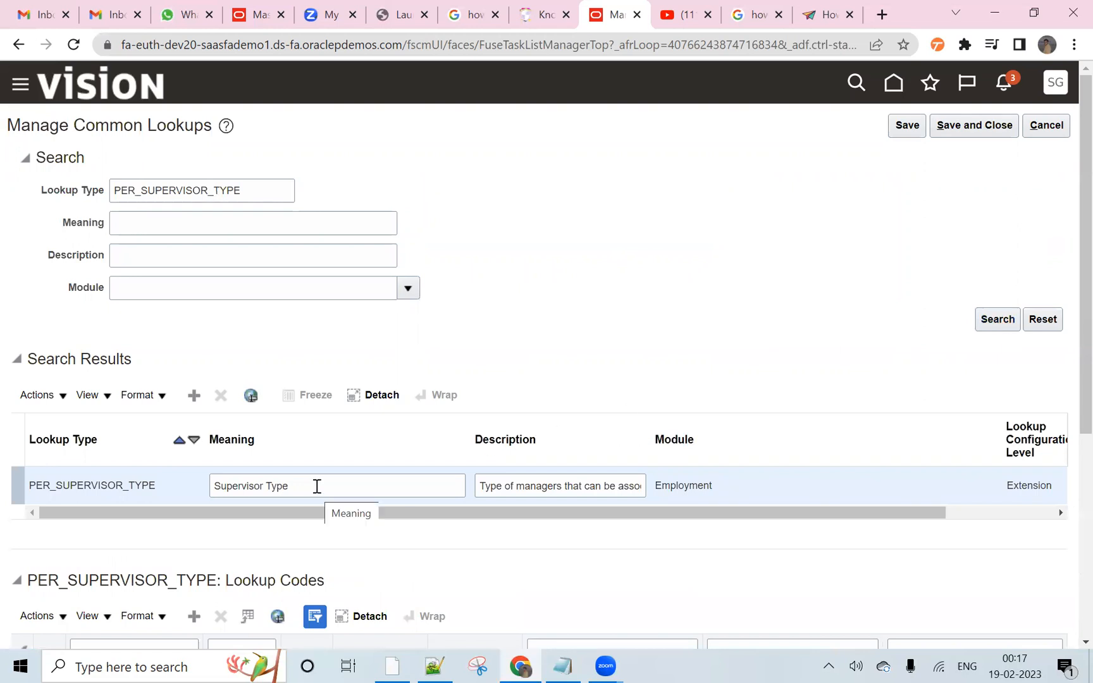
double_click(91, 485)
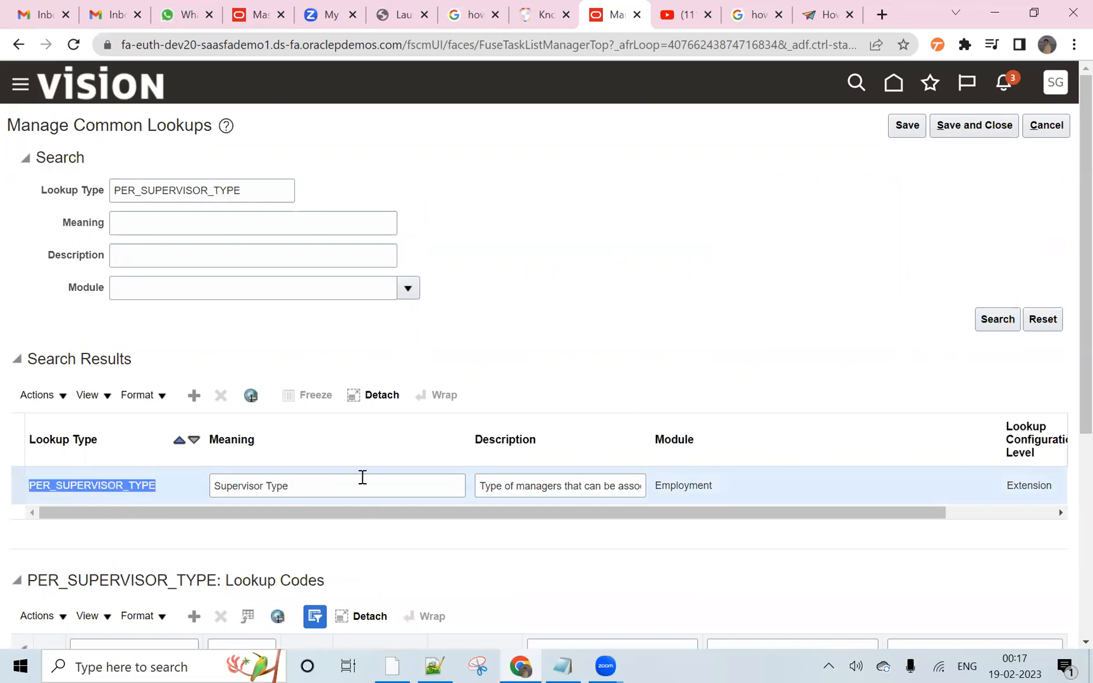
- Add a lookup code row MATRIX_MANAGER with display sequence 7
scroll("down", 3)
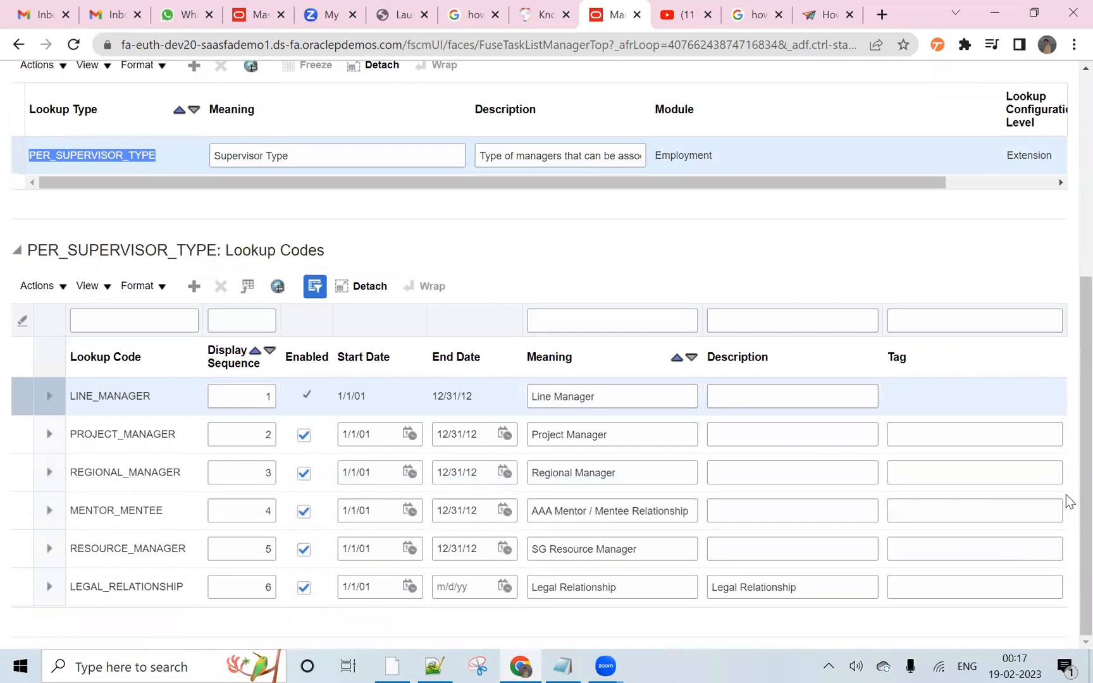
mouse_move(567, 623)
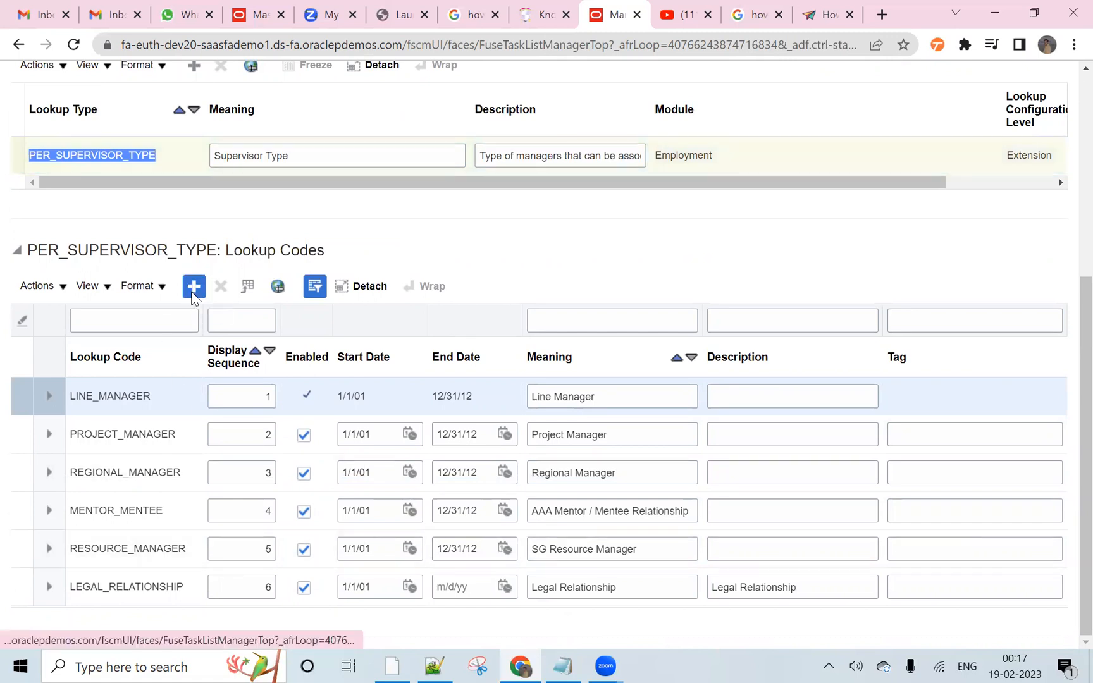
left_click(194, 286)
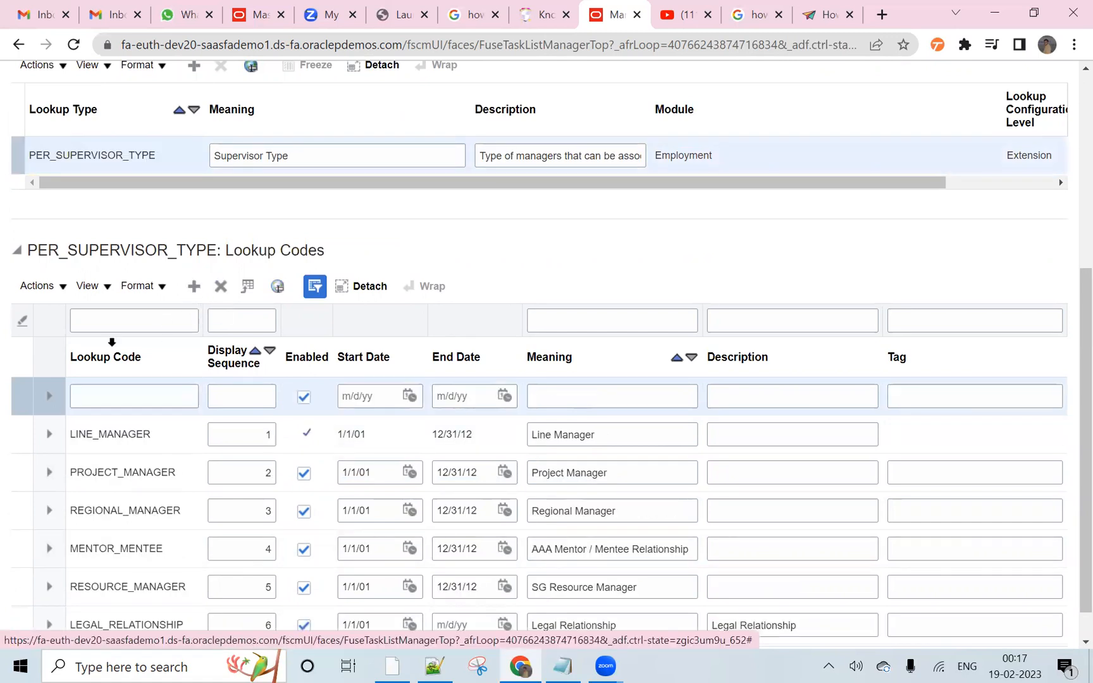
type("M")
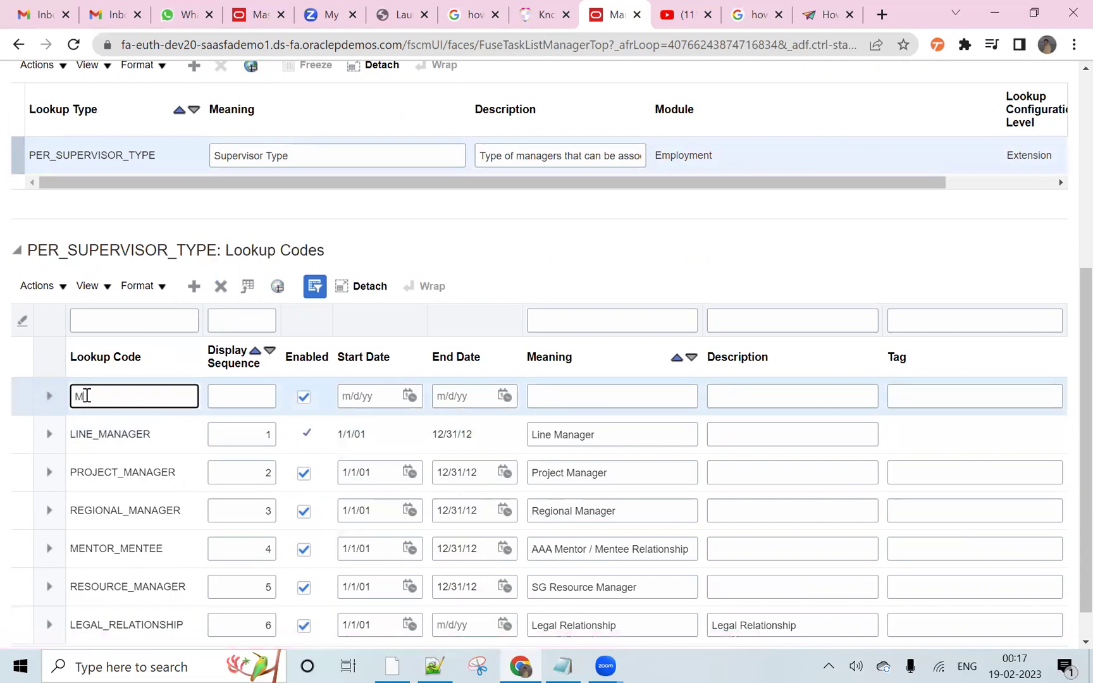
type("ATRIX")
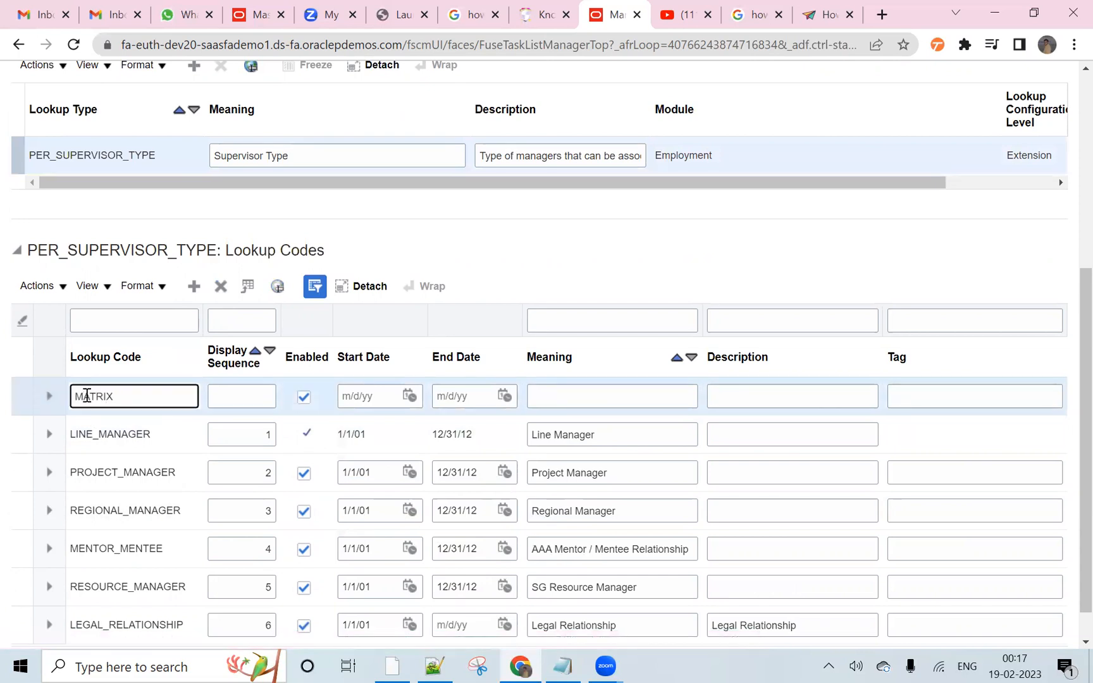
type("_MANAGER")
left_click(242, 395)
type("7")
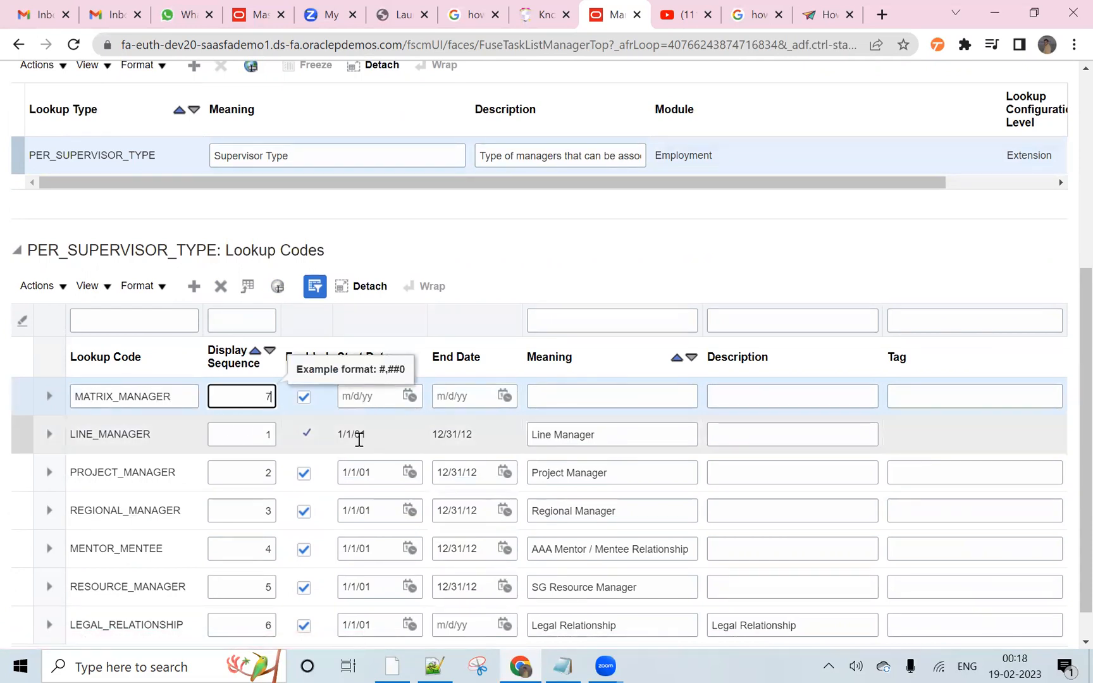
left_click(610, 395)
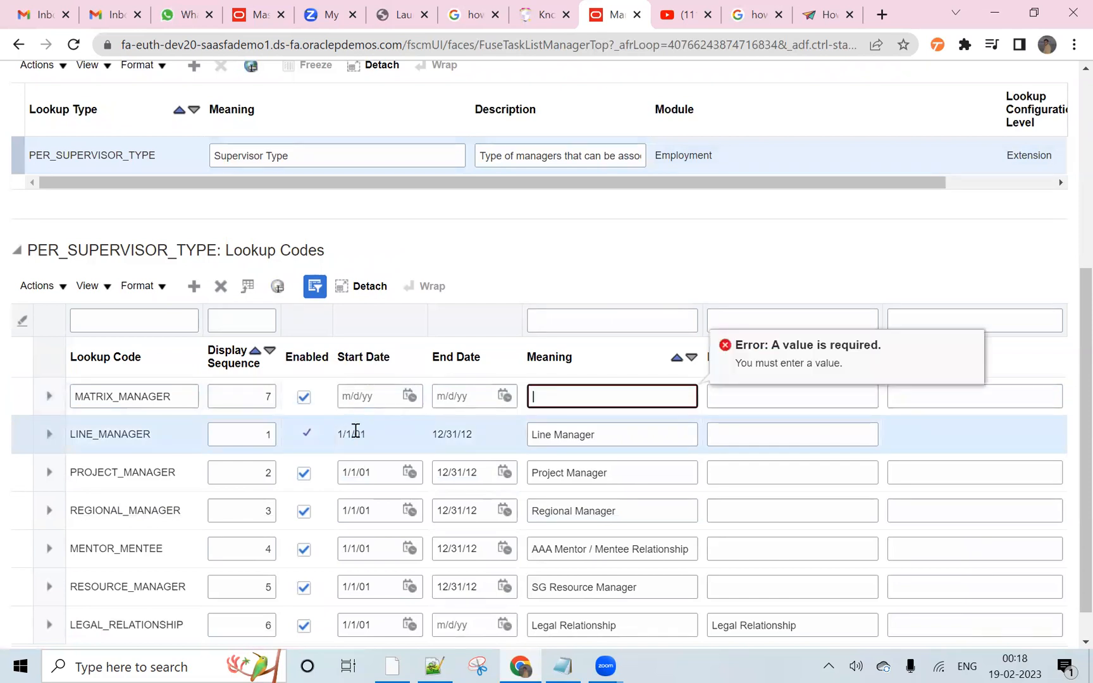
left_click(380, 433)
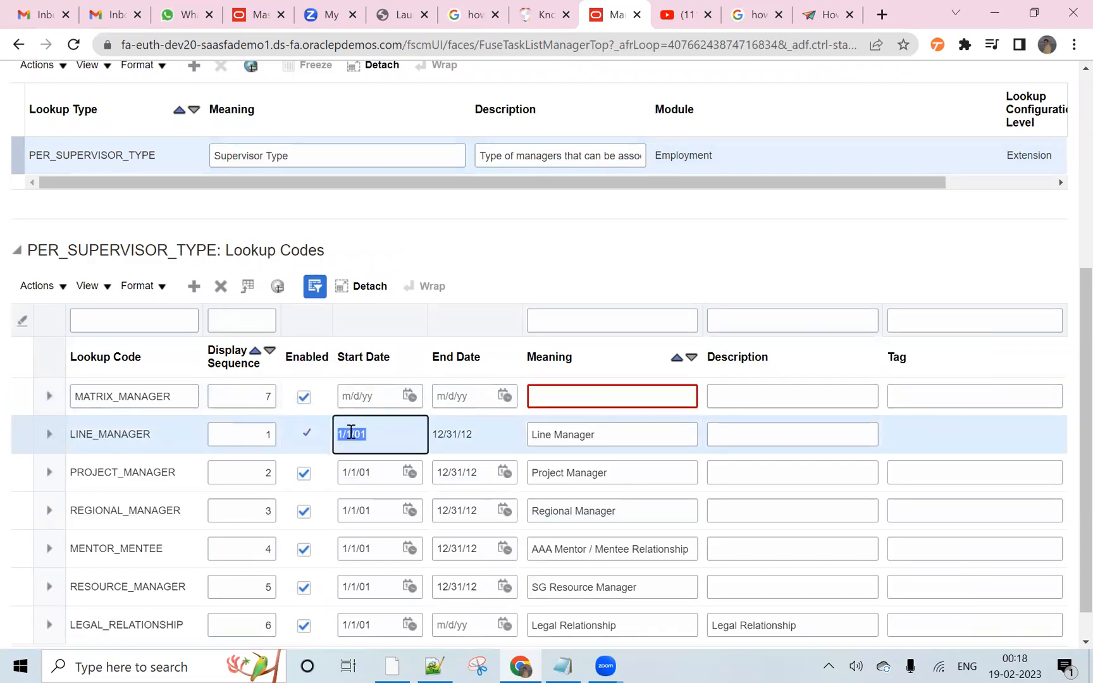
left_click(371, 396)
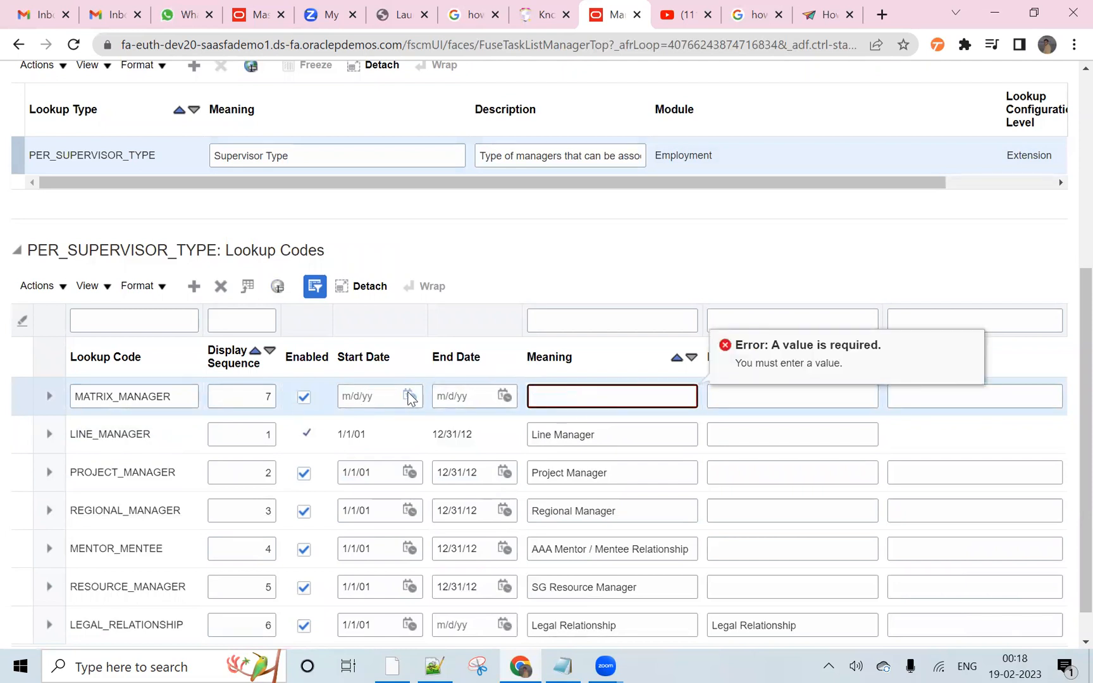
- Give the code dates 1/1/01 to 12/31/12 and meaning Matrix Manager
left_click(366, 396)
type("1/01/2")
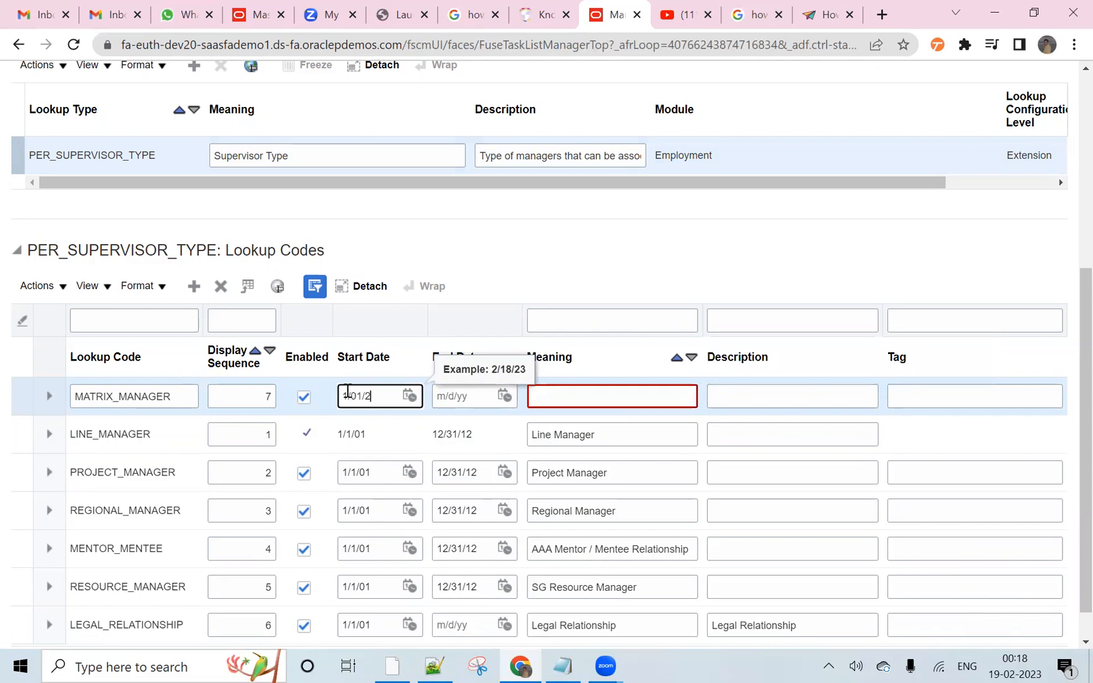
left_click(466, 395)
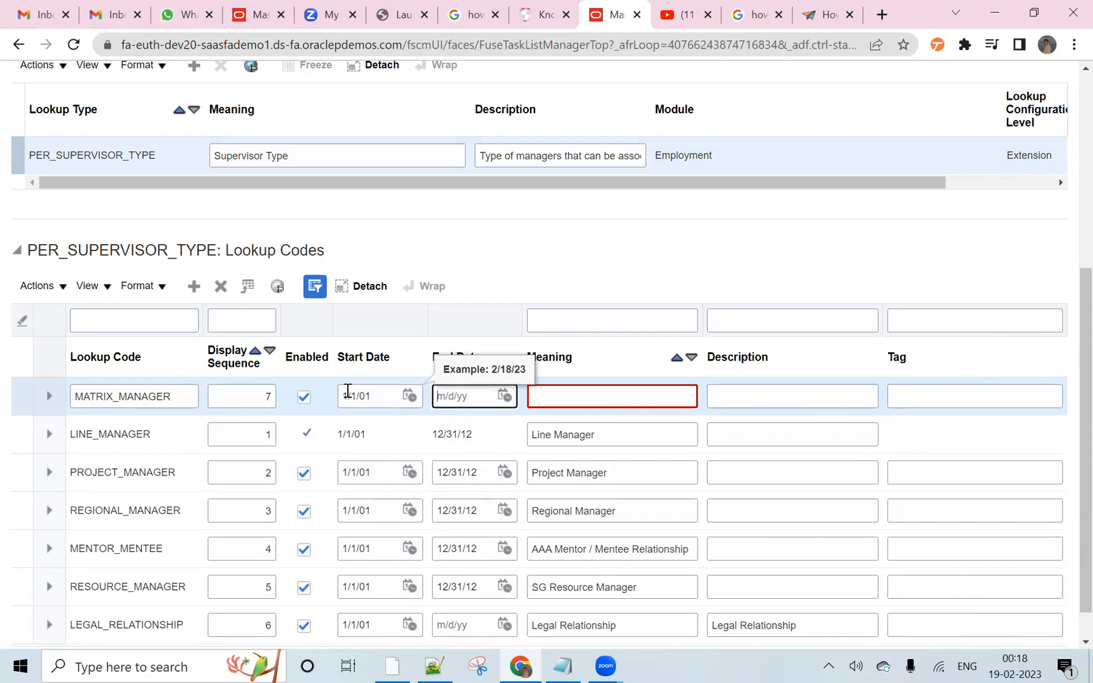
mouse_move(526, 425)
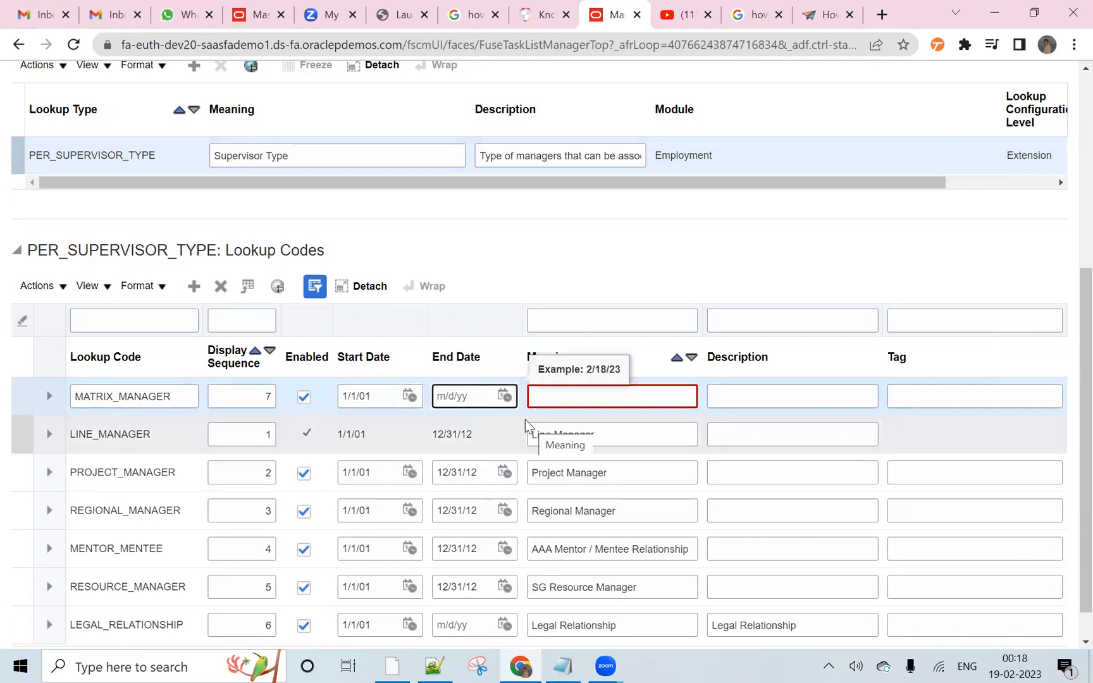
type("12")
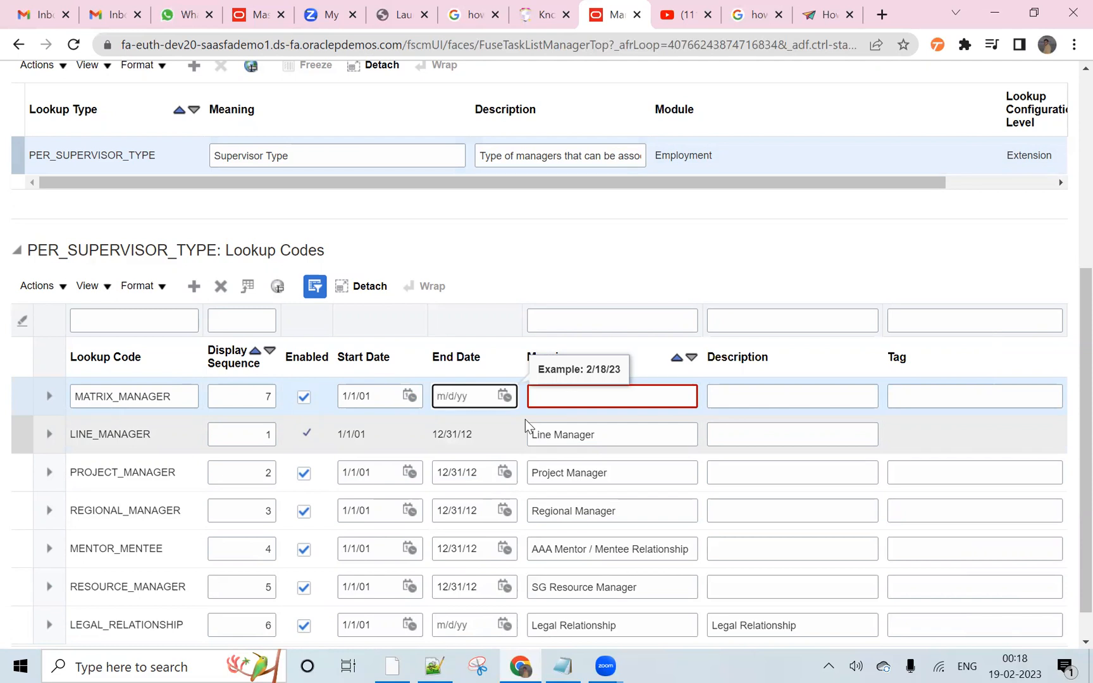
type("12/31/12")
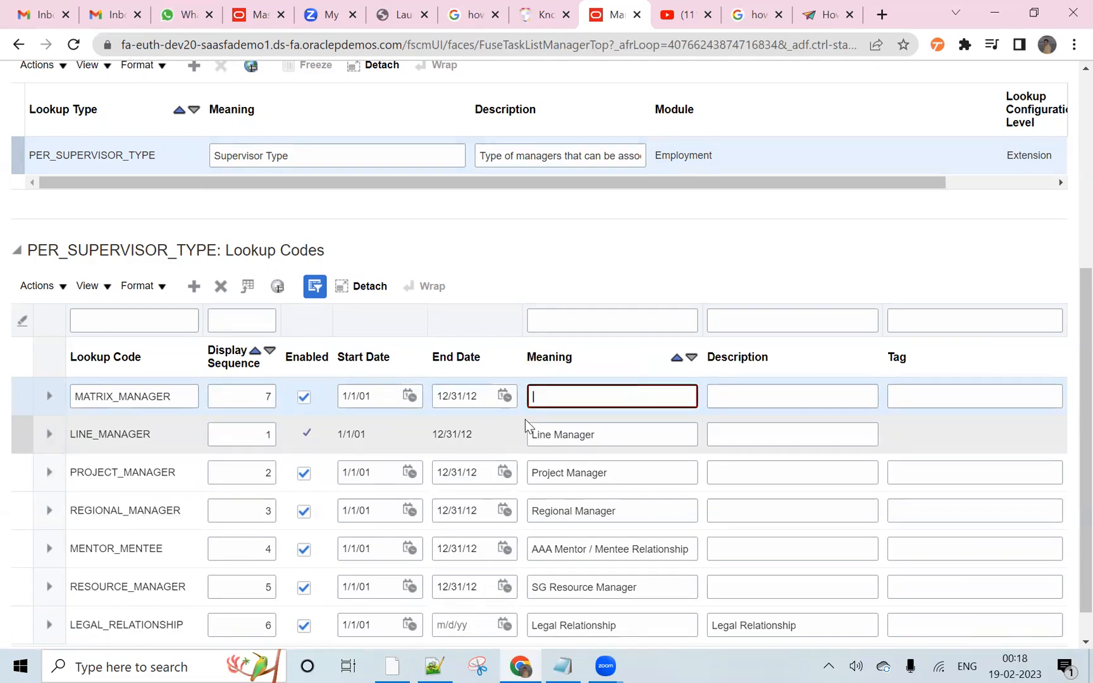
left_click(611, 396)
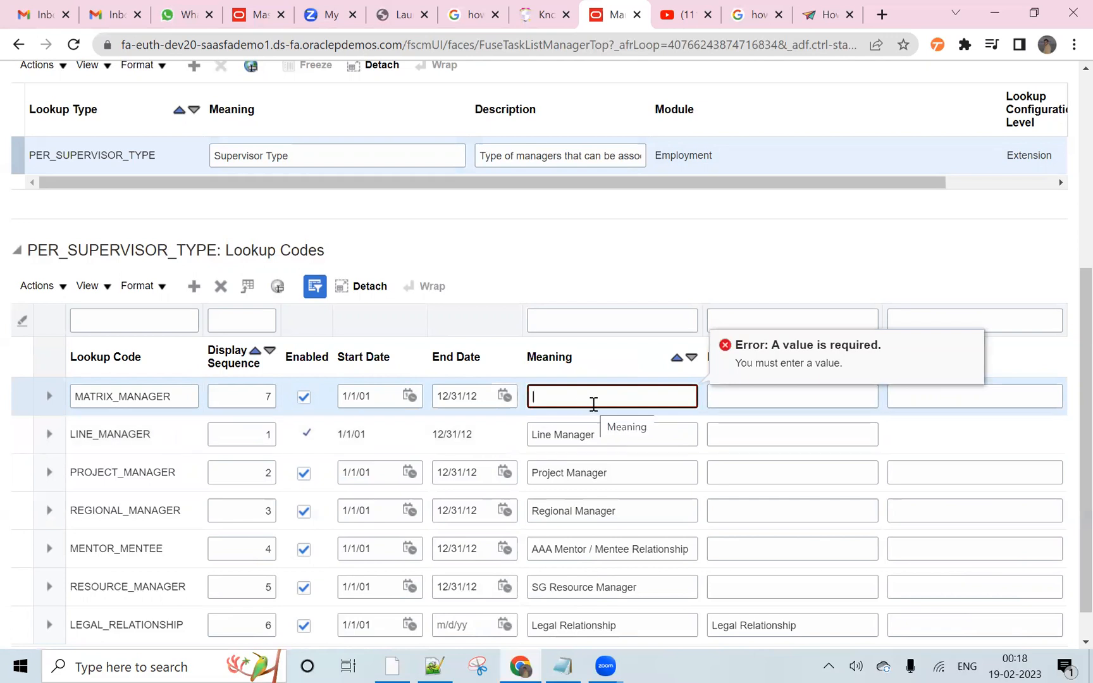
type("Matrix")
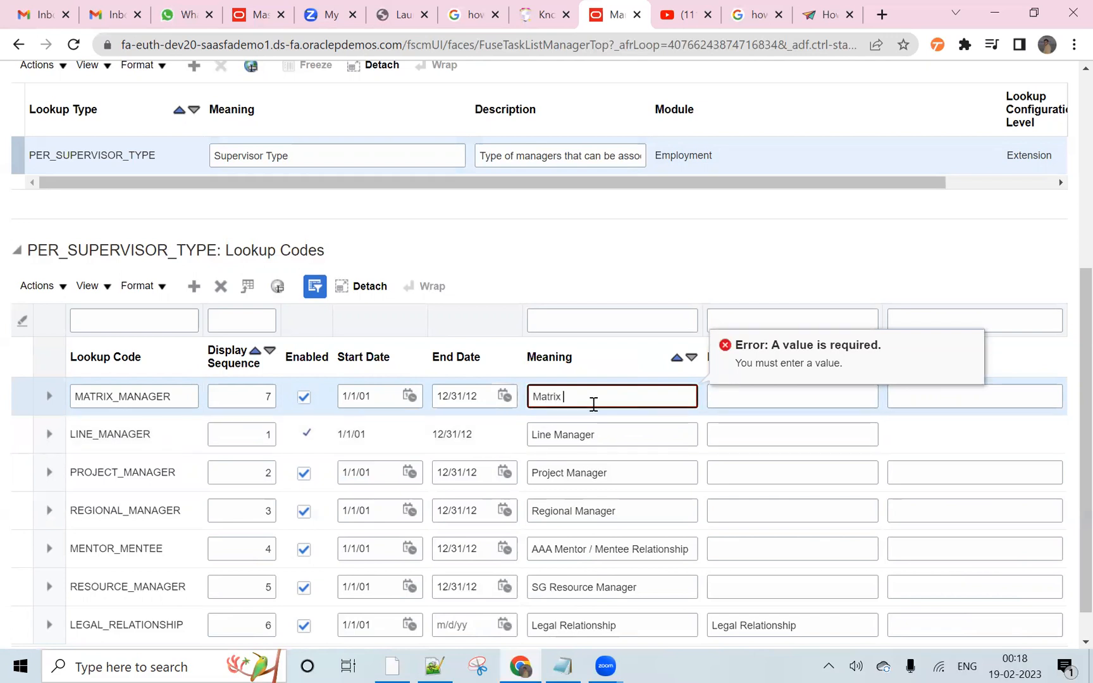
type("Manager")
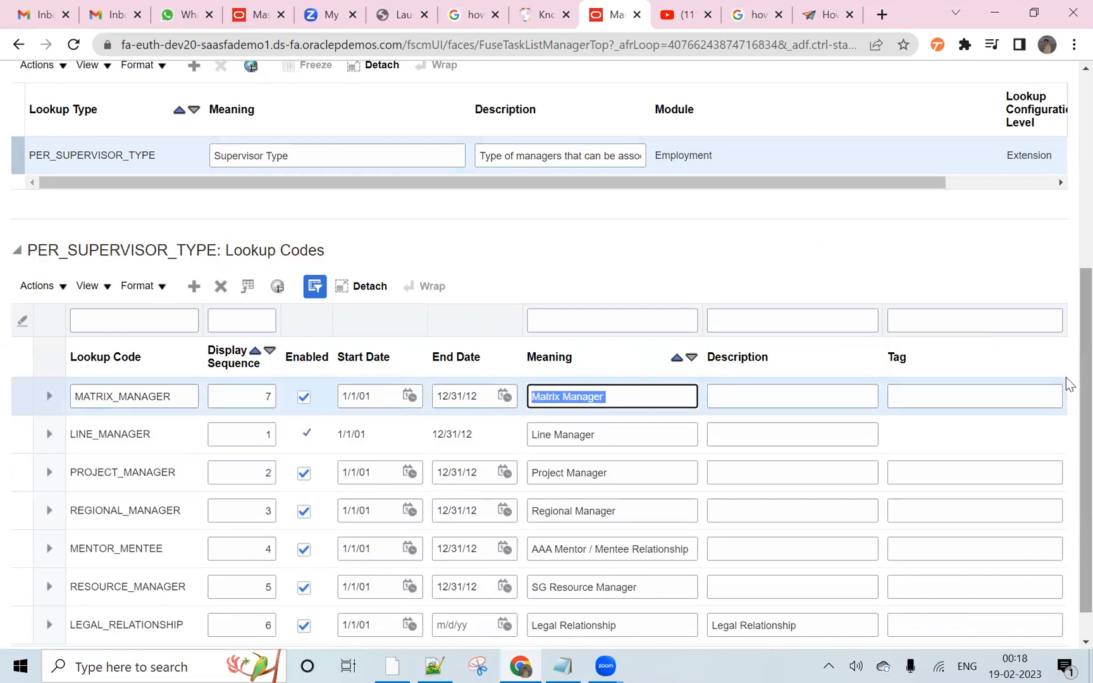
scroll("up", 3)
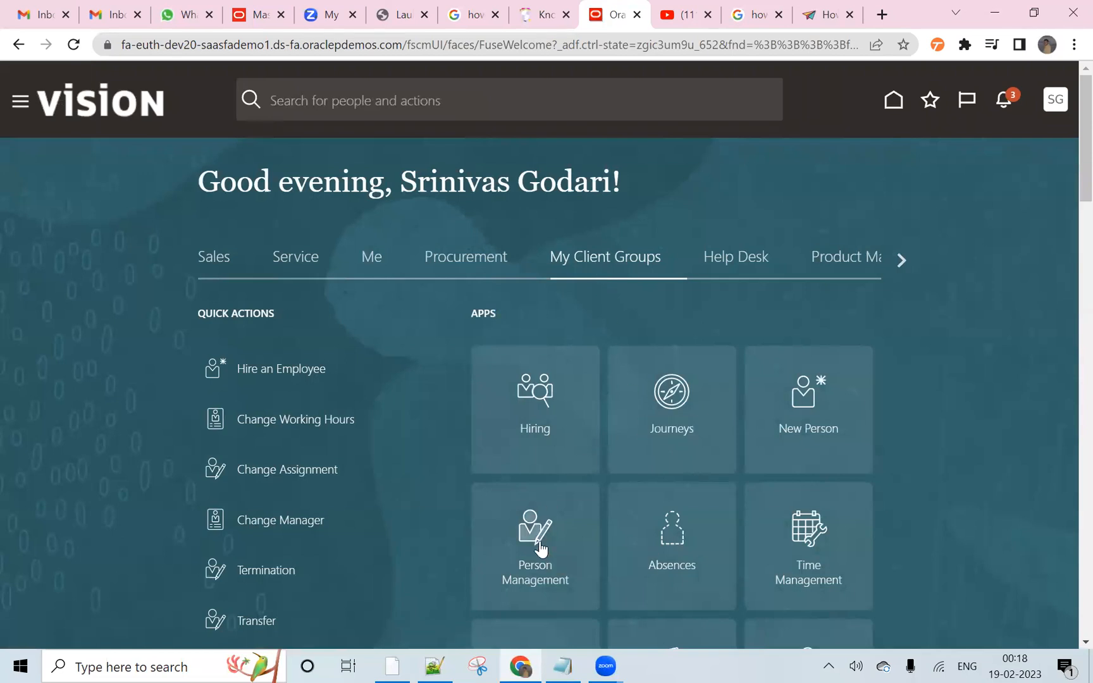
left_click(535, 544)
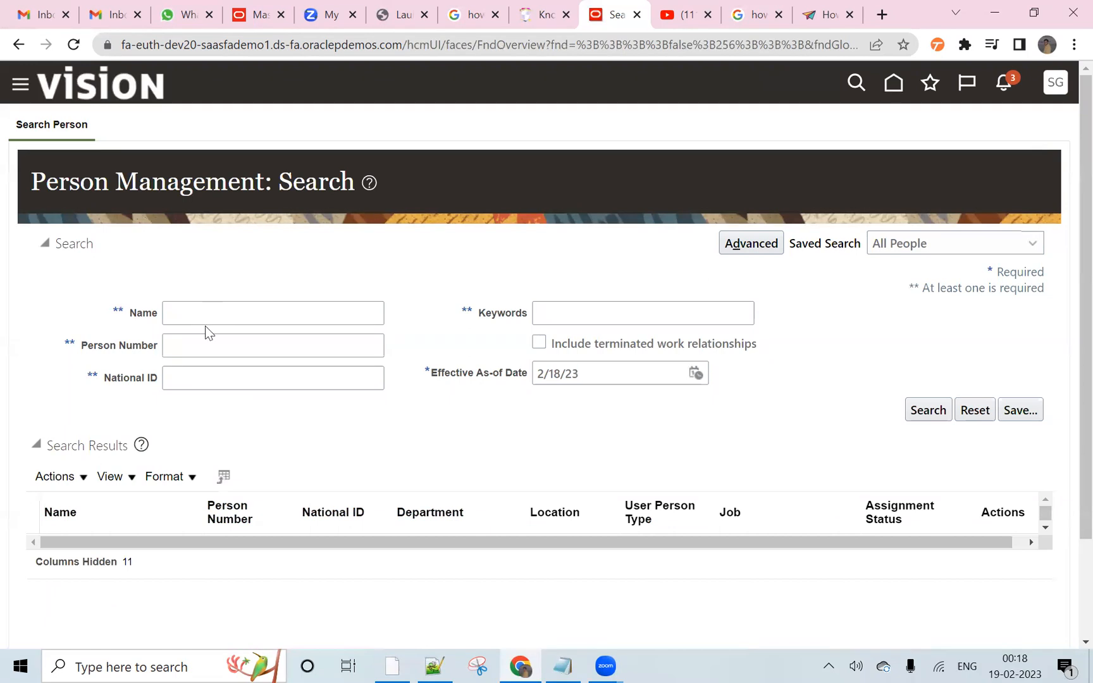
type("9")
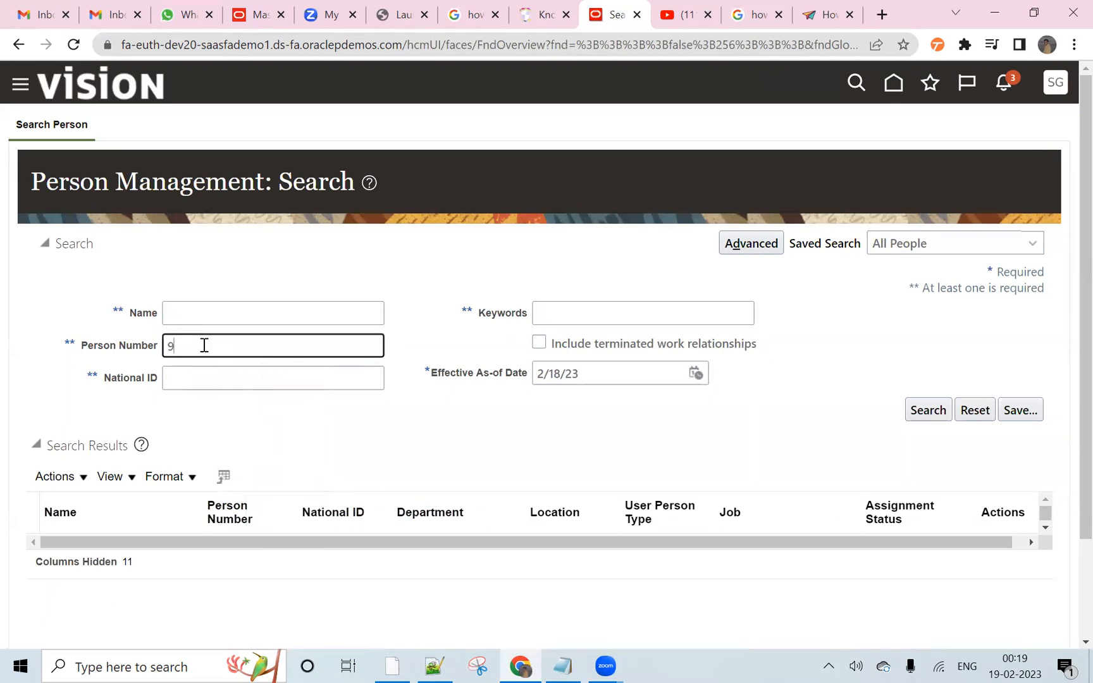
type("27")
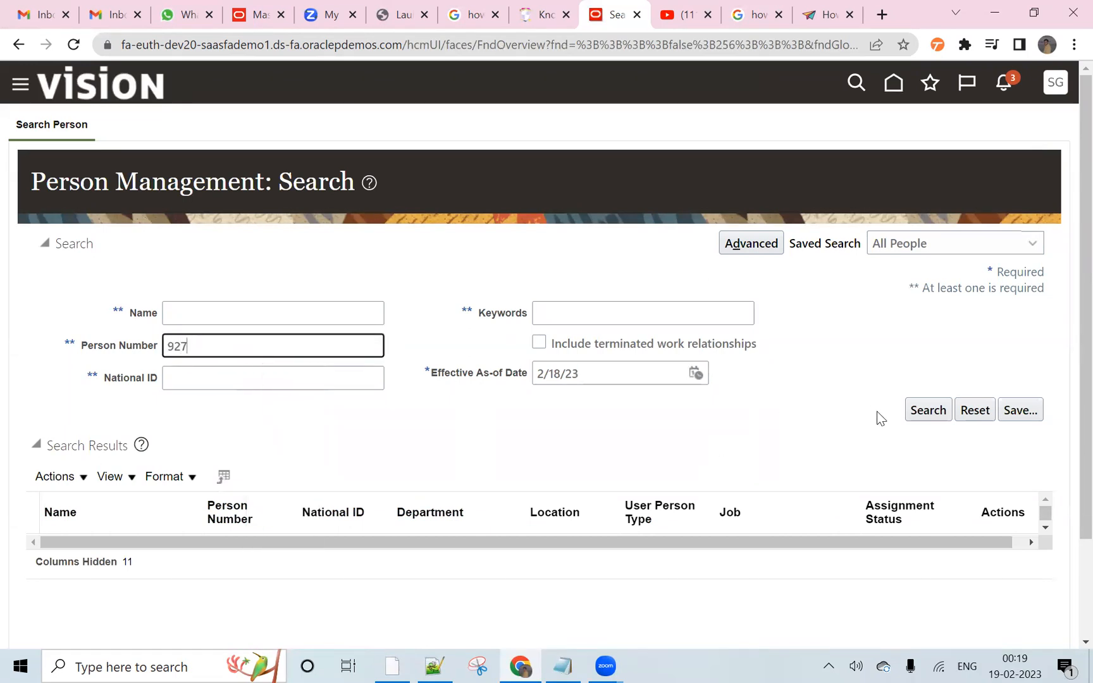
left_click(926, 410)
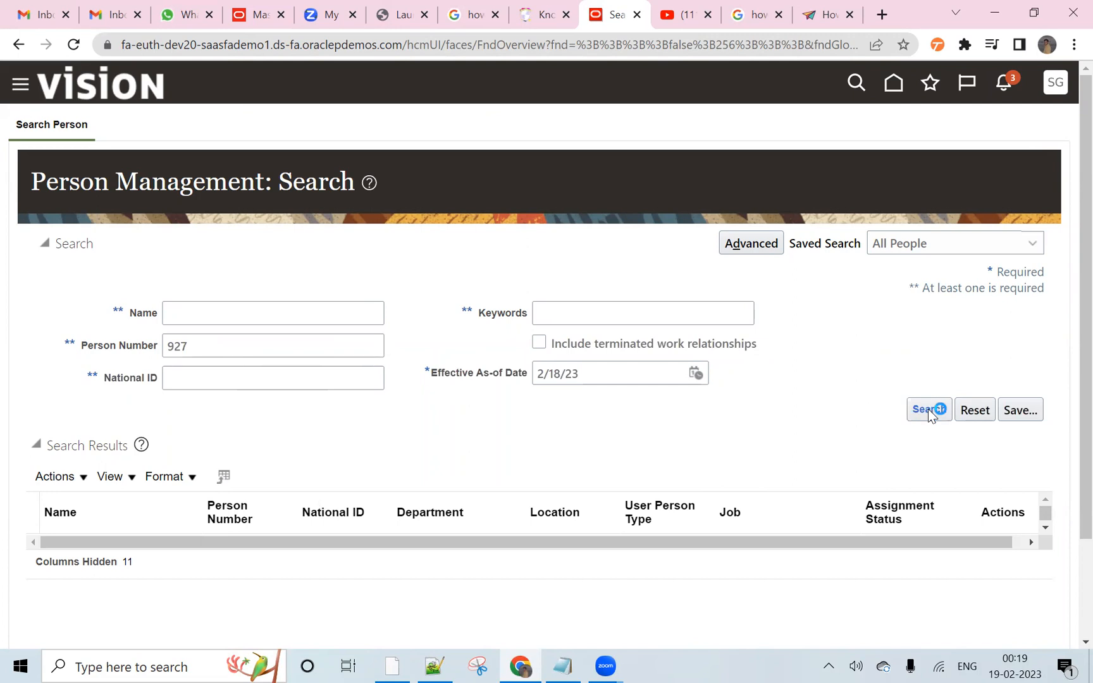
left_click(927, 410)
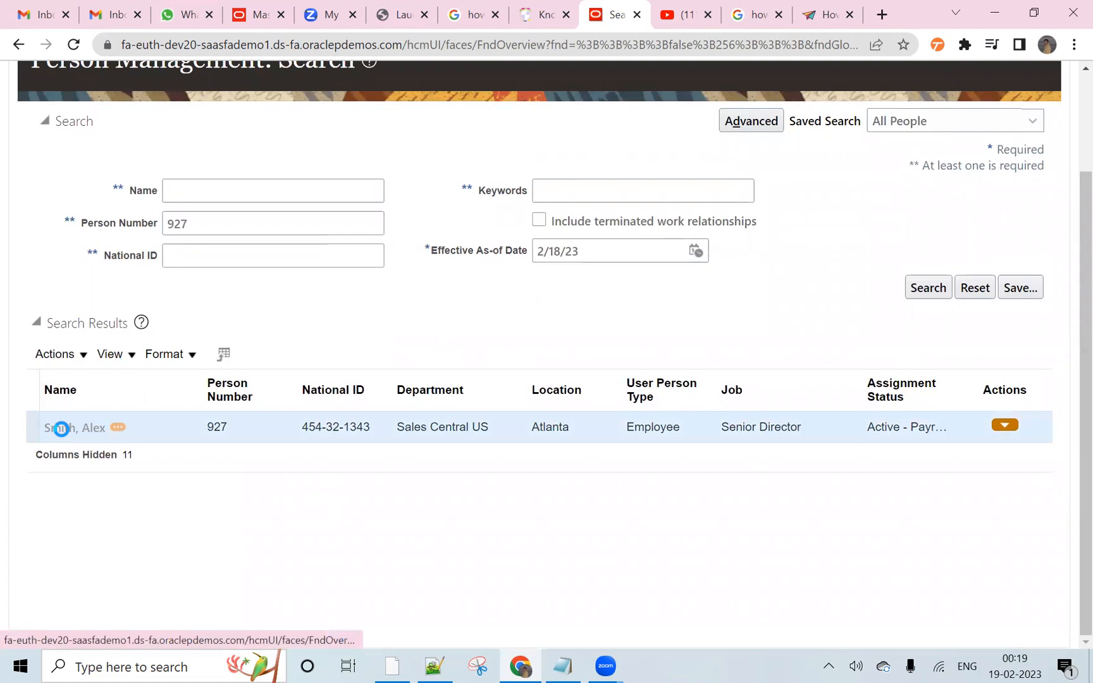
left_click(74, 427)
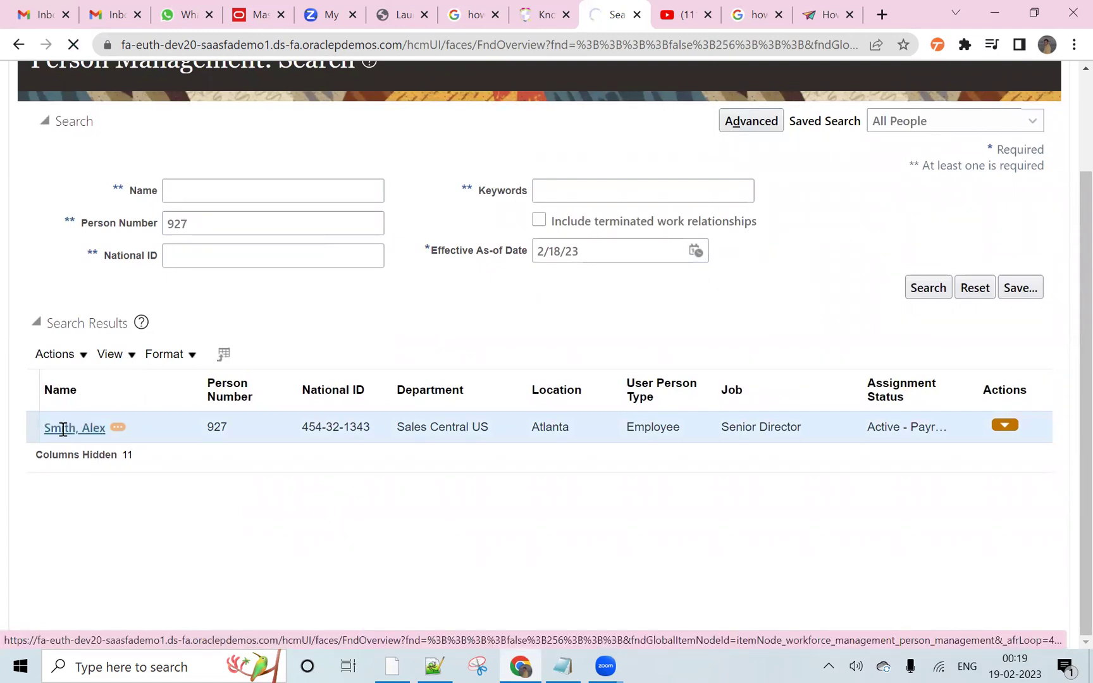
left_click(74, 427)
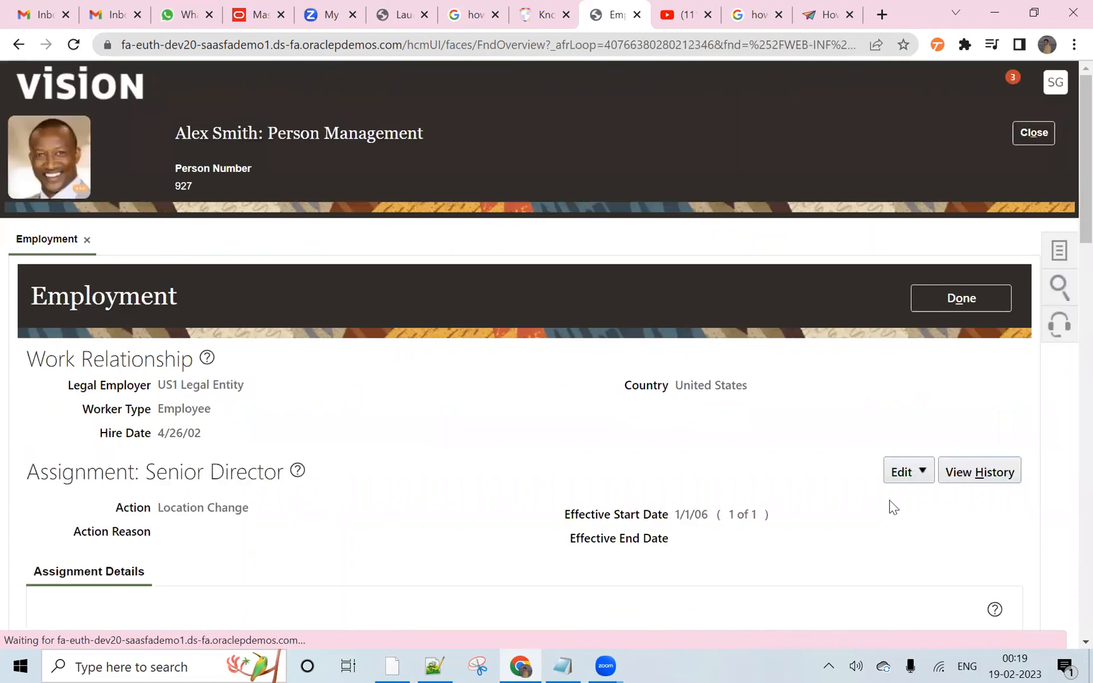
left_click(902, 471)
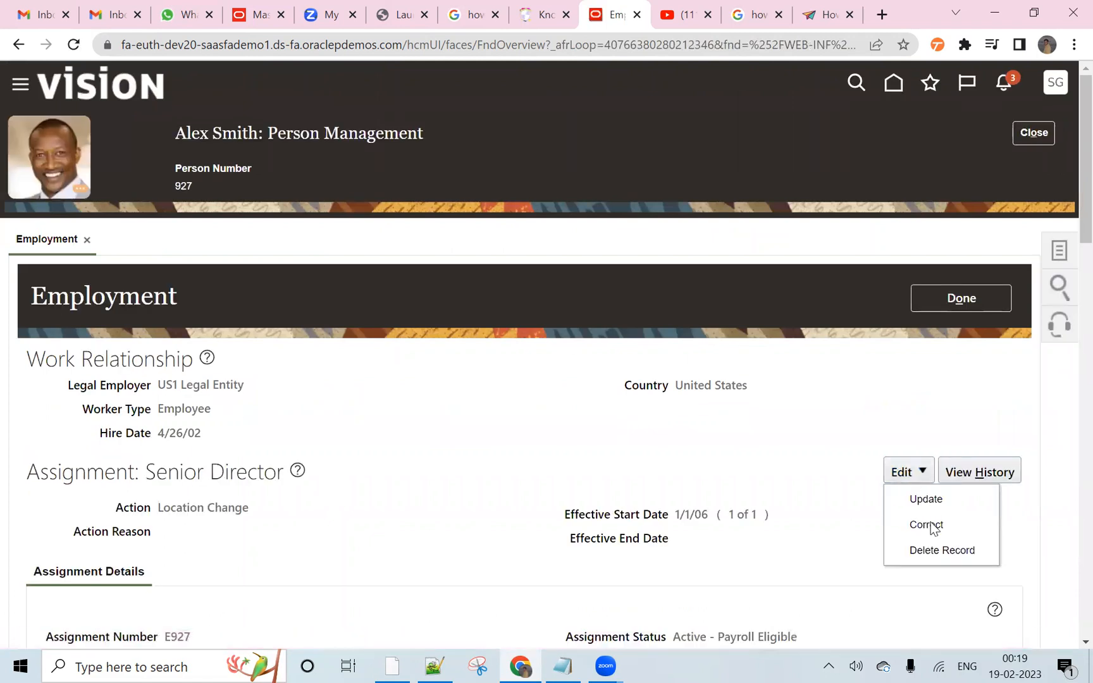
left_click(925, 525)
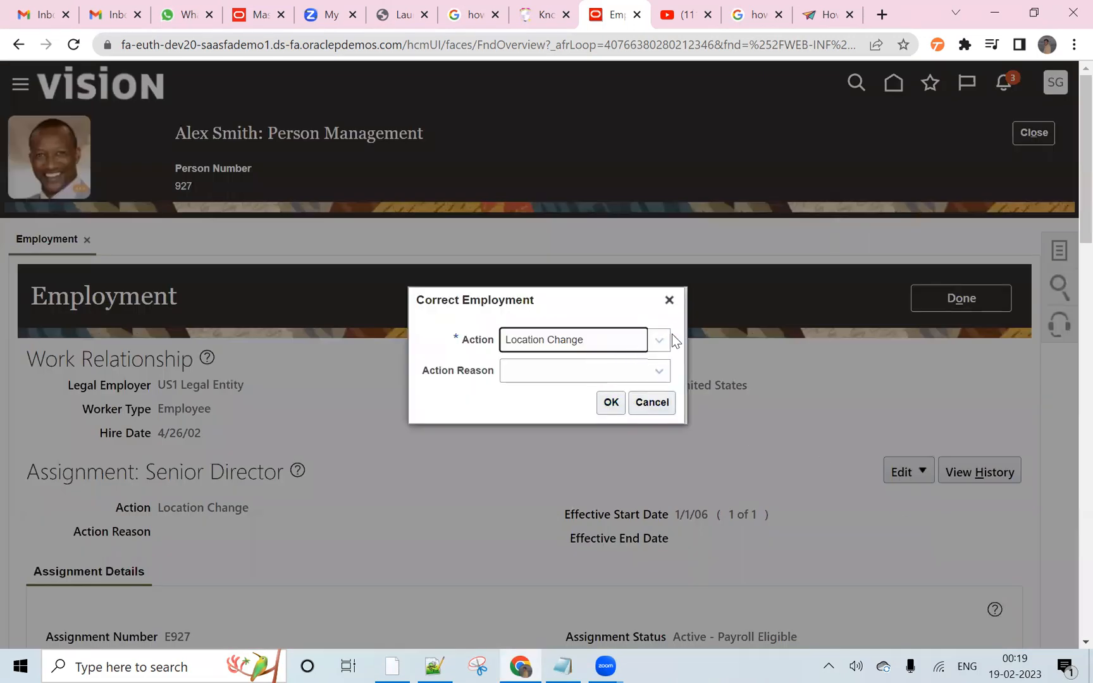
left_click(656, 339)
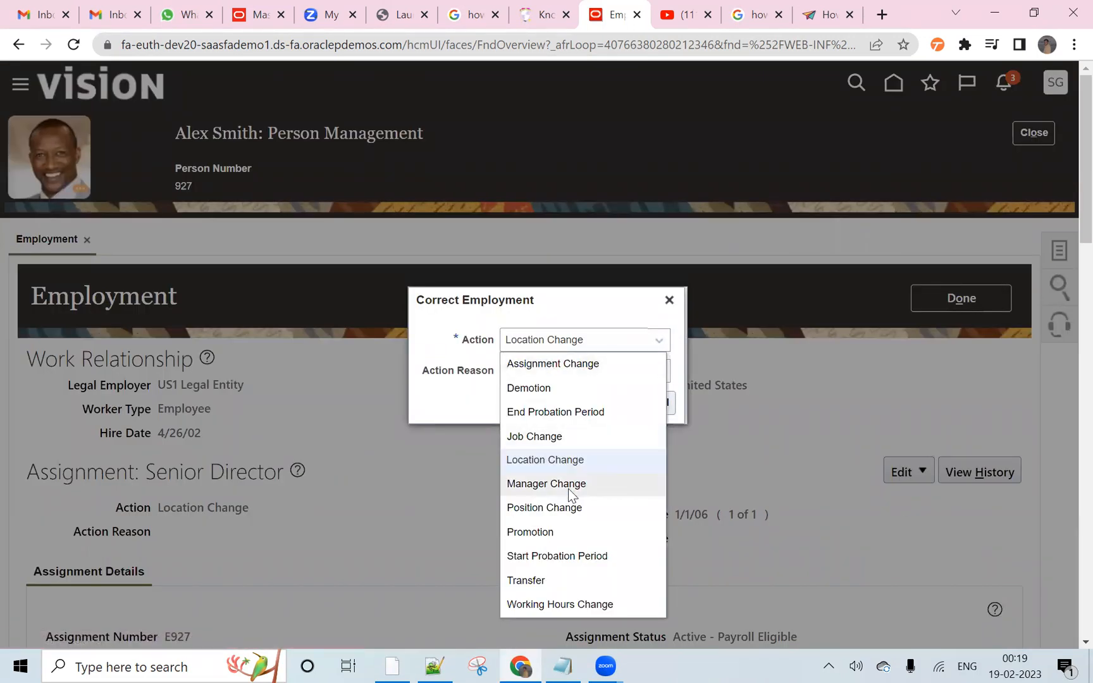
left_click(546, 483)
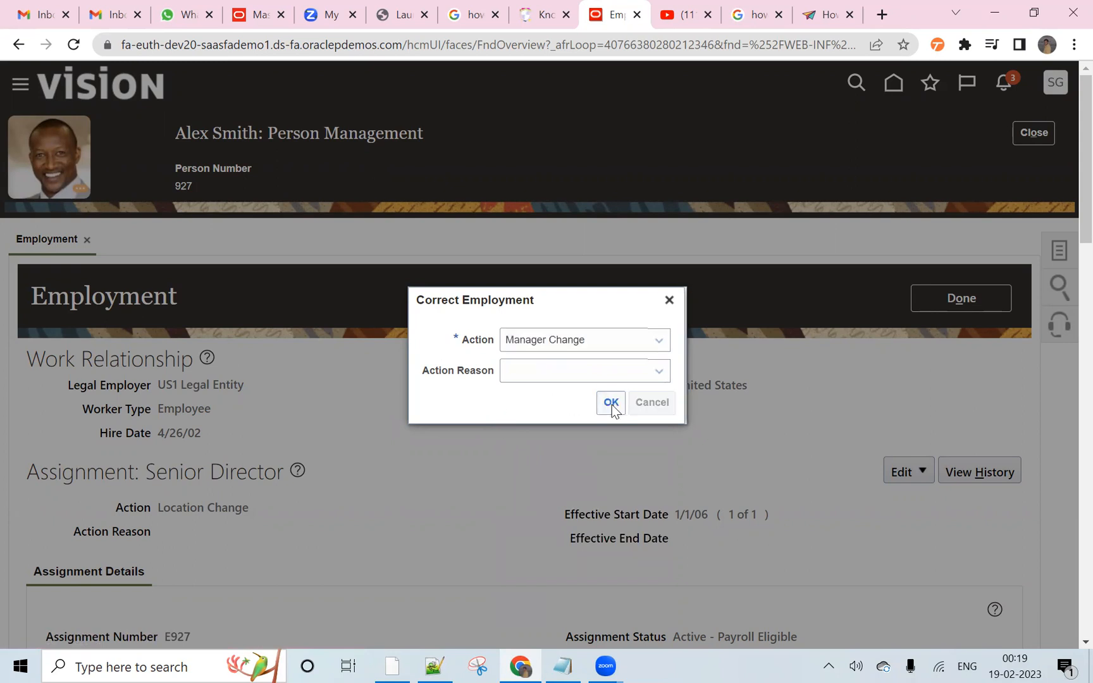
left_click(610, 403)
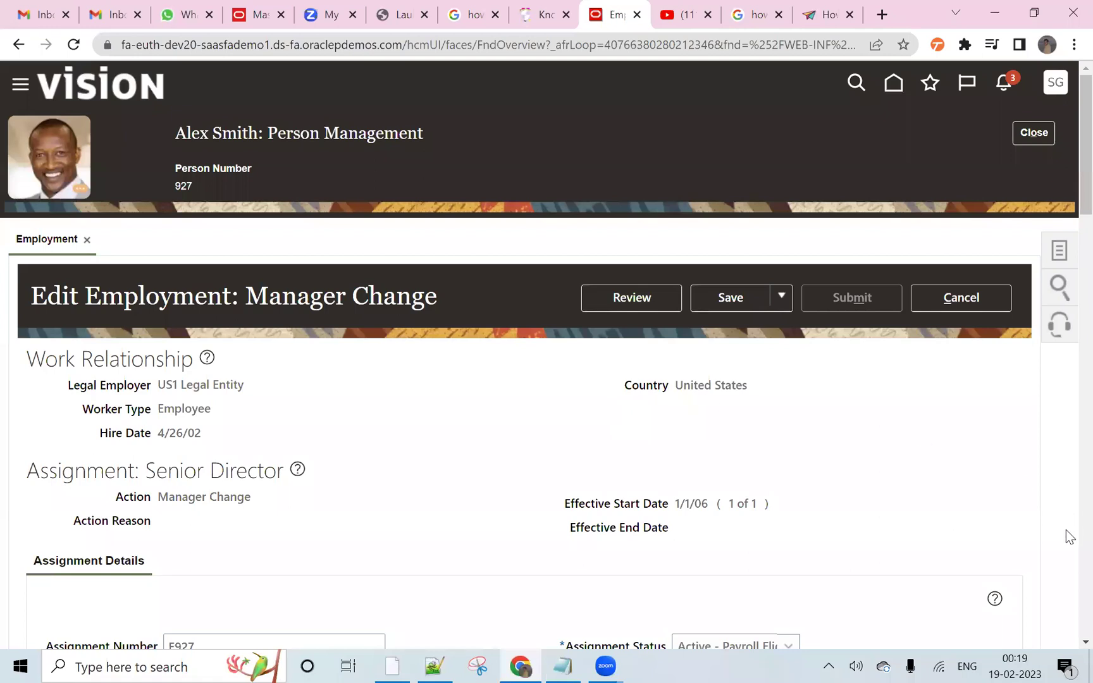
scroll("down", 3)
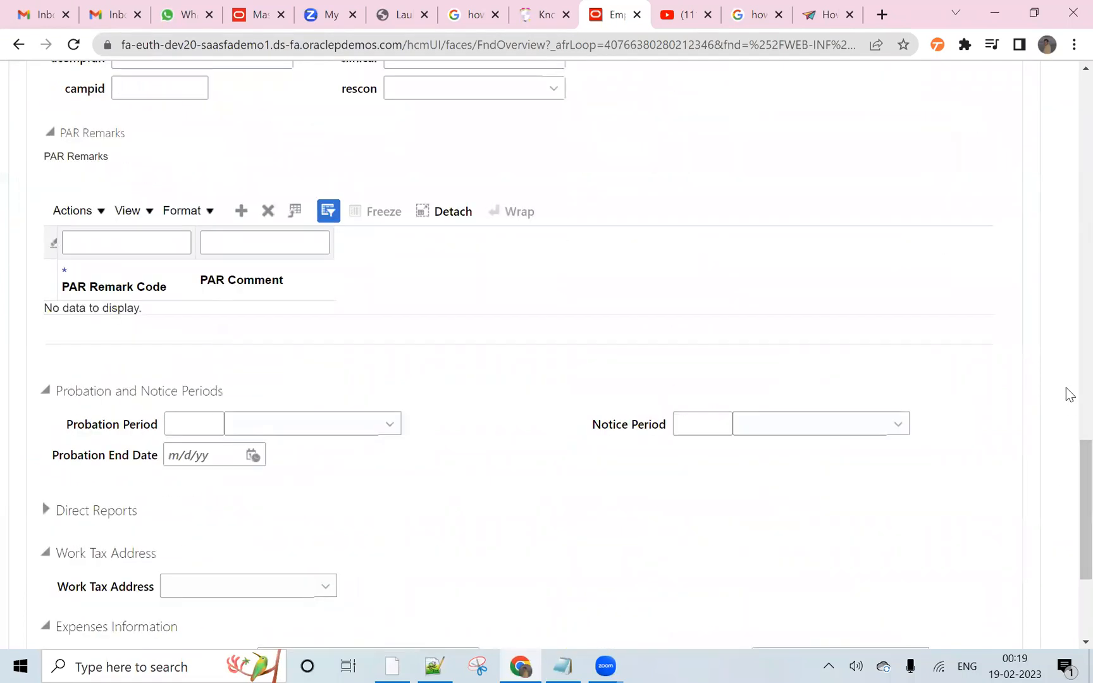
scroll("up", 3)
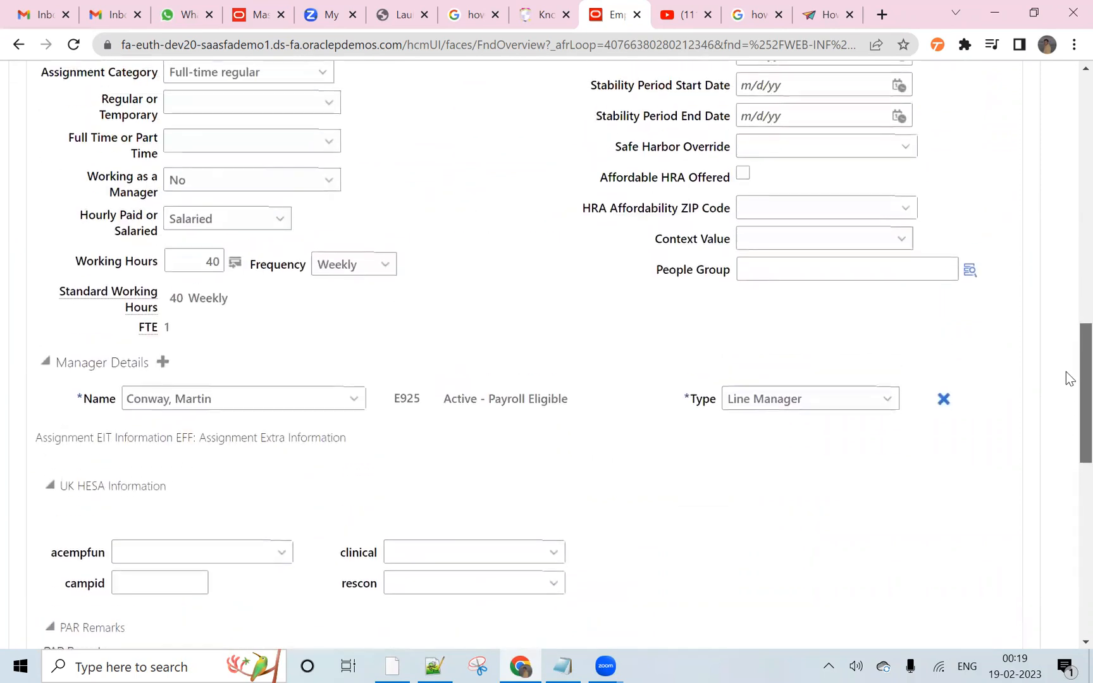
scroll("up", 3)
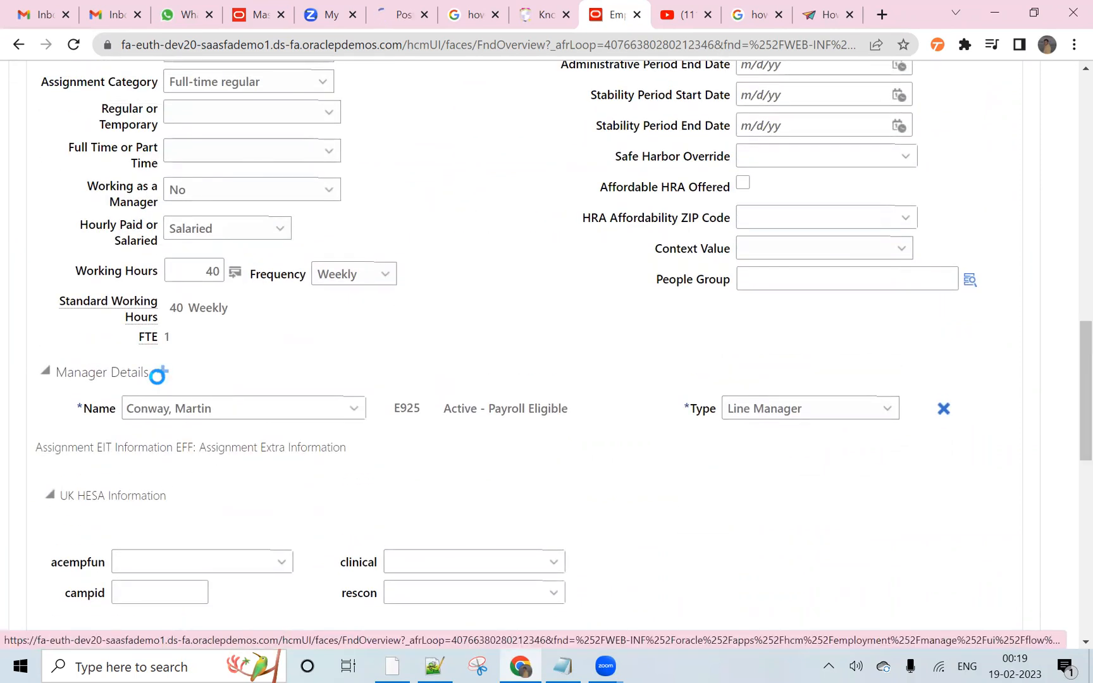
left_click(162, 372)
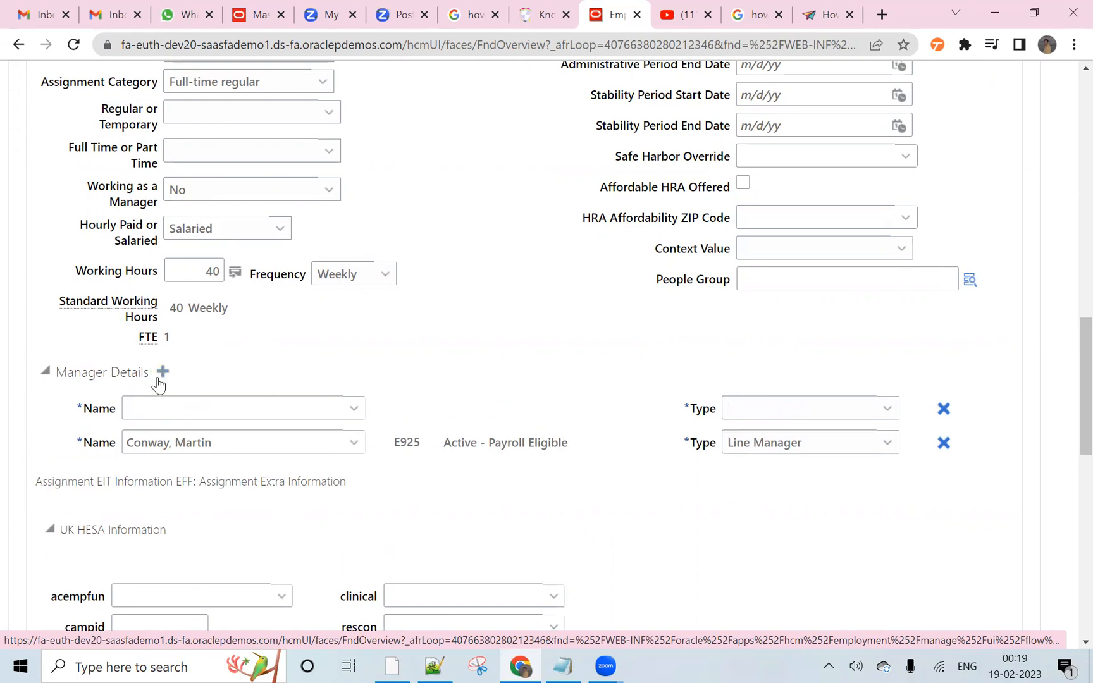
mouse_move(234, 436)
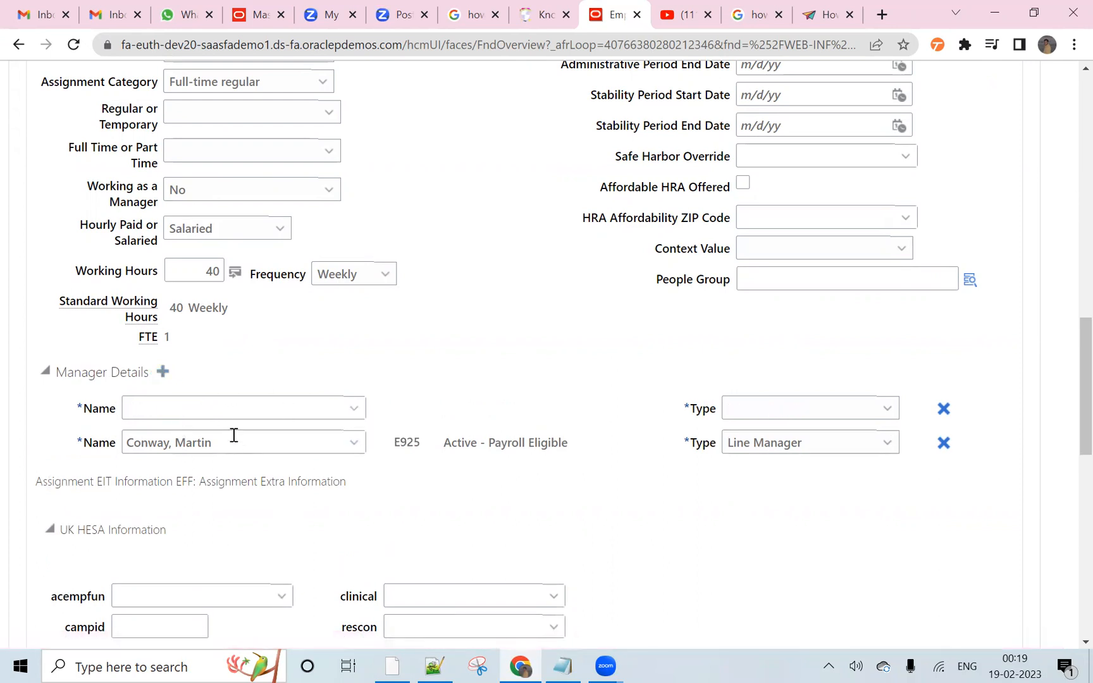
left_click(233, 442)
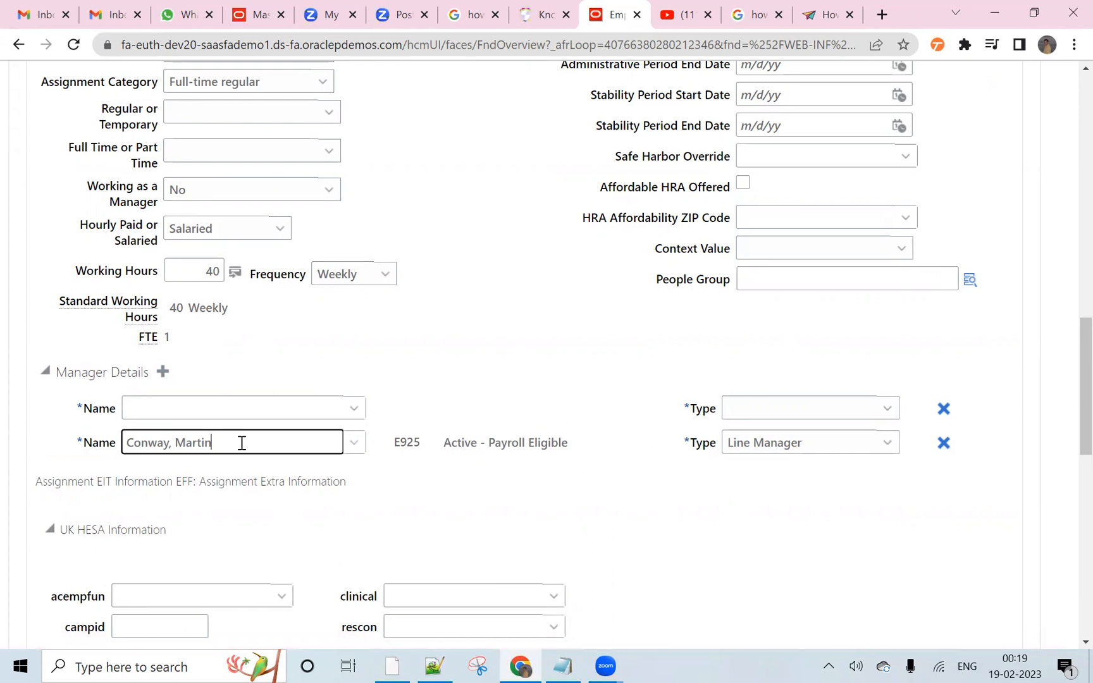
mouse_move(893, 414)
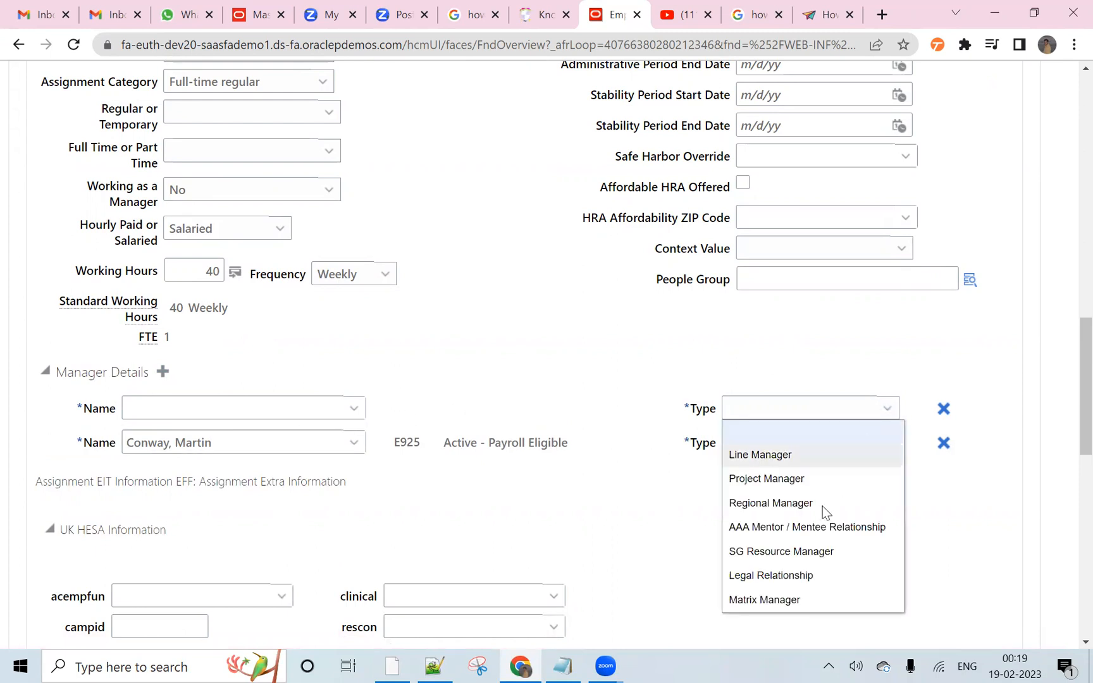
mouse_move(798, 600)
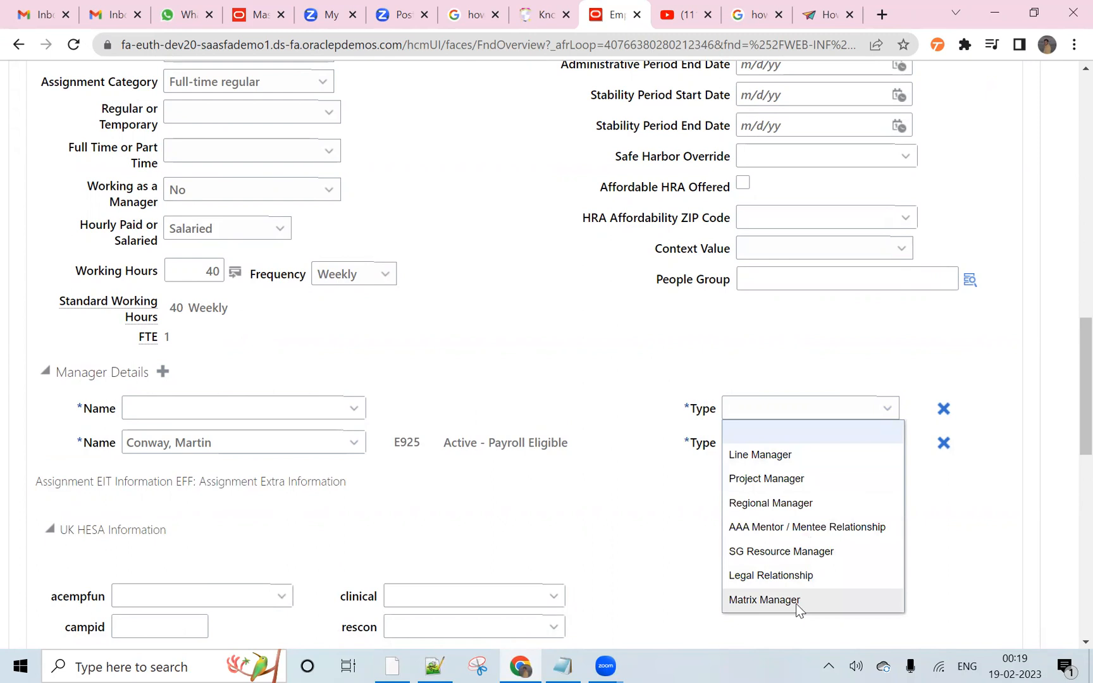
mouse_move(478, 426)
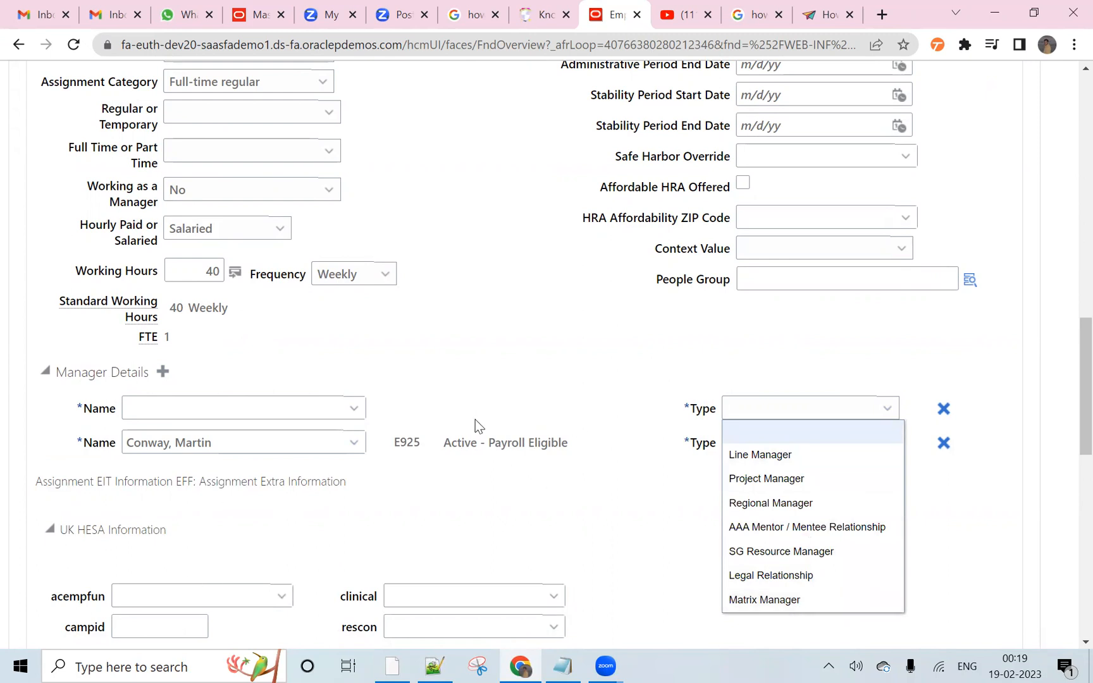
mouse_move(805, 494)
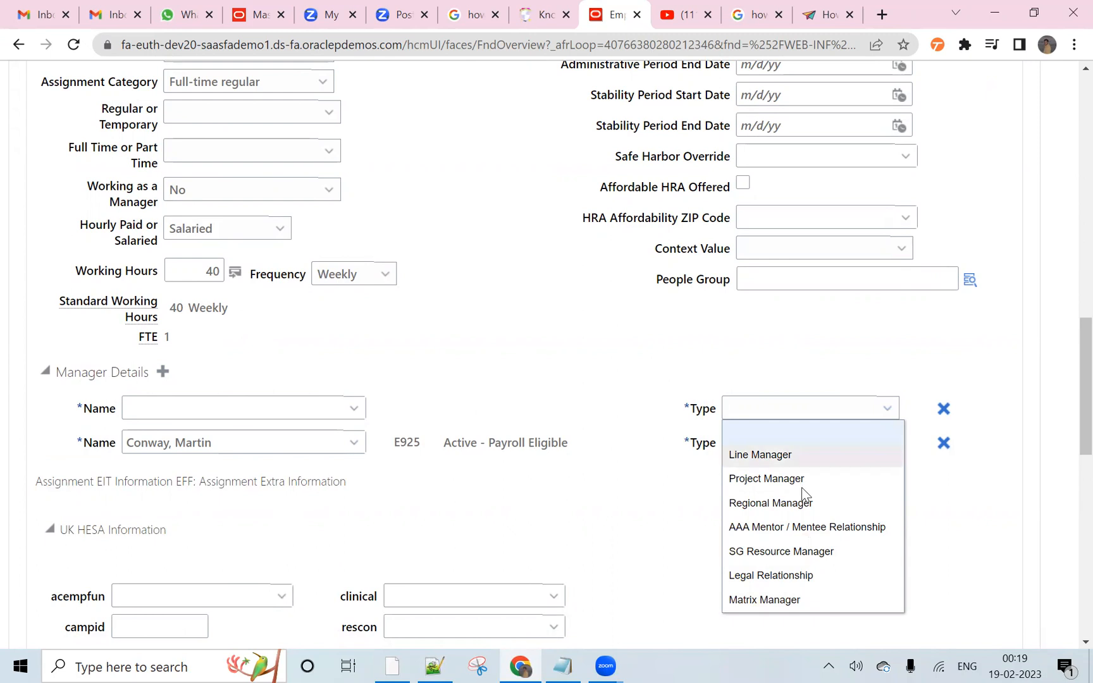
mouse_move(765, 599)
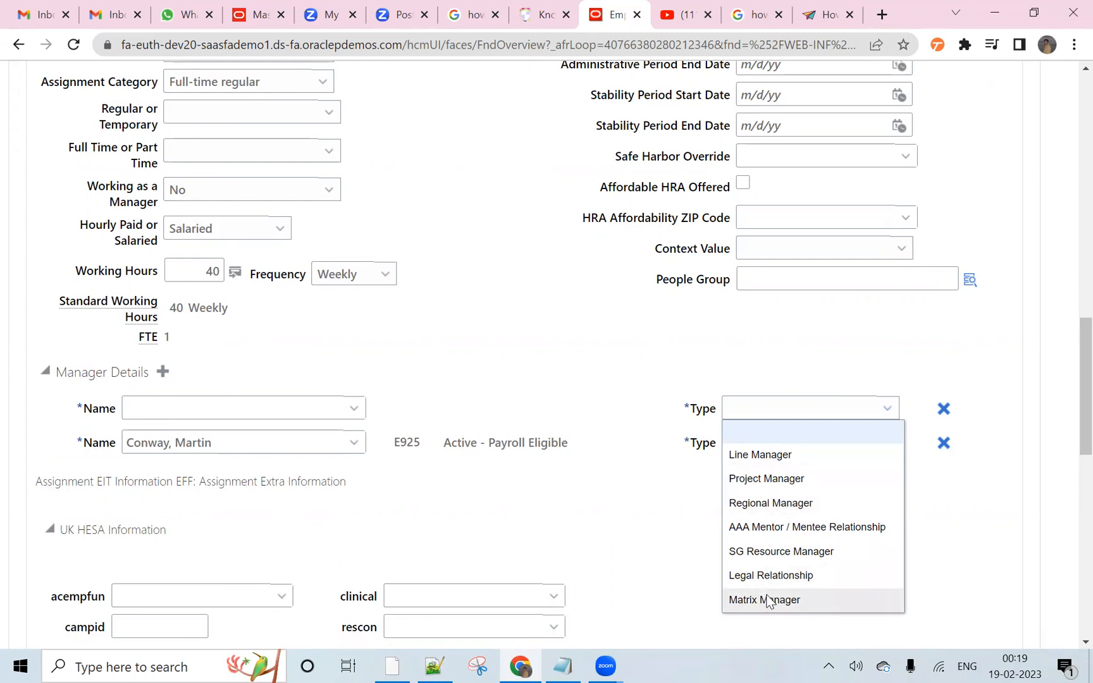
mouse_move(769, 603)
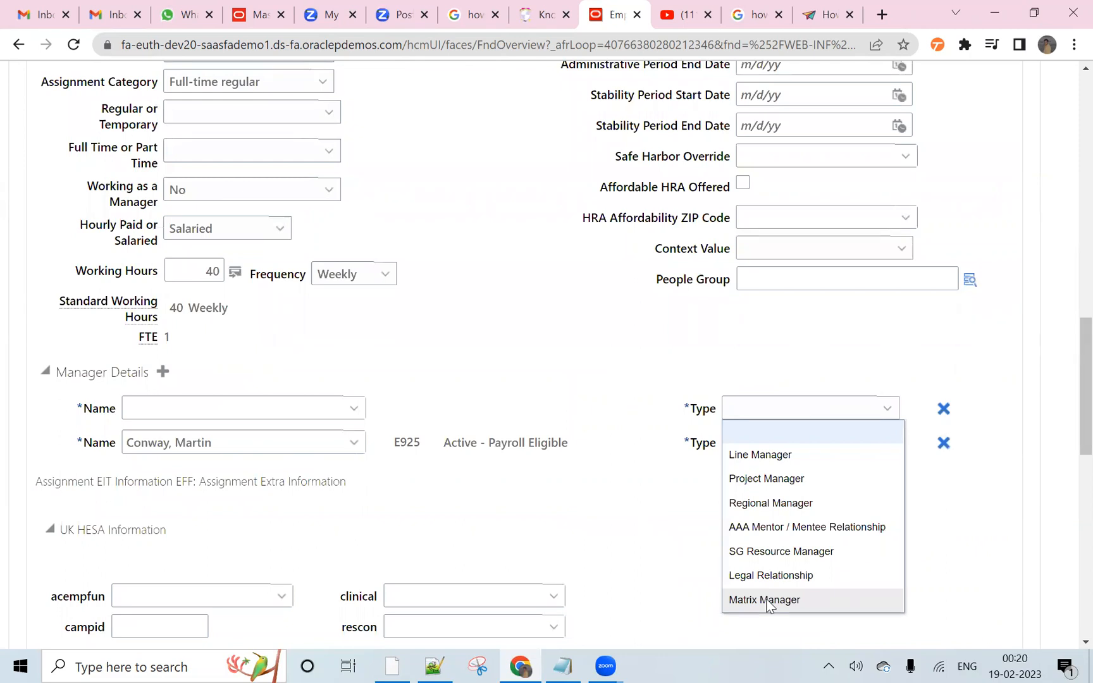
mouse_move(607, 545)
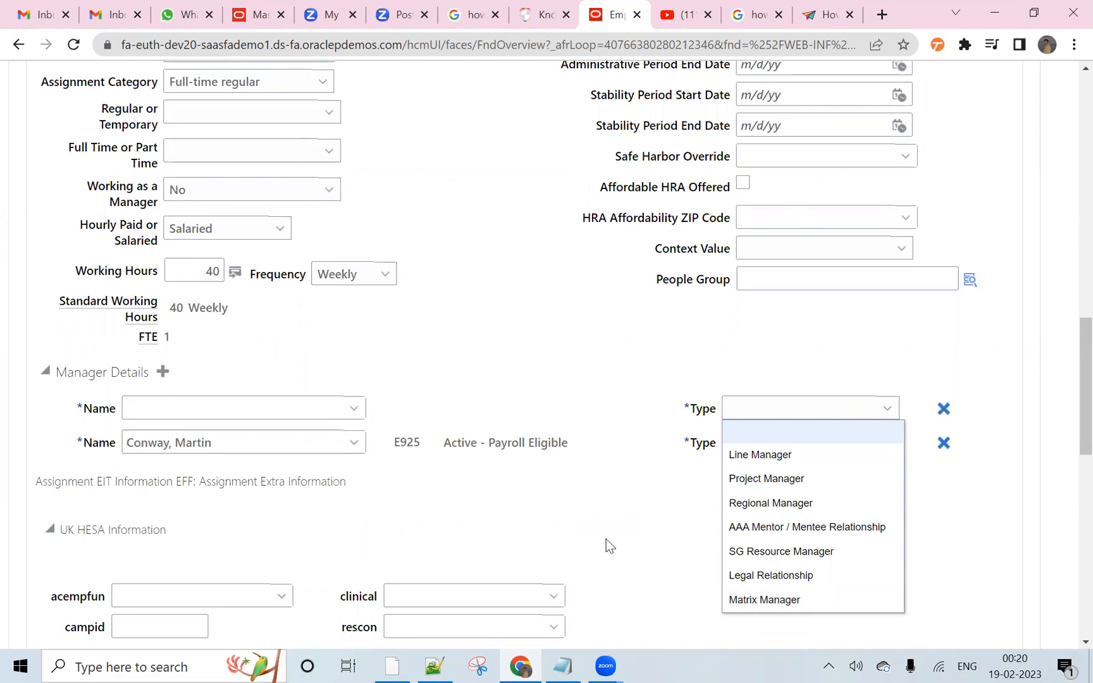
mouse_move(635, 556)
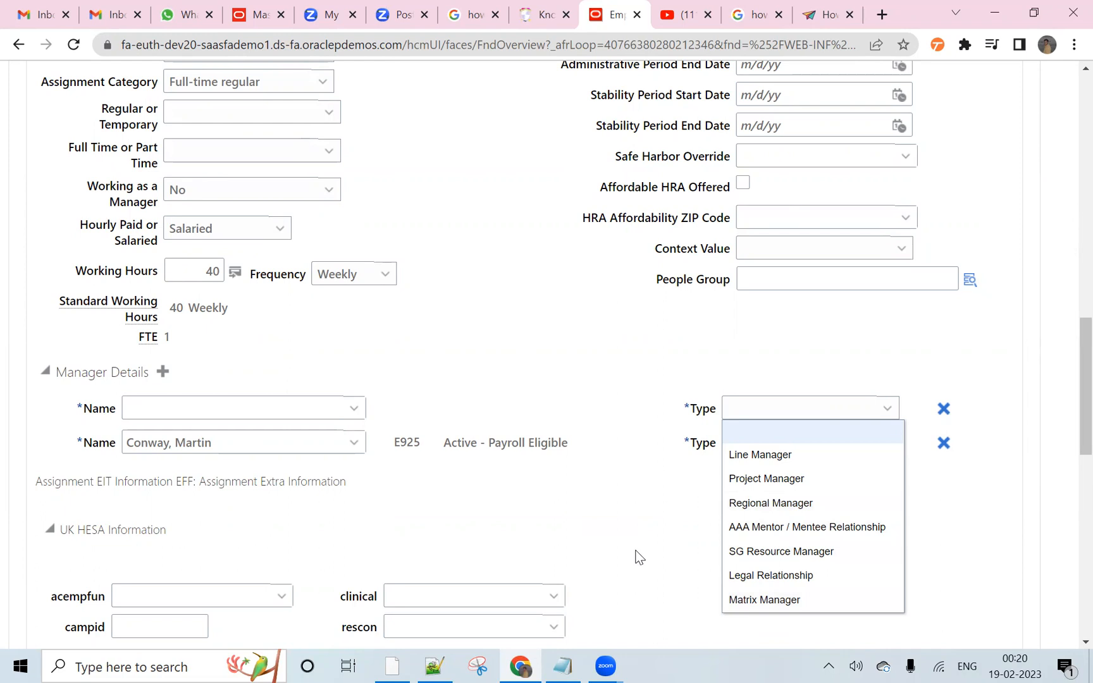